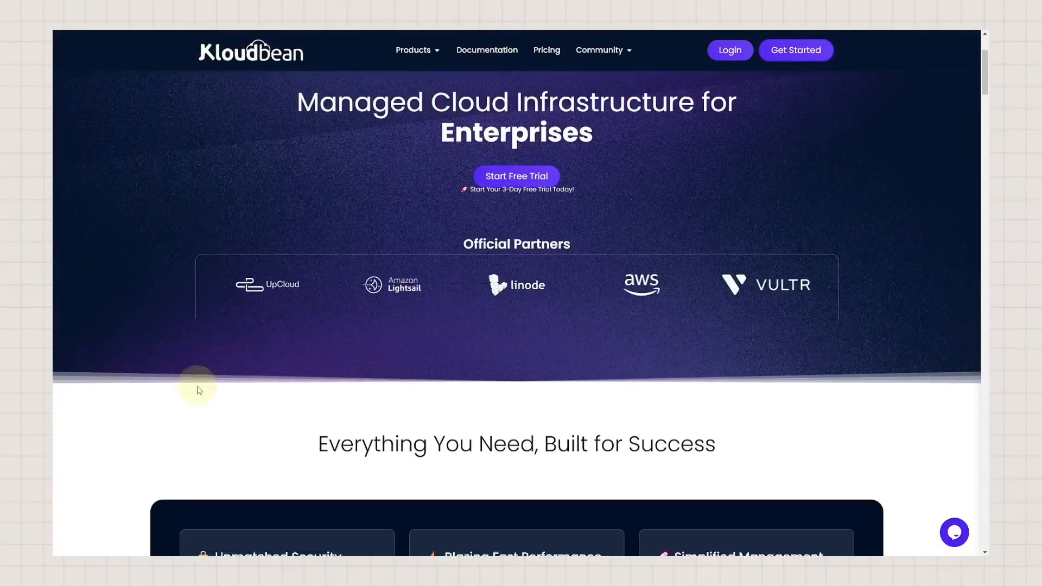
Review the n8n homepage use-case workflows and integrations sections.
scroll("down", 3)
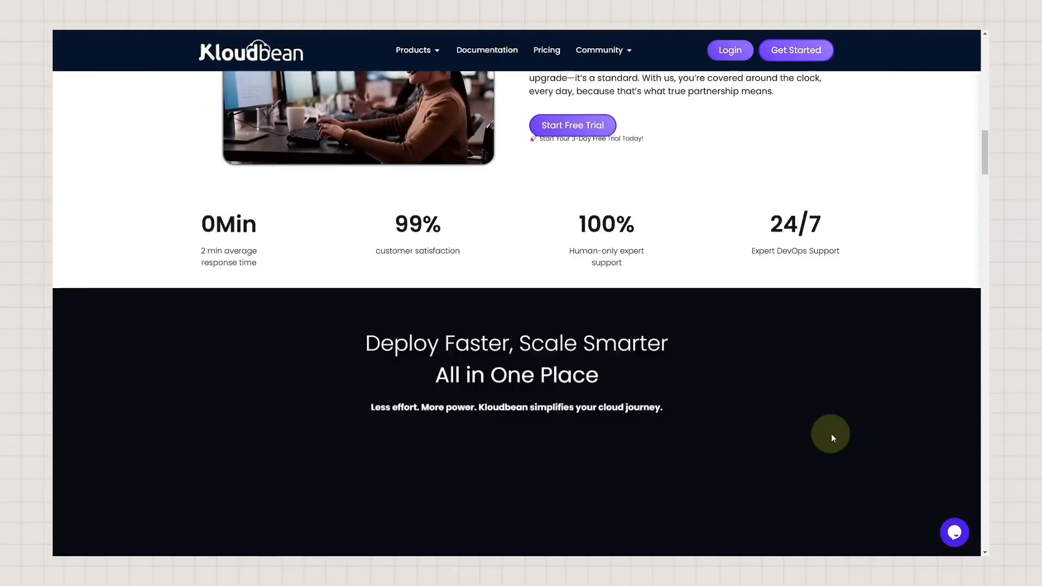
scroll("down", 3)
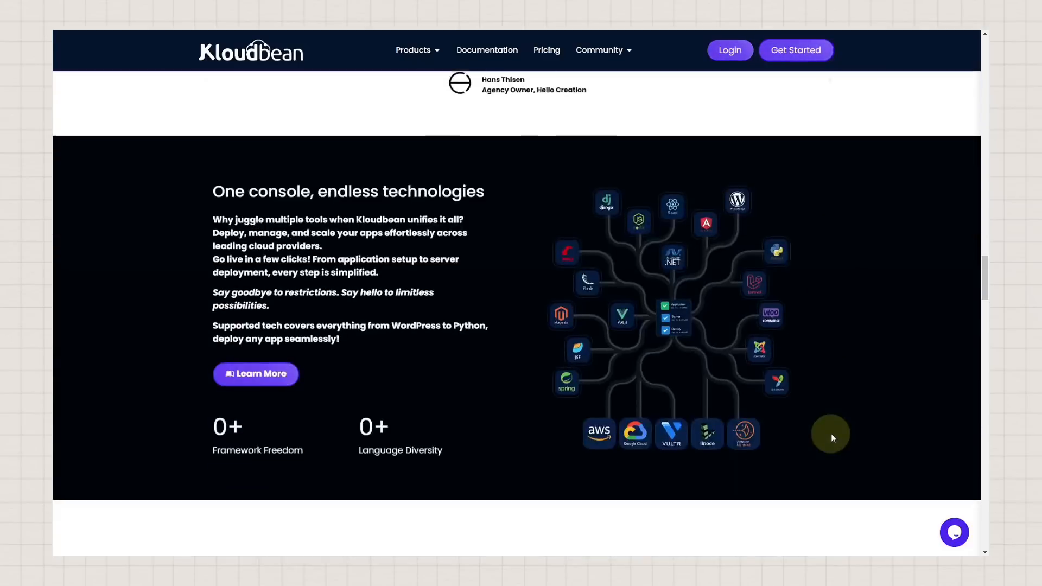
scroll("down", 3)
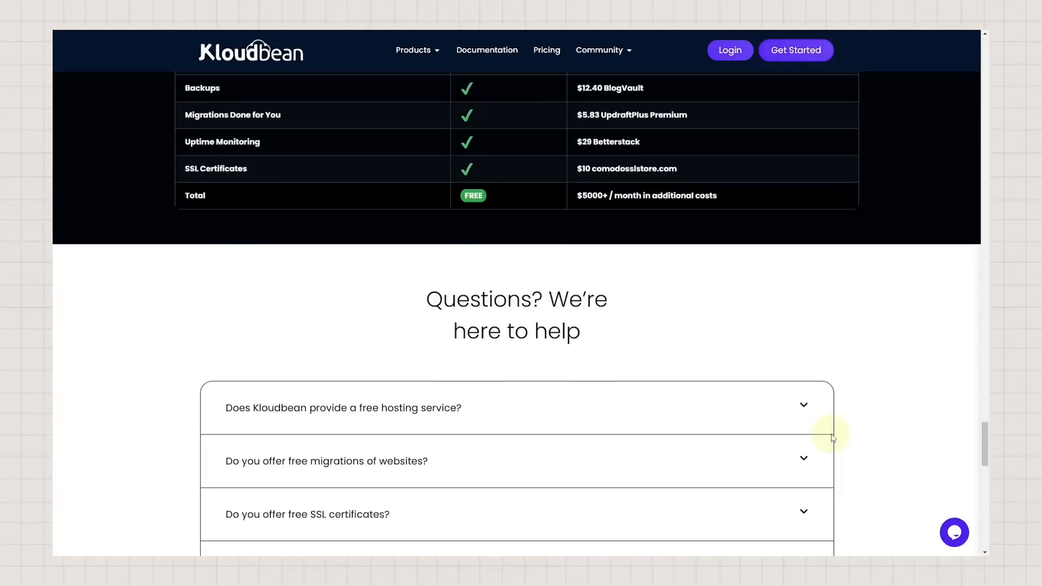
scroll("down", 3)
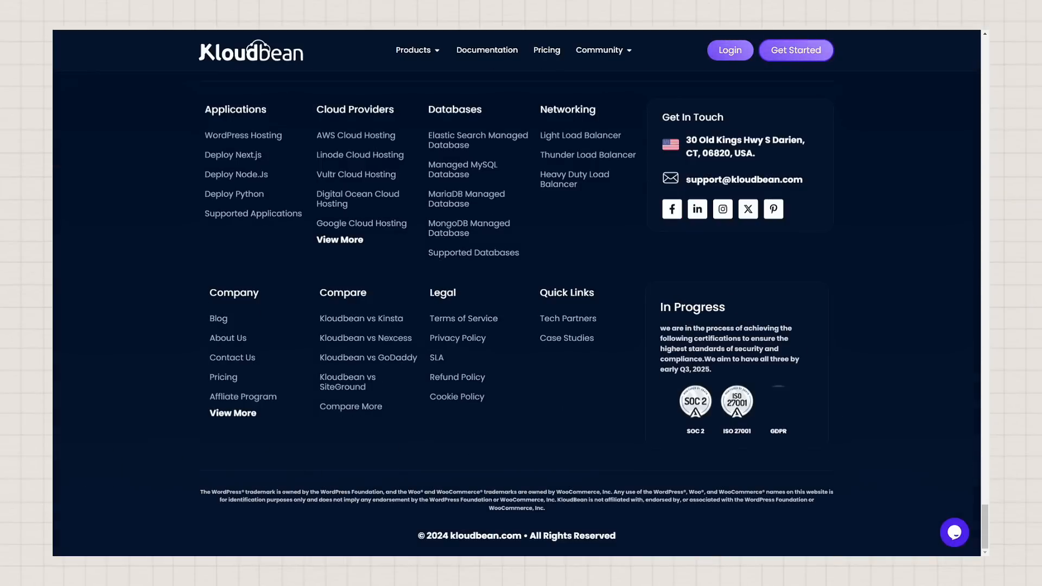
left_click(114, 8)
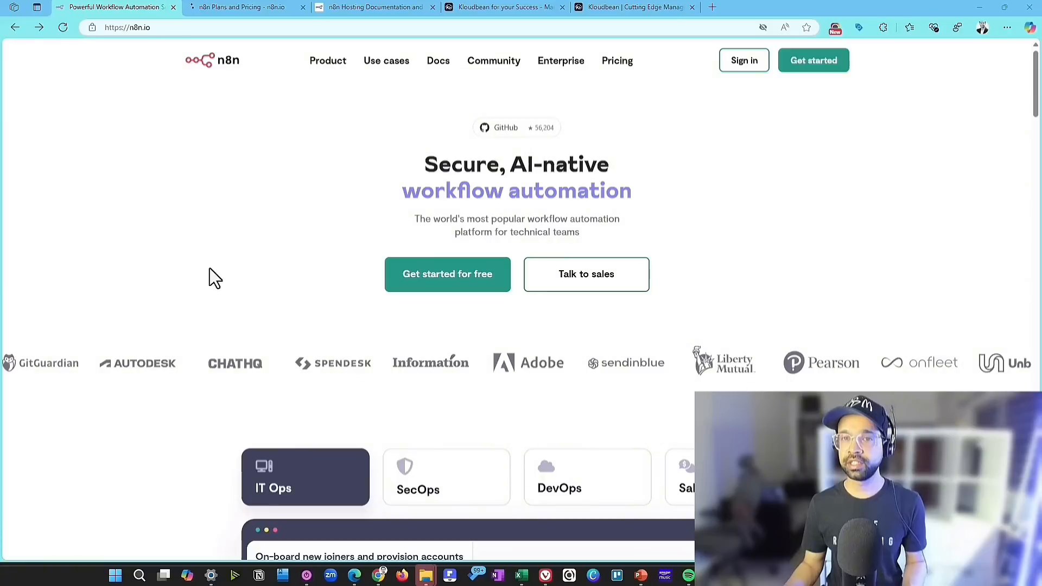
mouse_move(396, 203)
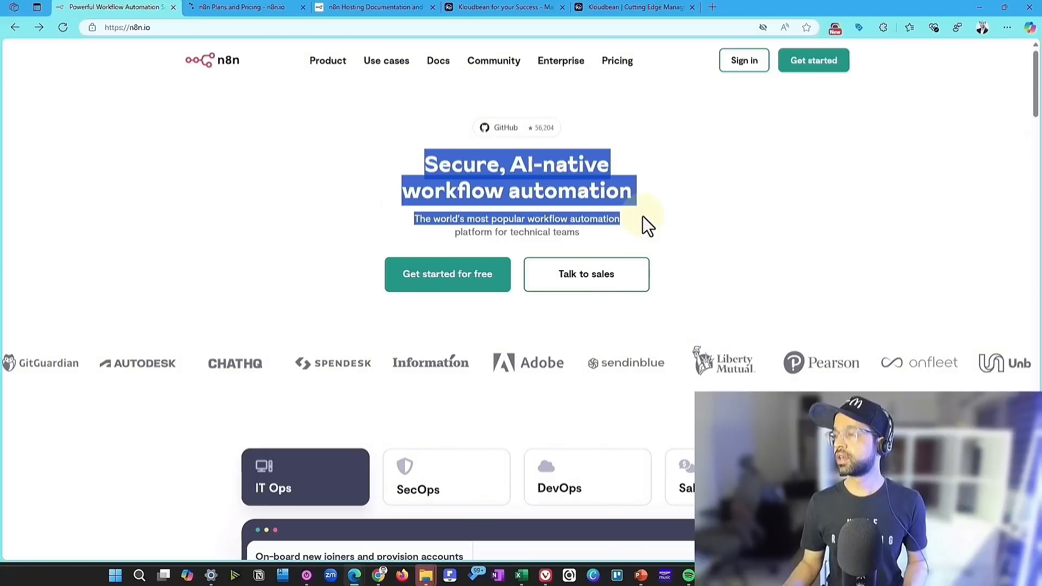
left_click(462, 193)
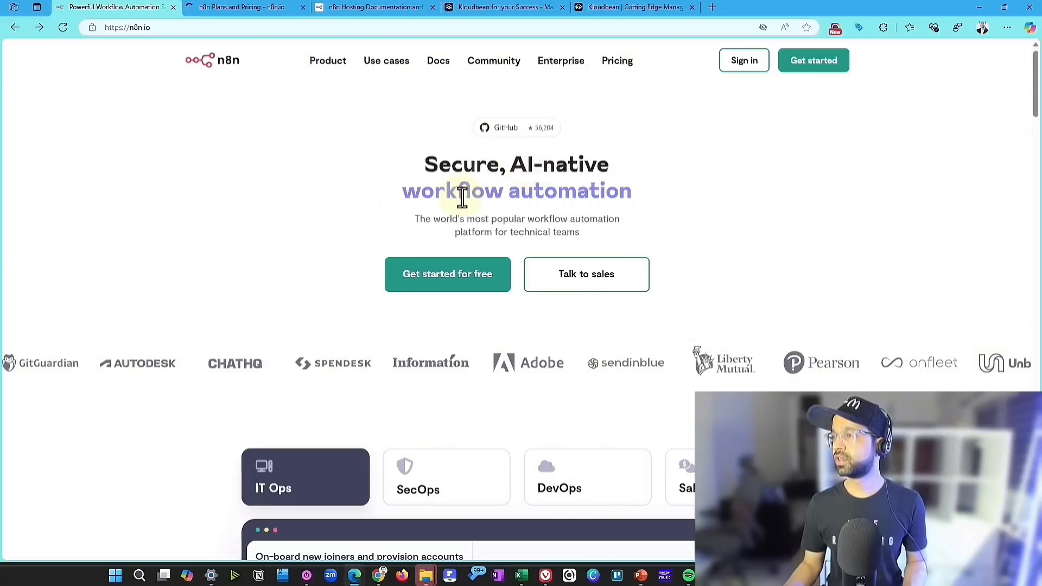
scroll("down", 3)
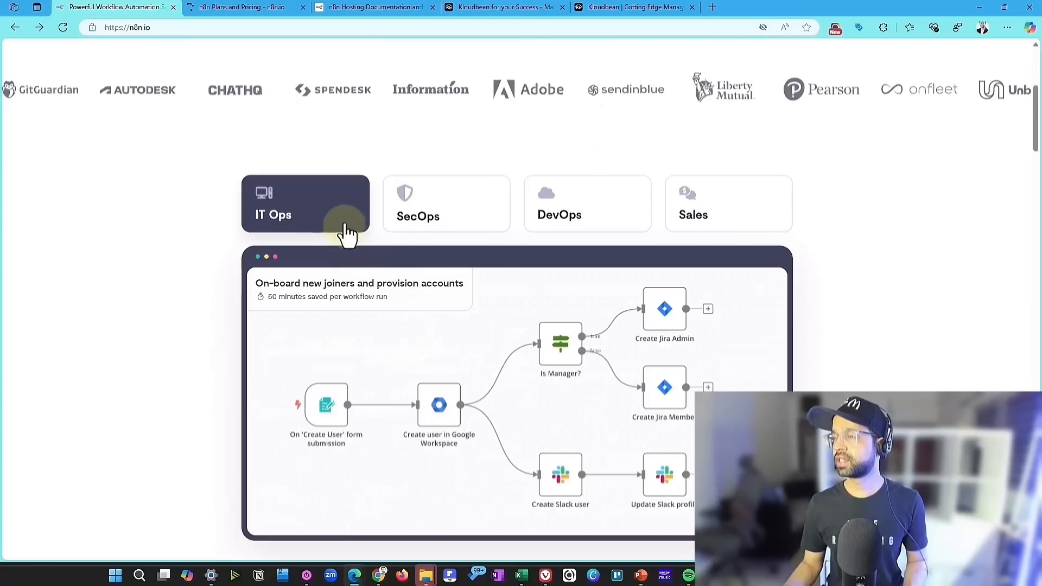
left_click(446, 203)
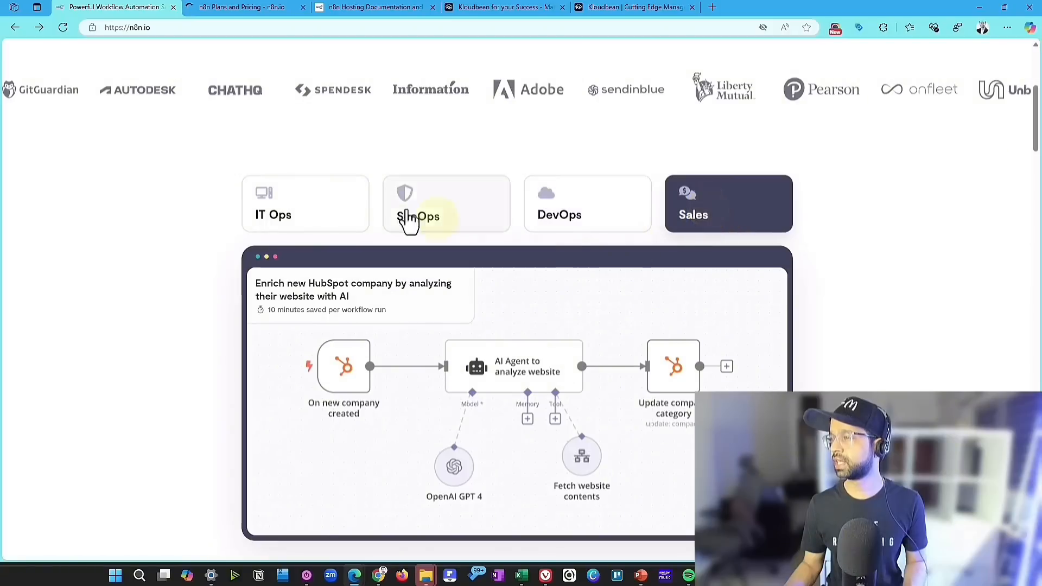
Continue down the homepage through the enterprise sections toward the pricing page.
scroll("down", 3)
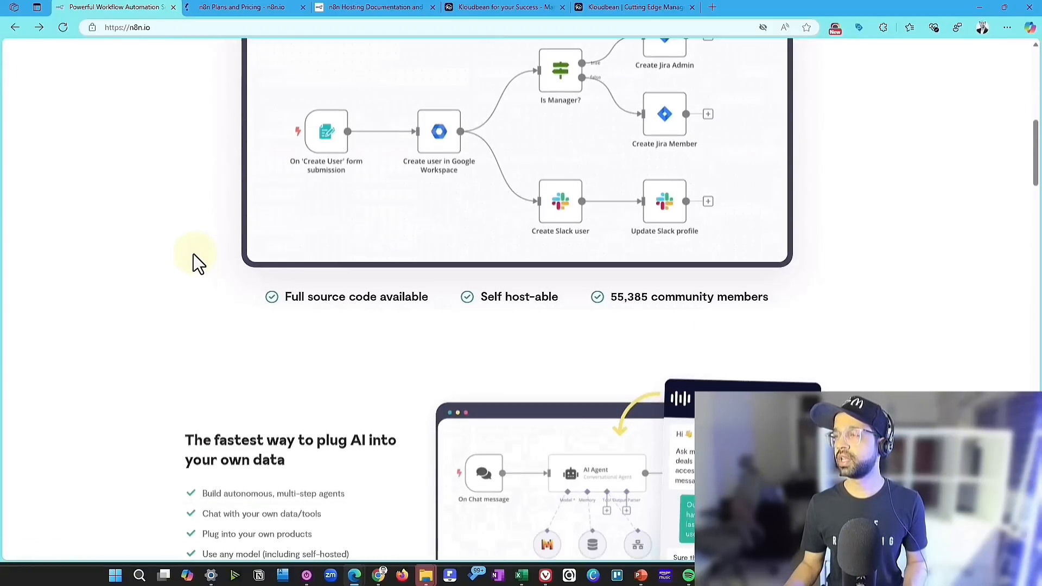
scroll("down", 3)
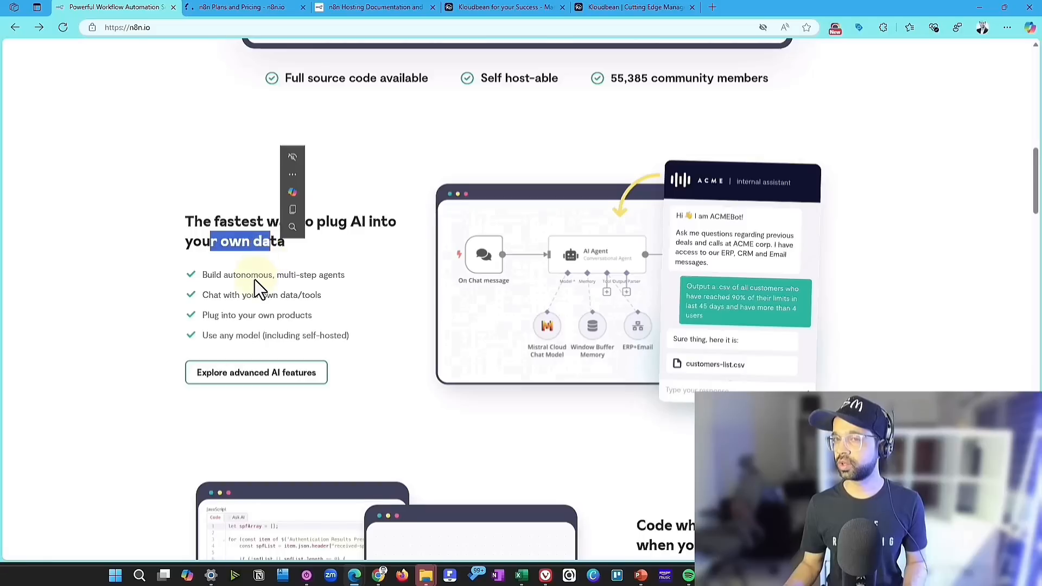
scroll("down", 3)
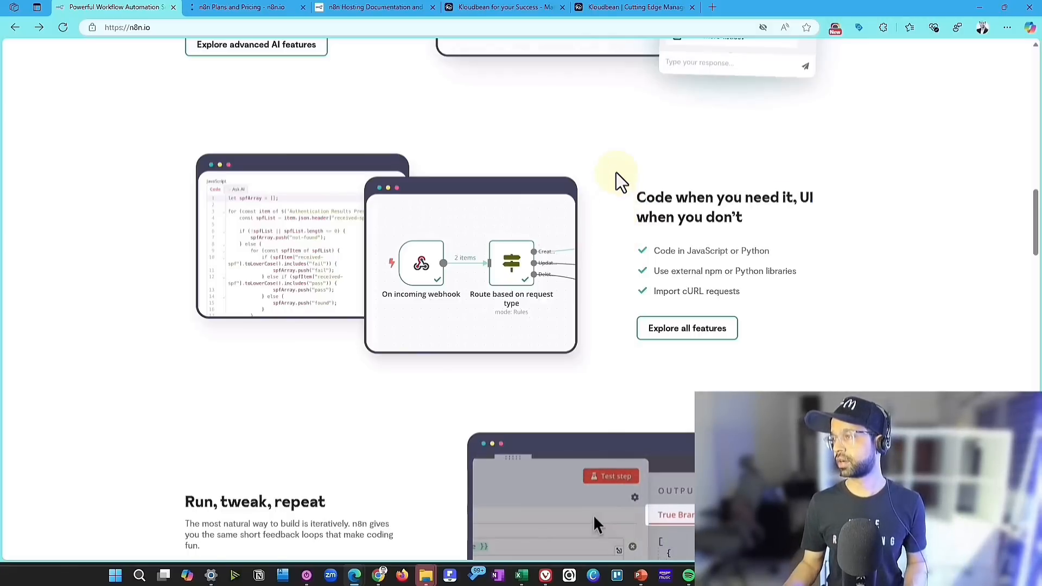
scroll("down", 3)
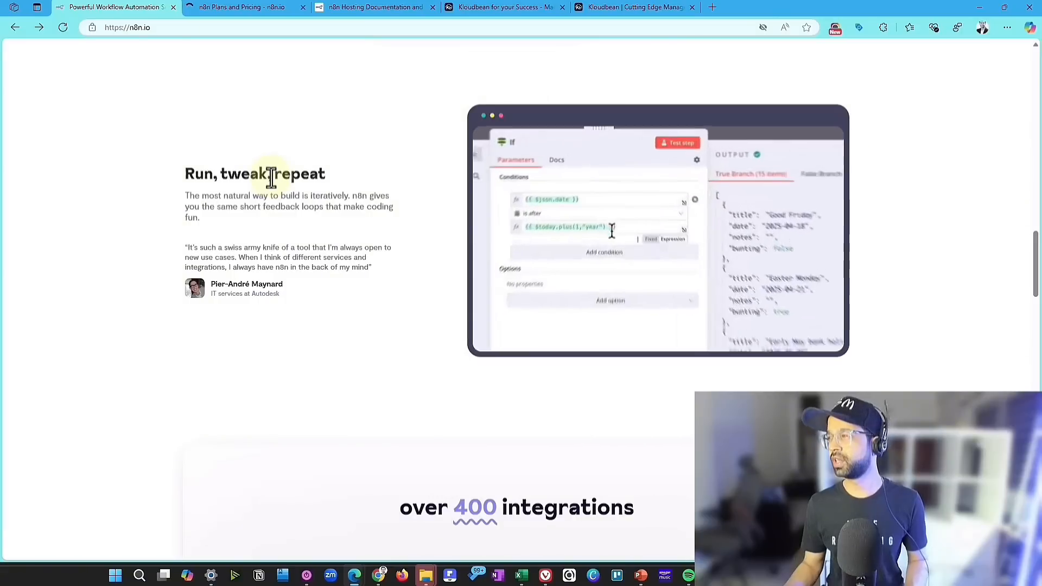
scroll("down", 3)
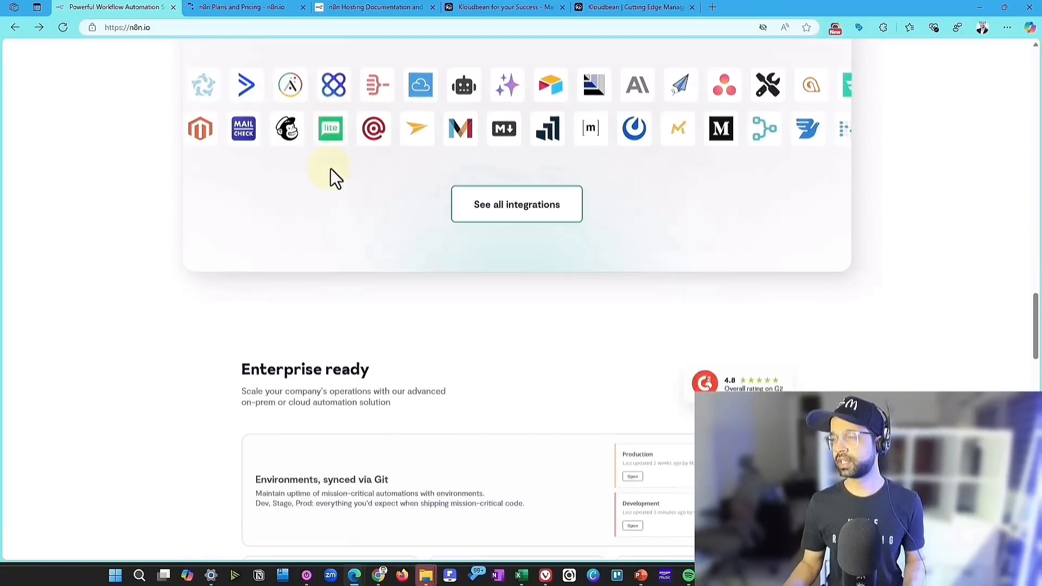
scroll("down", 3)
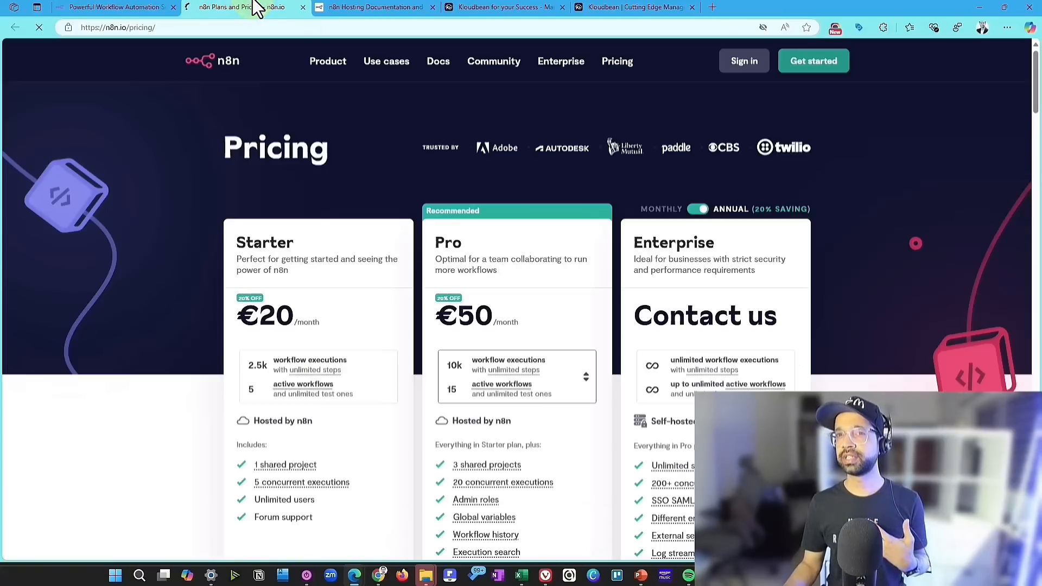
Revisit the homepage and pricing plans, then move to the n8n self-hosting documentation.
left_click(106, 7)
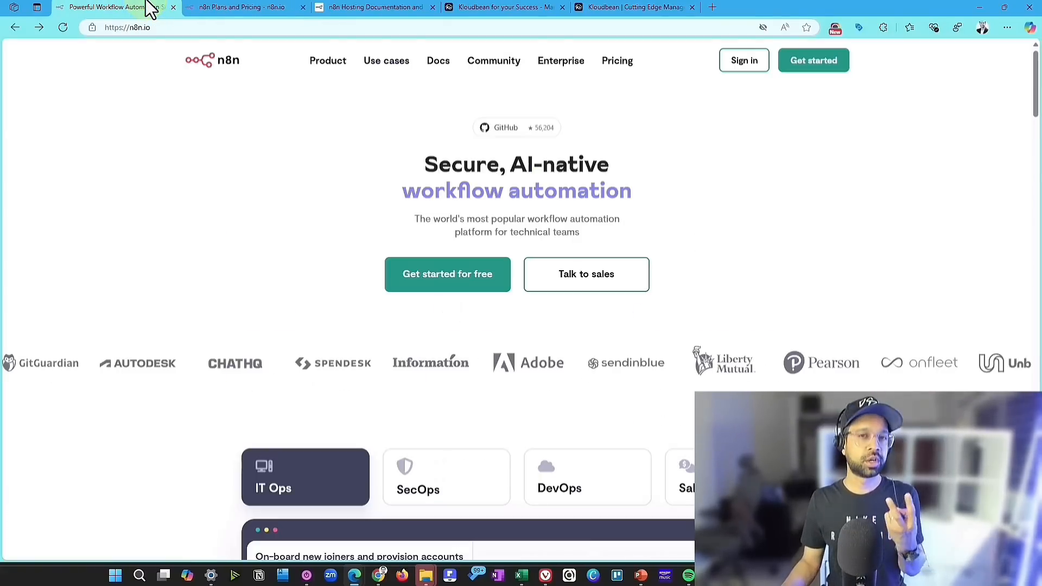
left_click(239, 8)
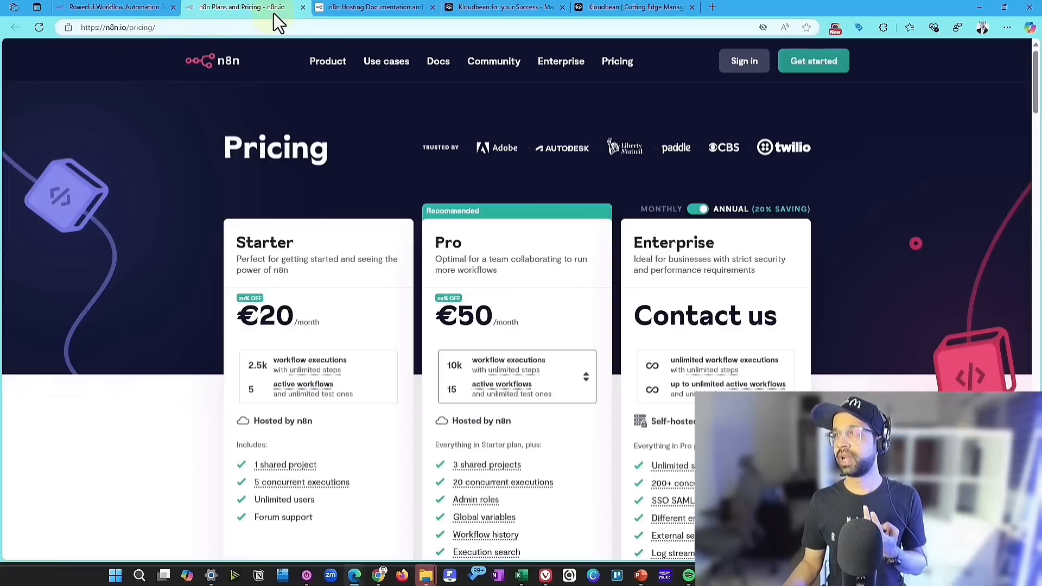
scroll("down", 3)
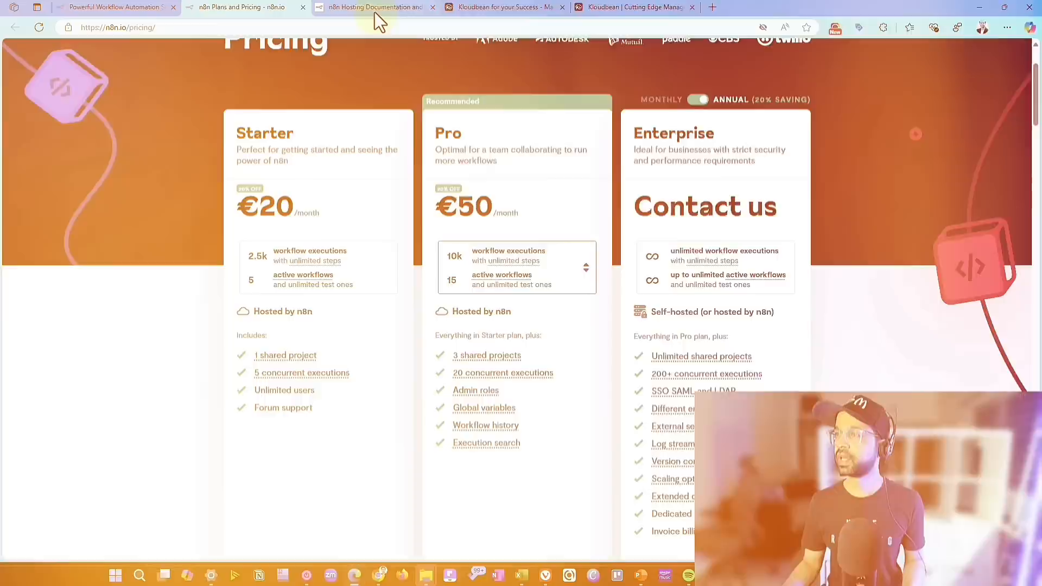
left_click(373, 8)
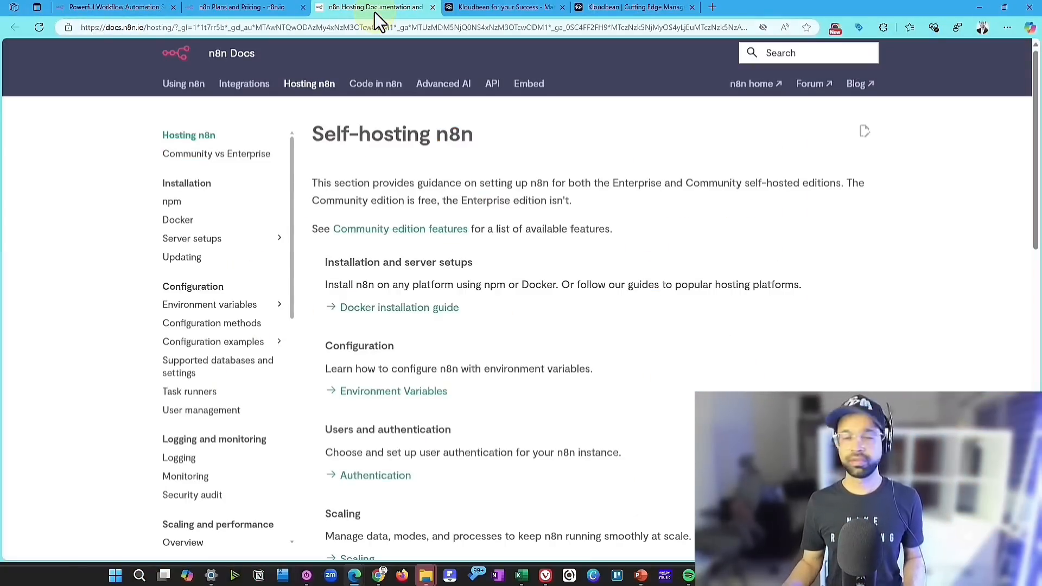
Leave the self-hosting docs and return to the Kloudbean homepage.
left_click(239, 7)
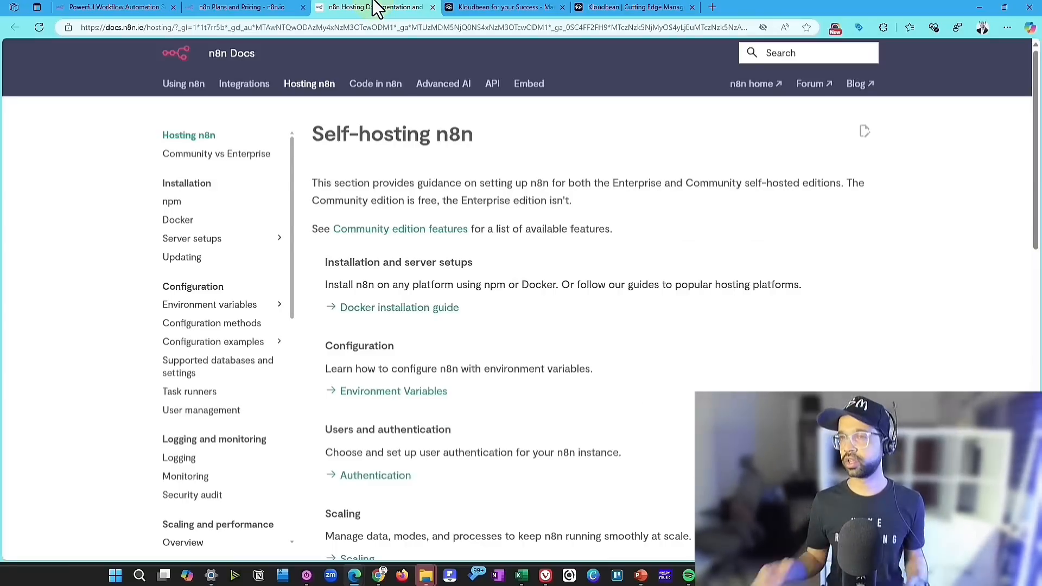
mouse_move(373, 162)
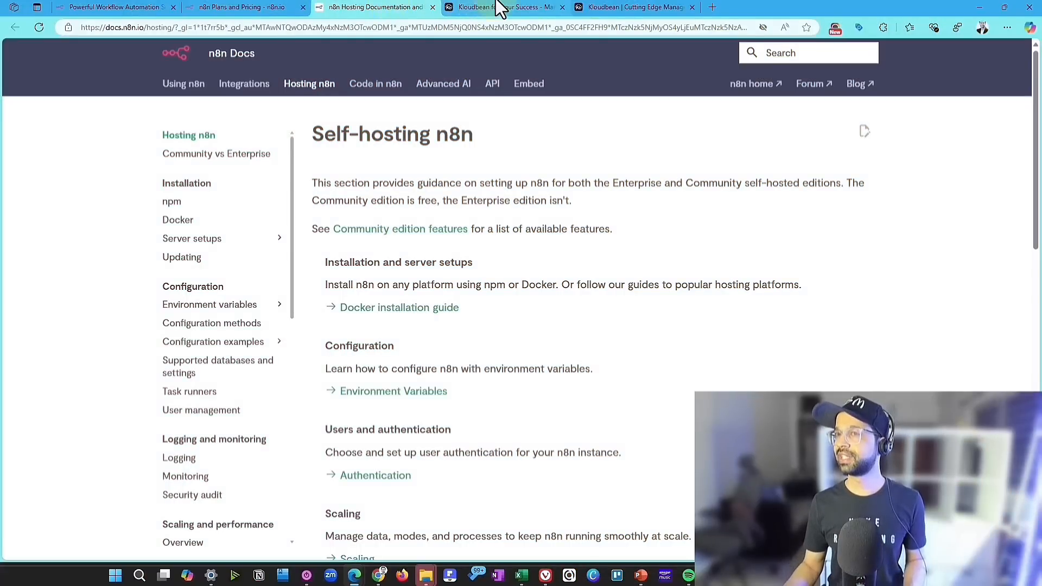
left_click(505, 7)
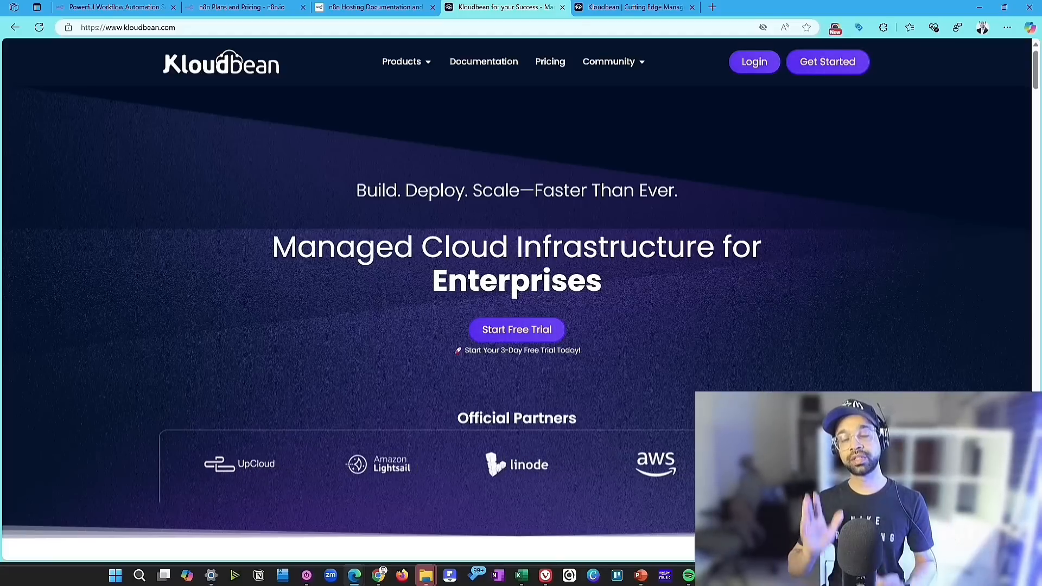
Scroll the Kloudbean homepage past features, technology tabs and testimonials to the '$5000+ in Additional Value' table.
scroll("down", 3)
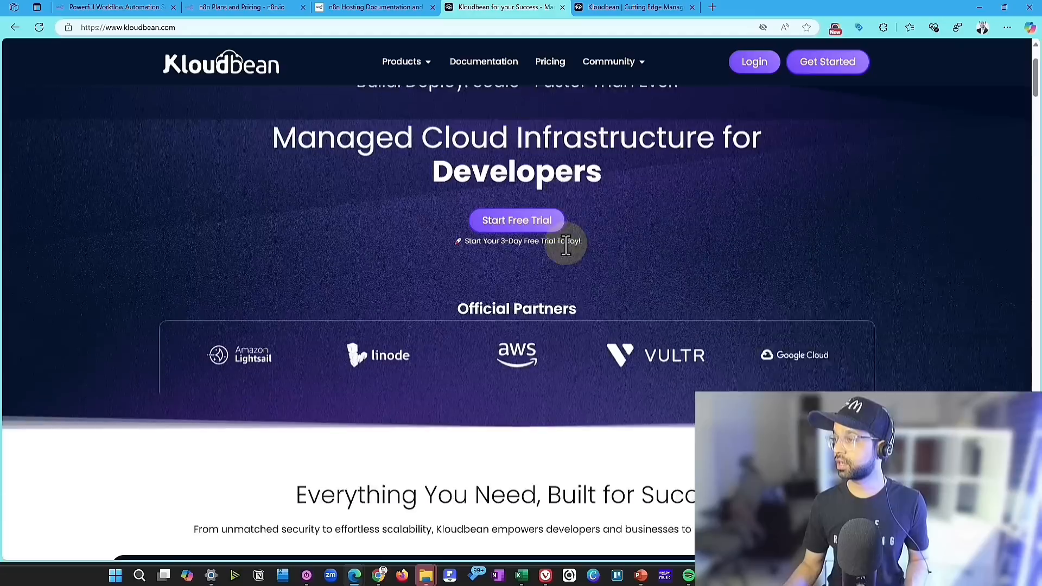
scroll("down", 3)
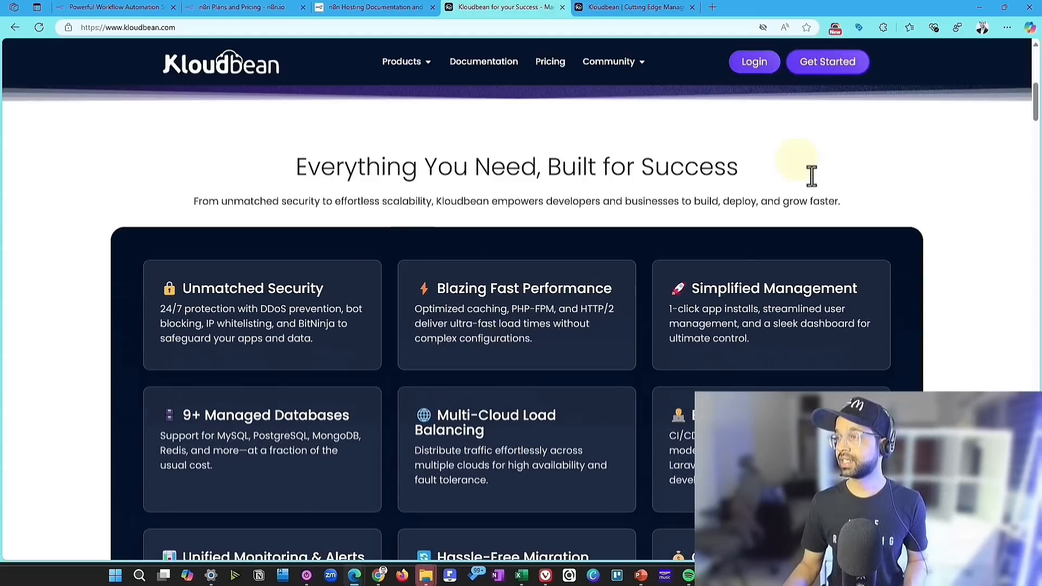
scroll("down", 3)
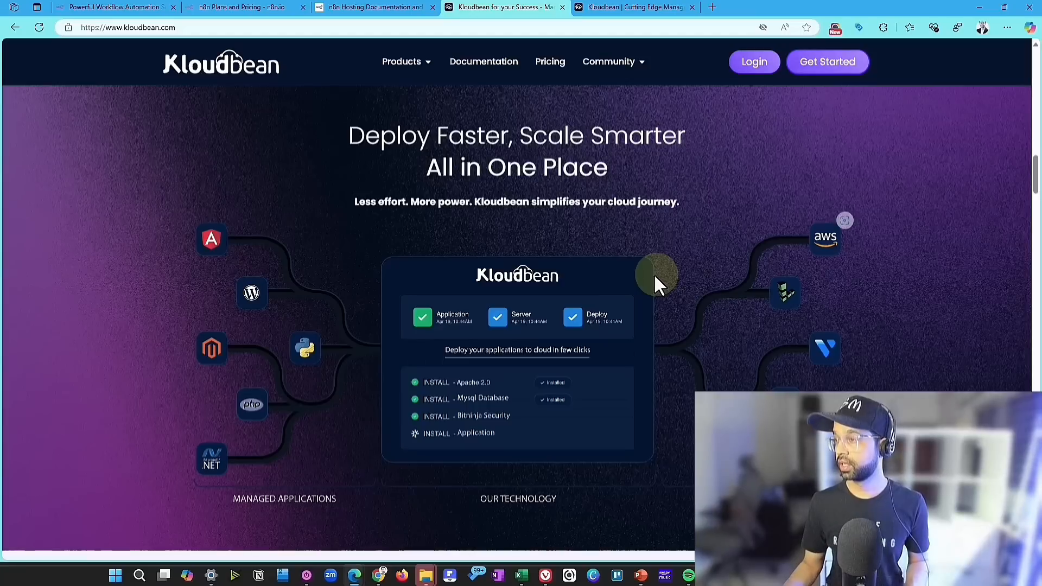
mouse_move(472, 143)
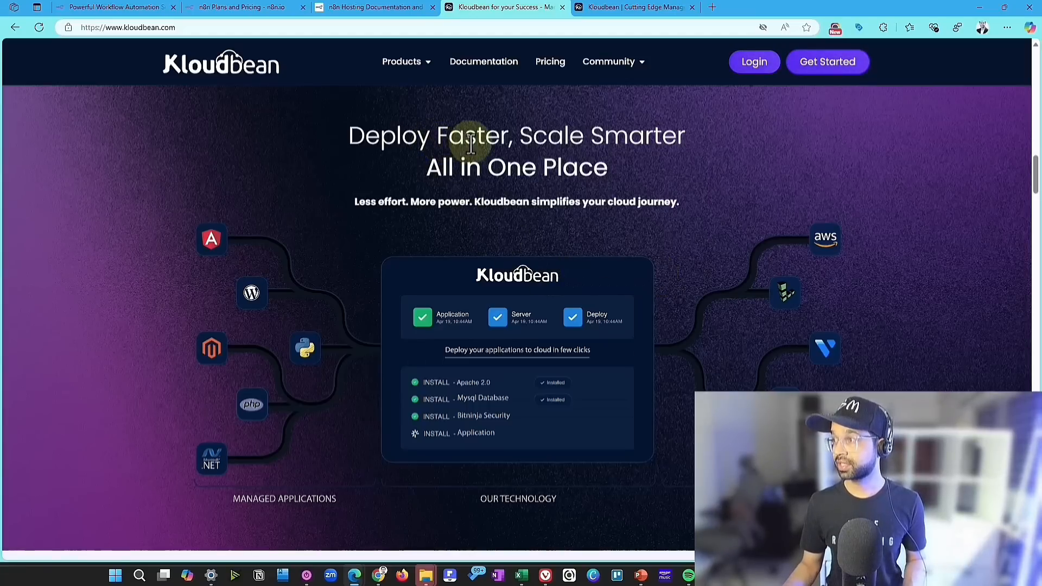
scroll("down", 3)
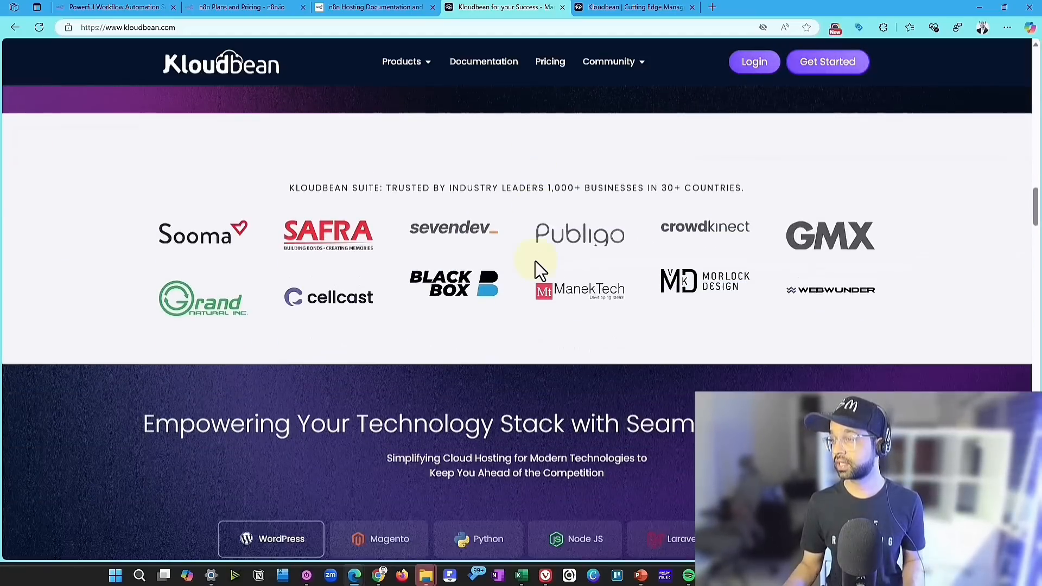
scroll("down", 3)
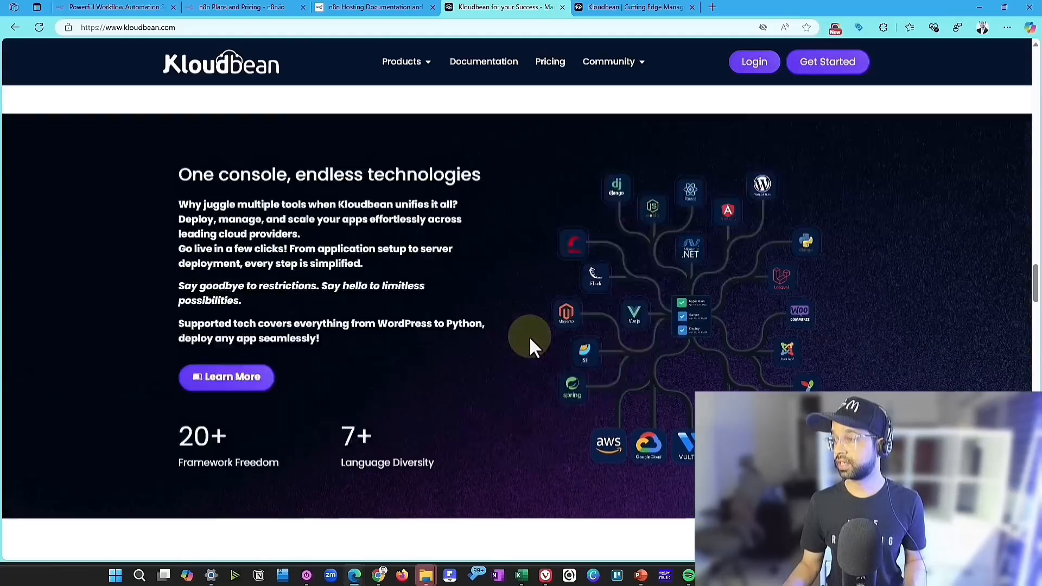
scroll("down", 3)
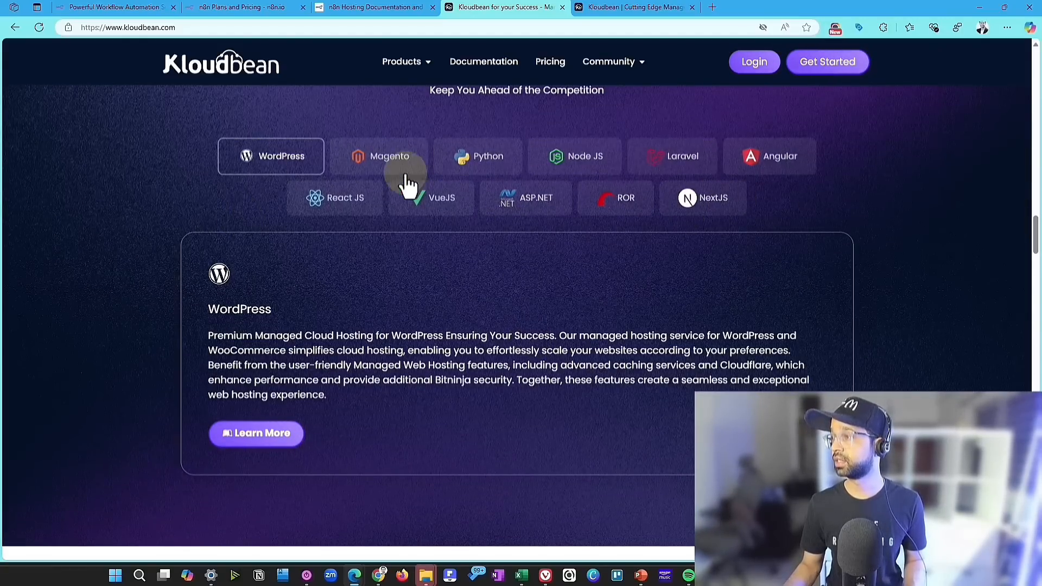
scroll("down", 3)
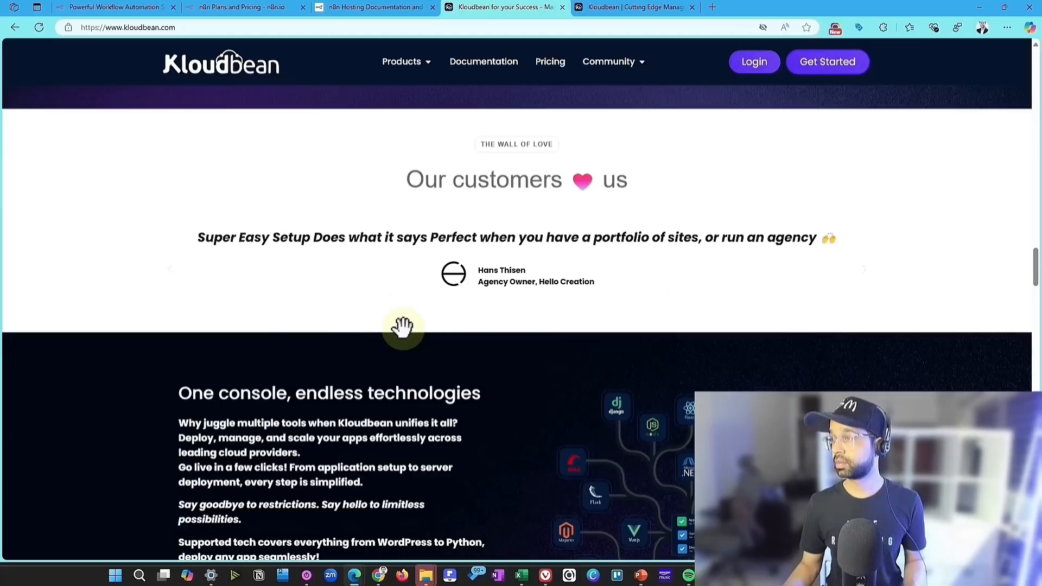
scroll("down", 3)
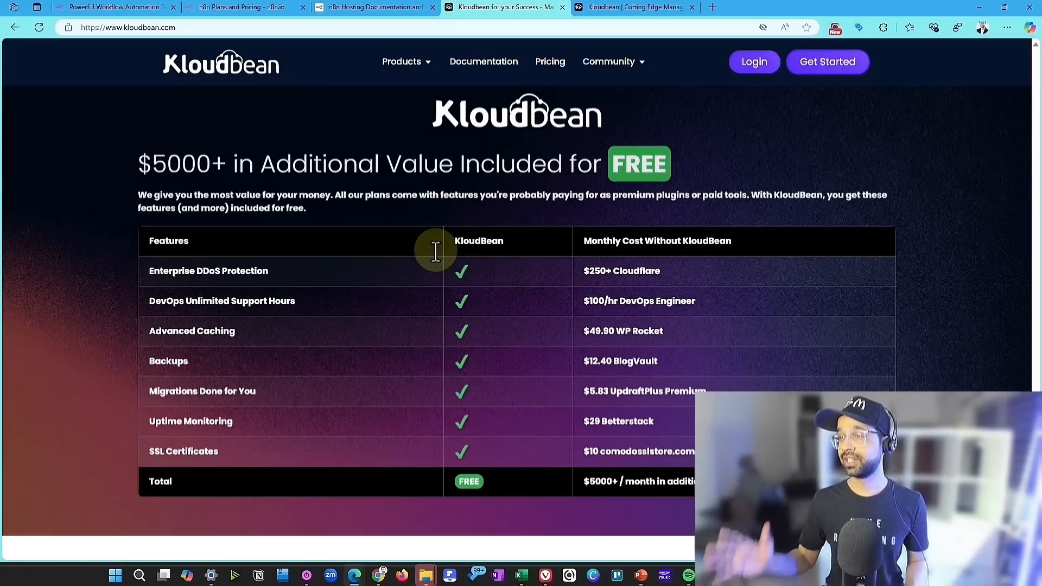
mouse_move(611, 260)
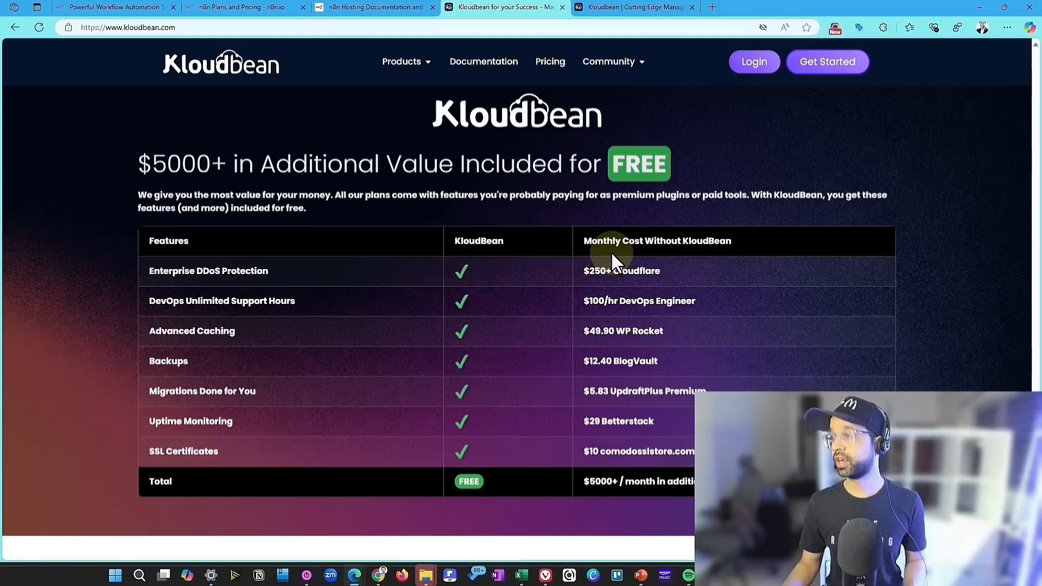
Highlight an entry in the free-features comparison table while reviewing it.
double_click(621, 270)
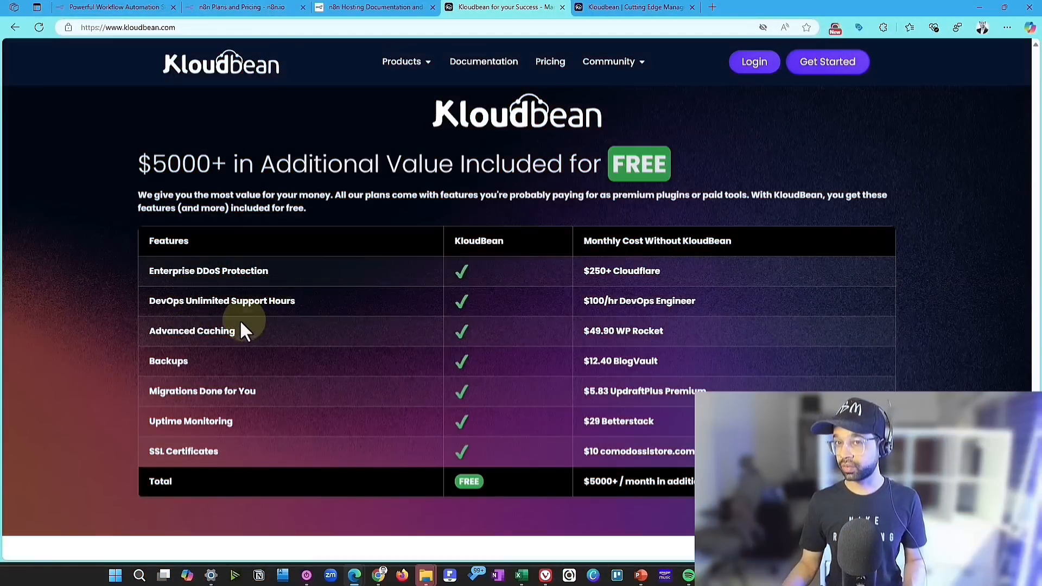
mouse_move(219, 409)
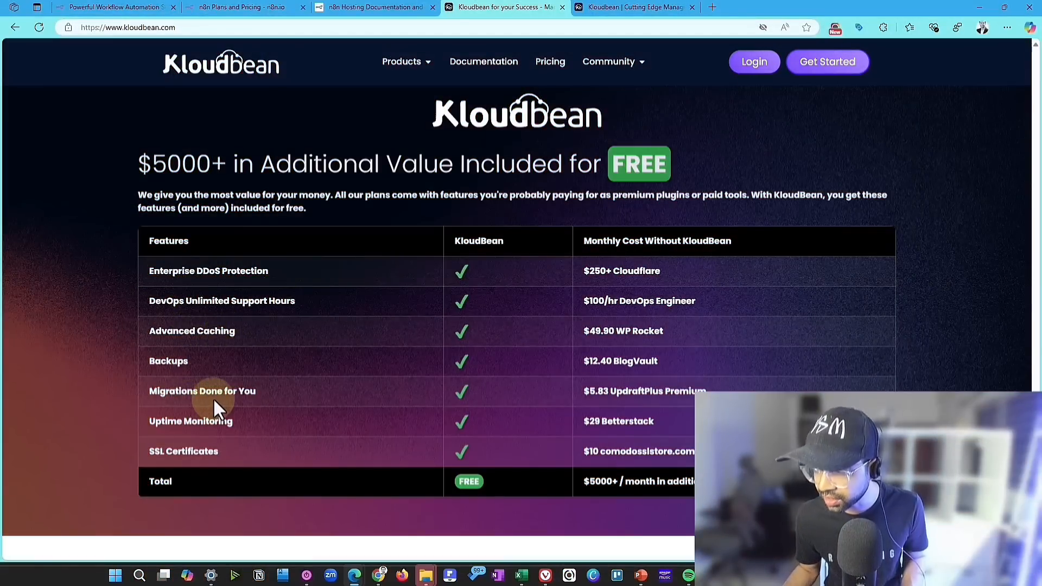
mouse_move(189, 454)
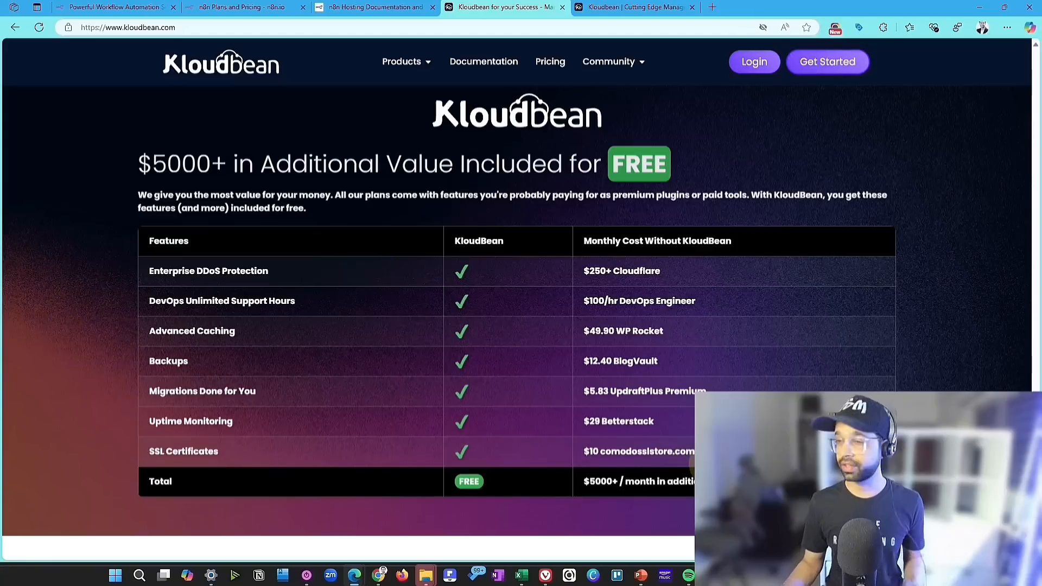
mouse_move(572, 325)
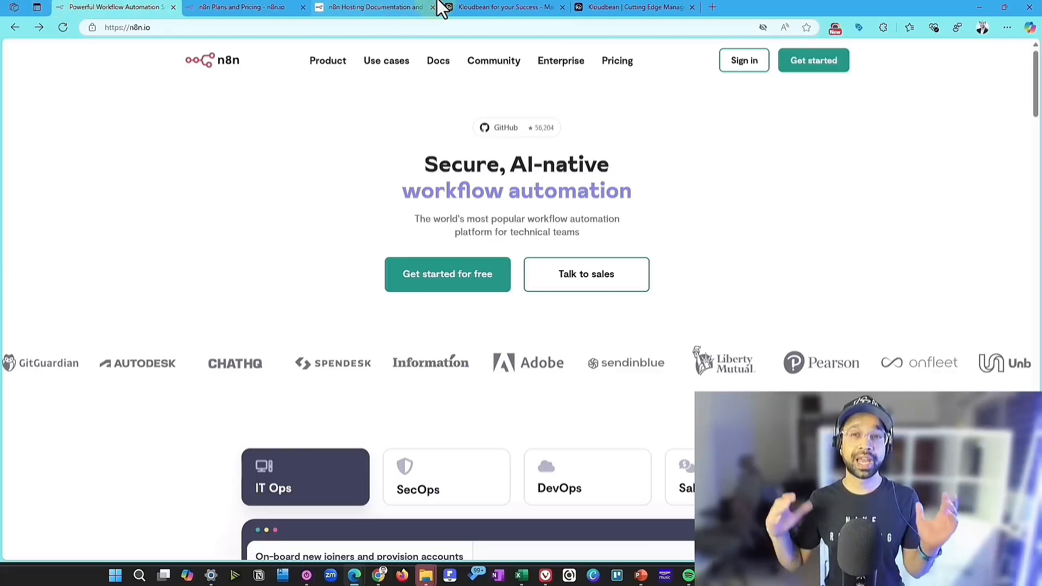
mouse_move(375, 7)
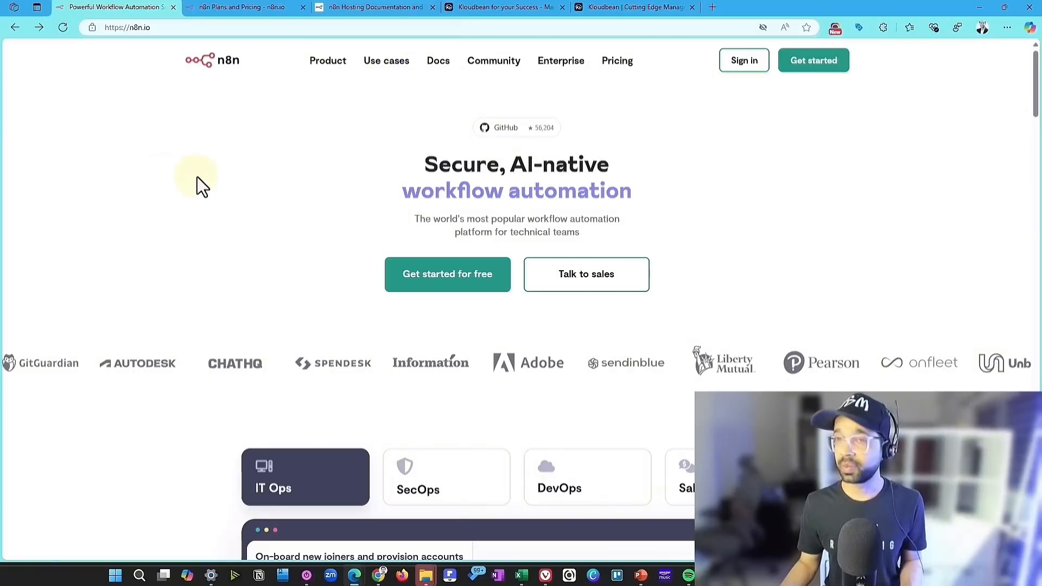
mouse_move(287, 108)
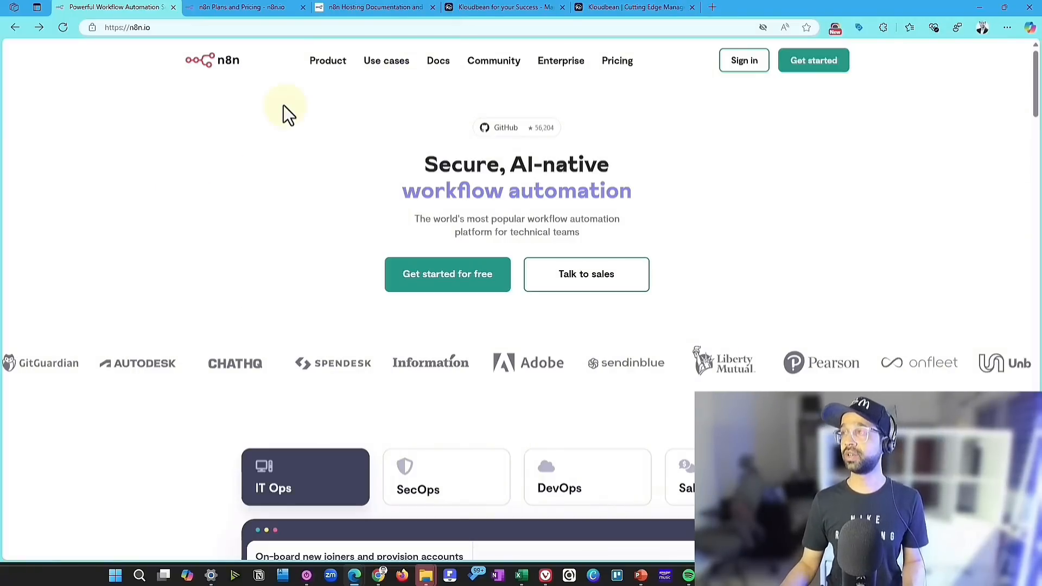
Return from the n8n homepage to the Kloudbean website.
left_click(497, 7)
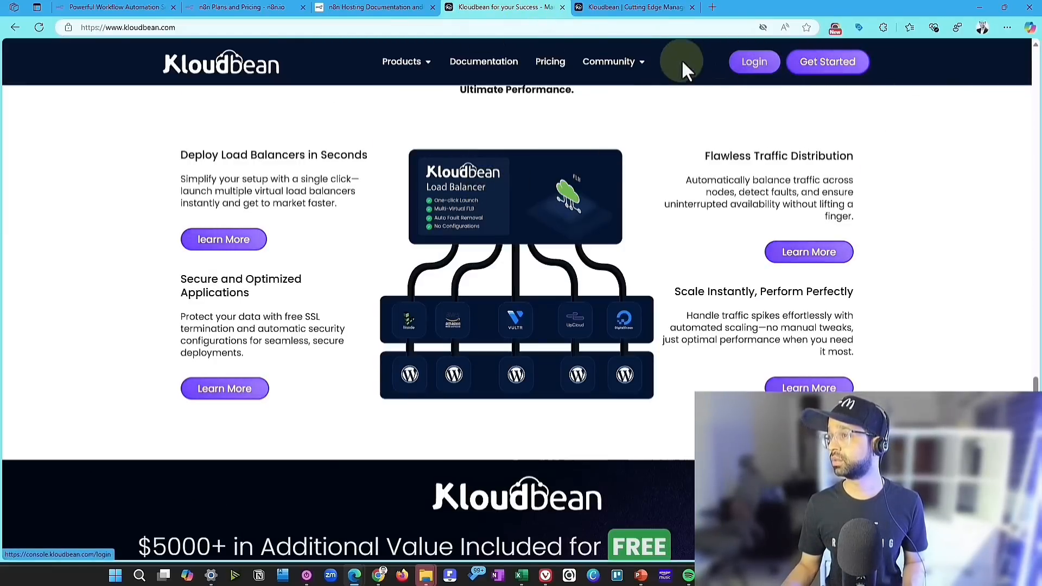
Check the Apps and Servers pages in the Kloudbean console, then start setting up a new server.
scroll("down", 3)
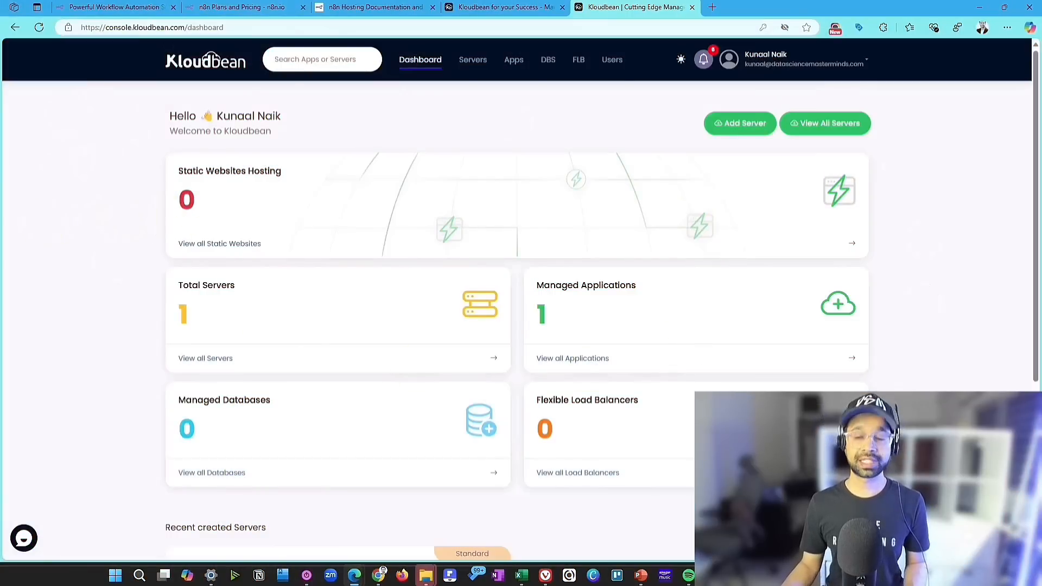
mouse_move(674, 144)
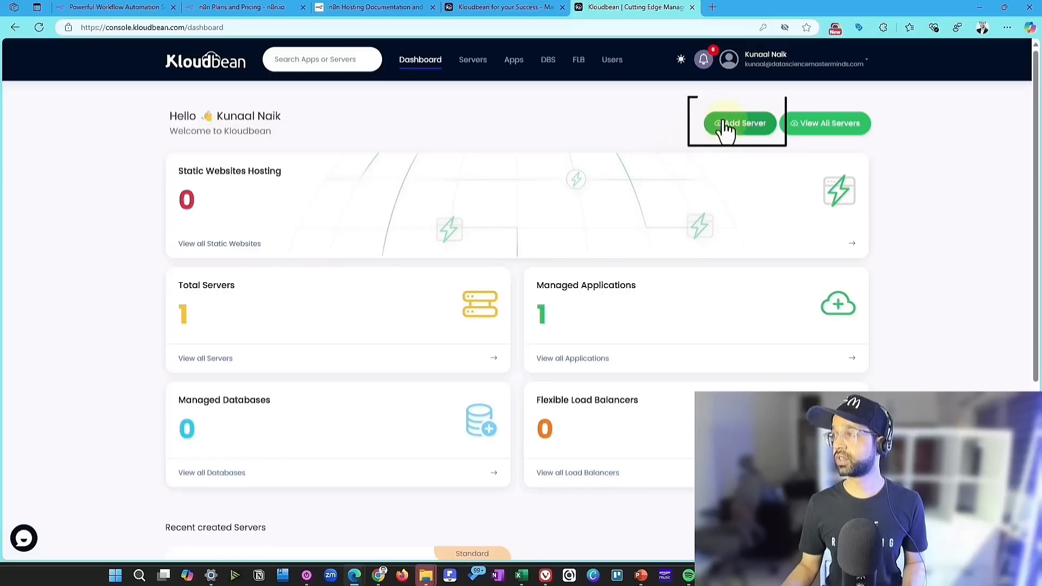
mouse_move(568, 110)
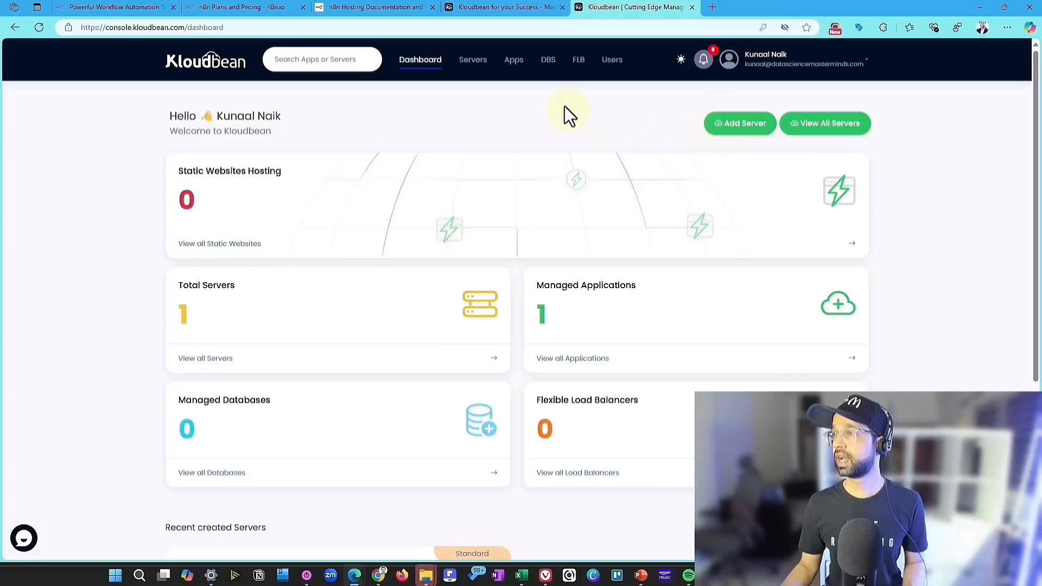
mouse_move(526, 295)
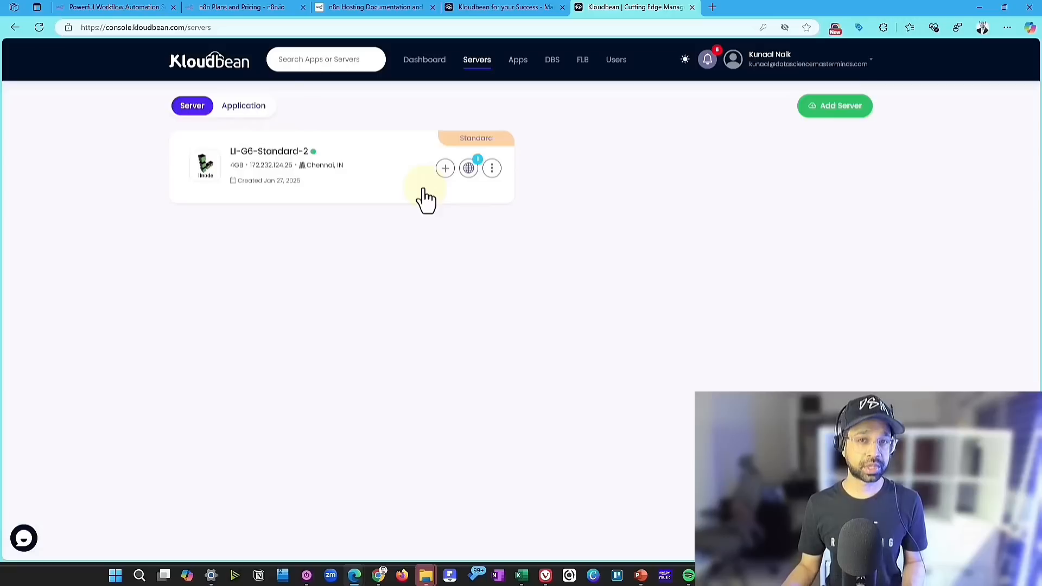
mouse_move(295, 180)
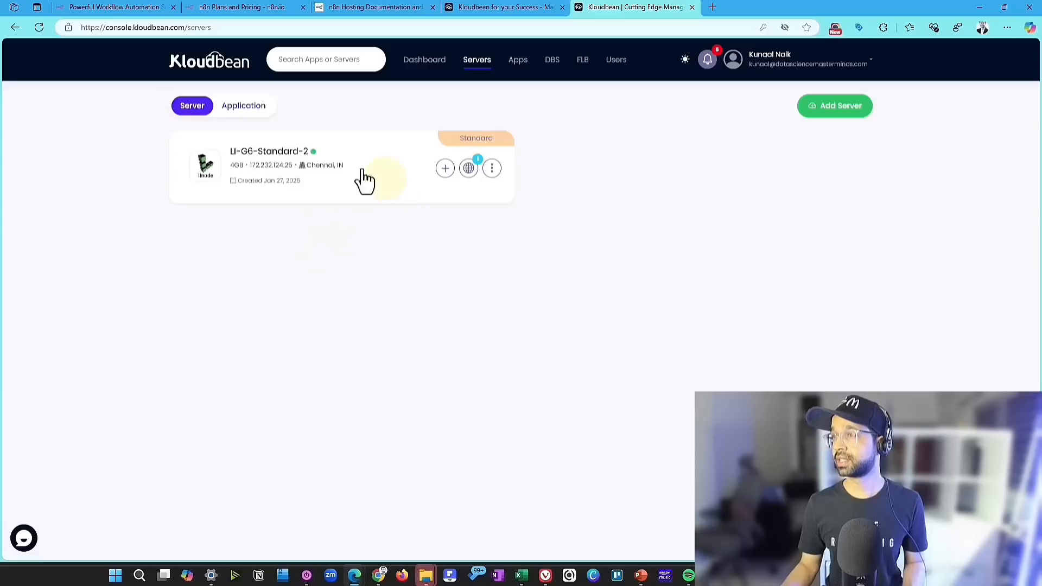
left_click(244, 105)
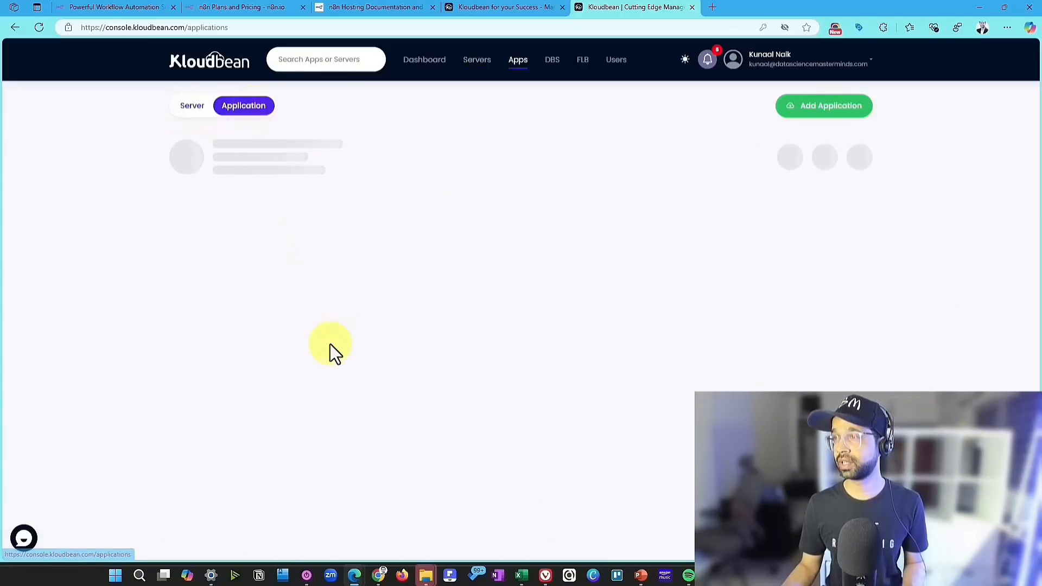
left_click(421, 59)
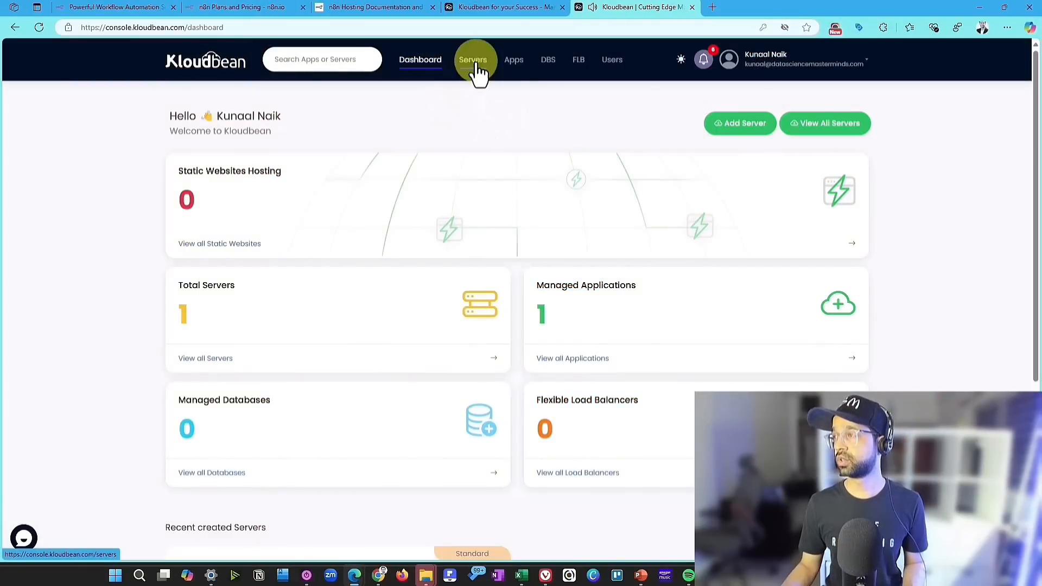
left_click(474, 59)
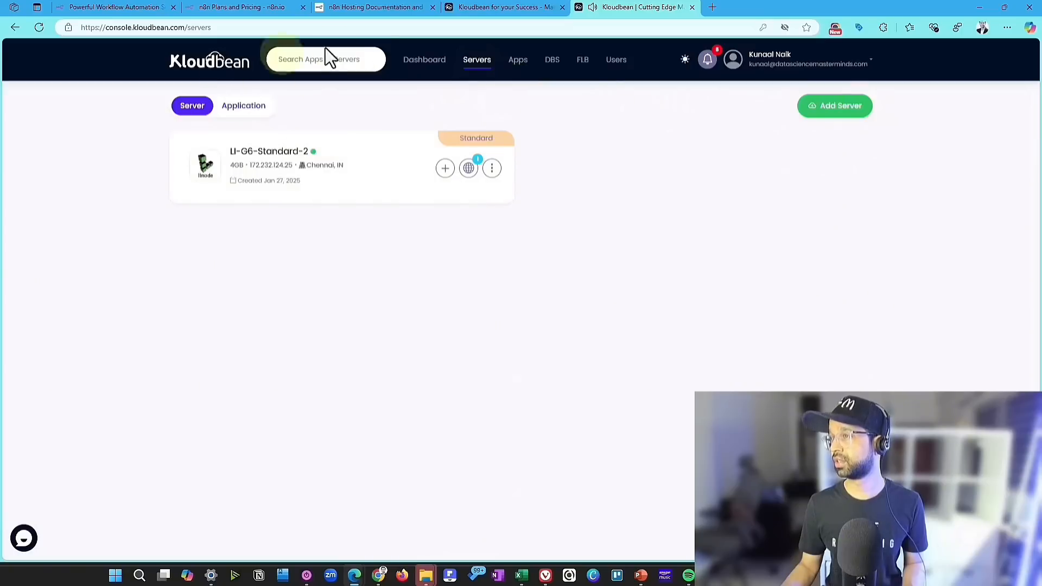
left_click(420, 58)
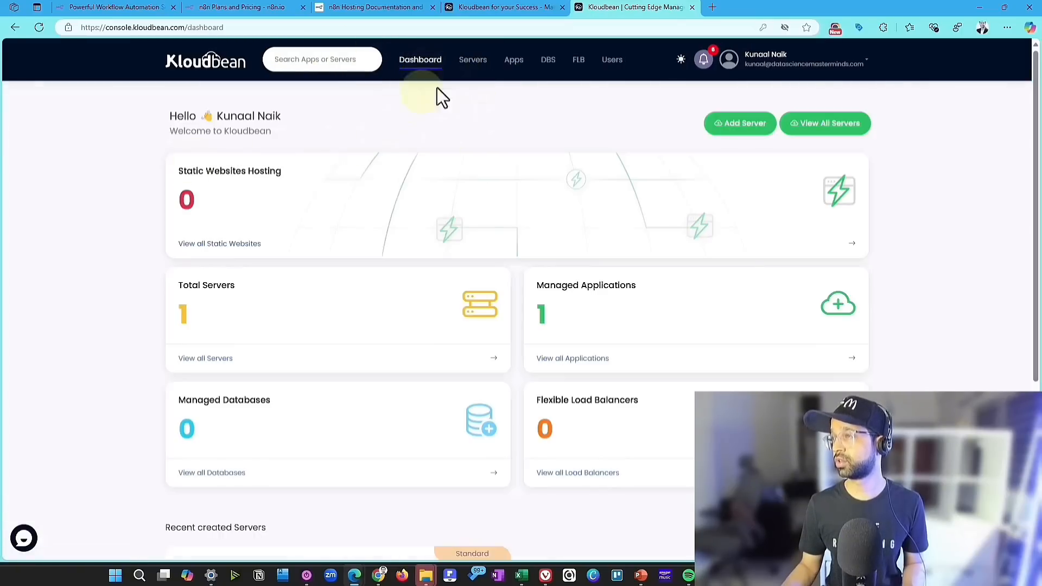
left_click(739, 122)
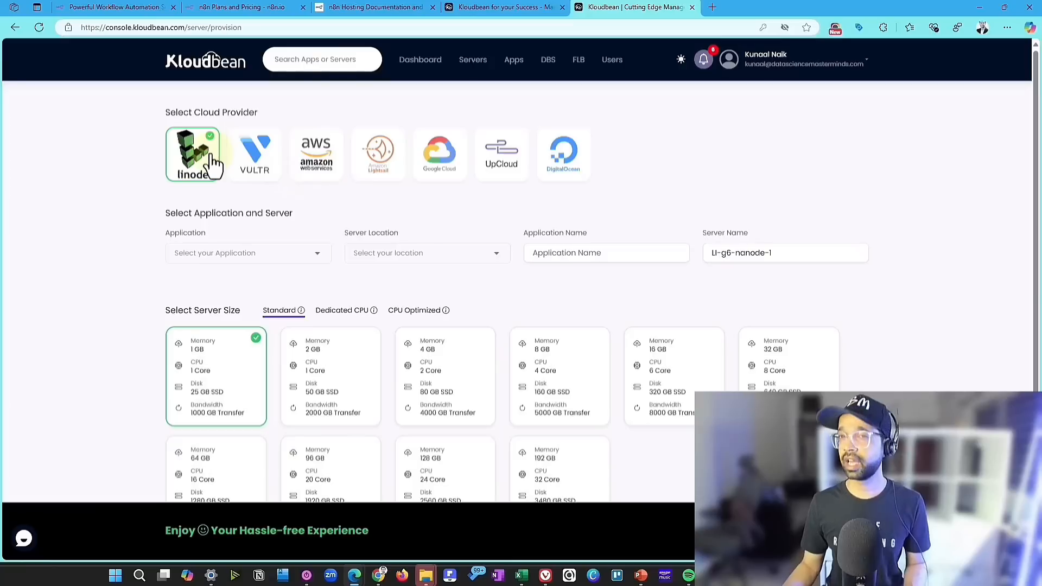
mouse_move(154, 173)
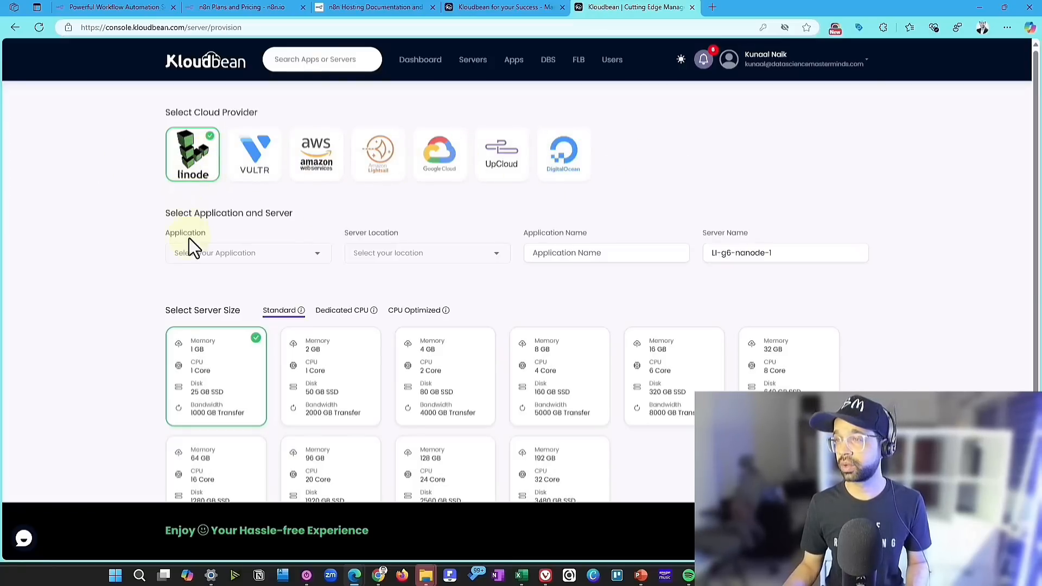
Keep Linode, choose N8N as the application and Chennai, IN as the server location.
left_click_drag(165, 213, 288, 213)
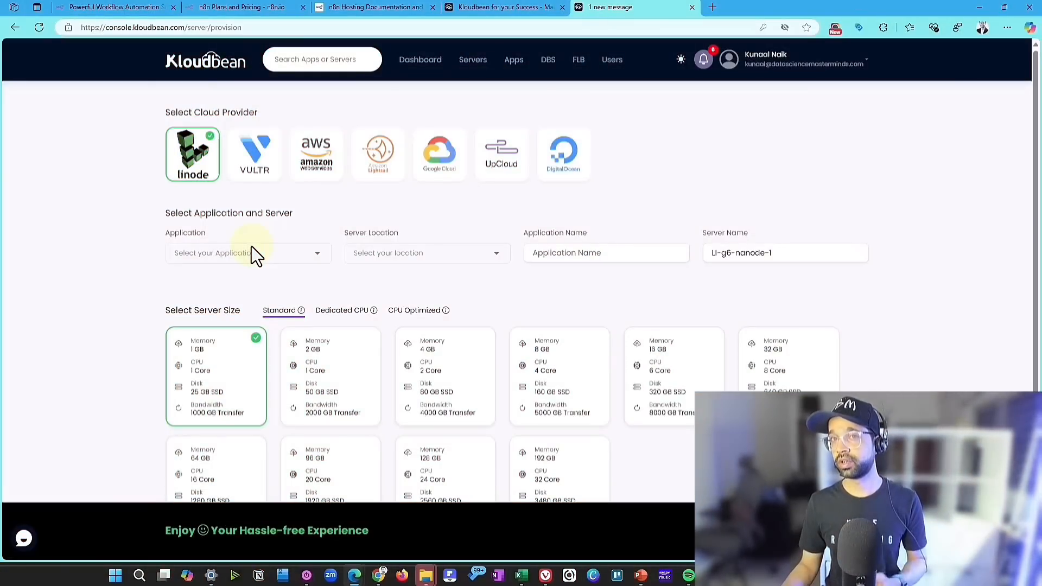
left_click(247, 252)
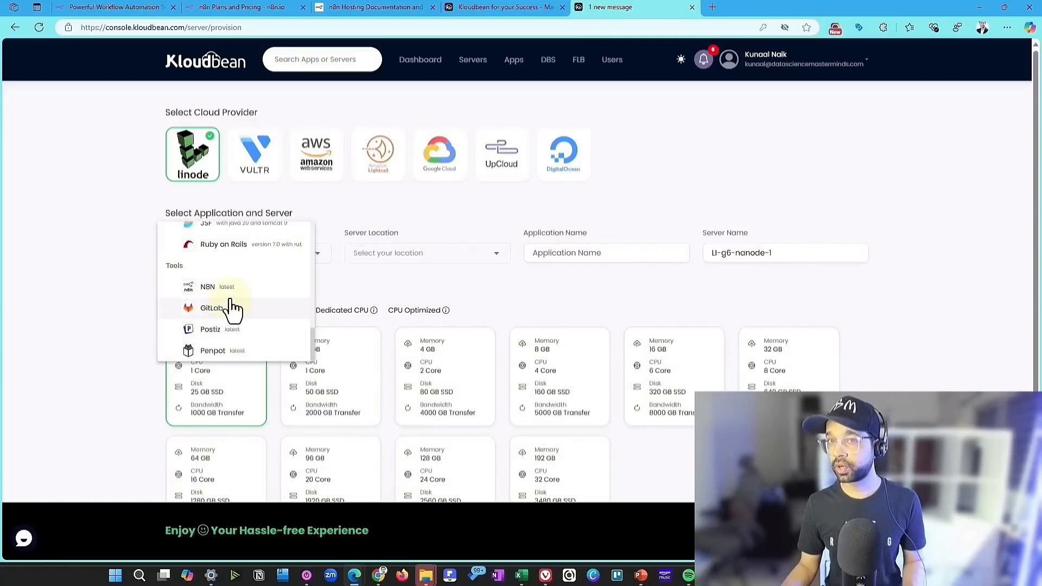
left_click(207, 286)
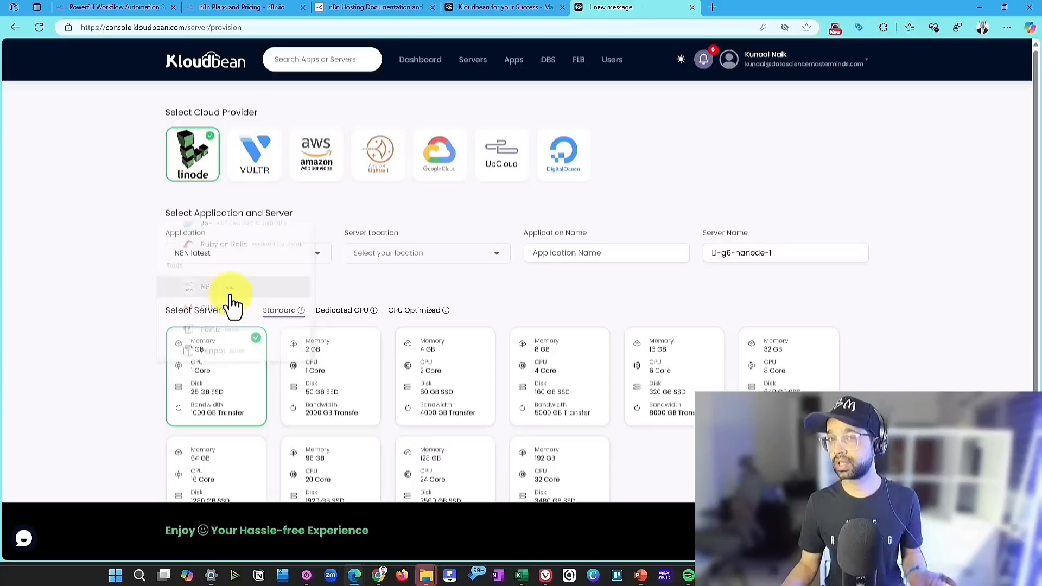
left_click(425, 253)
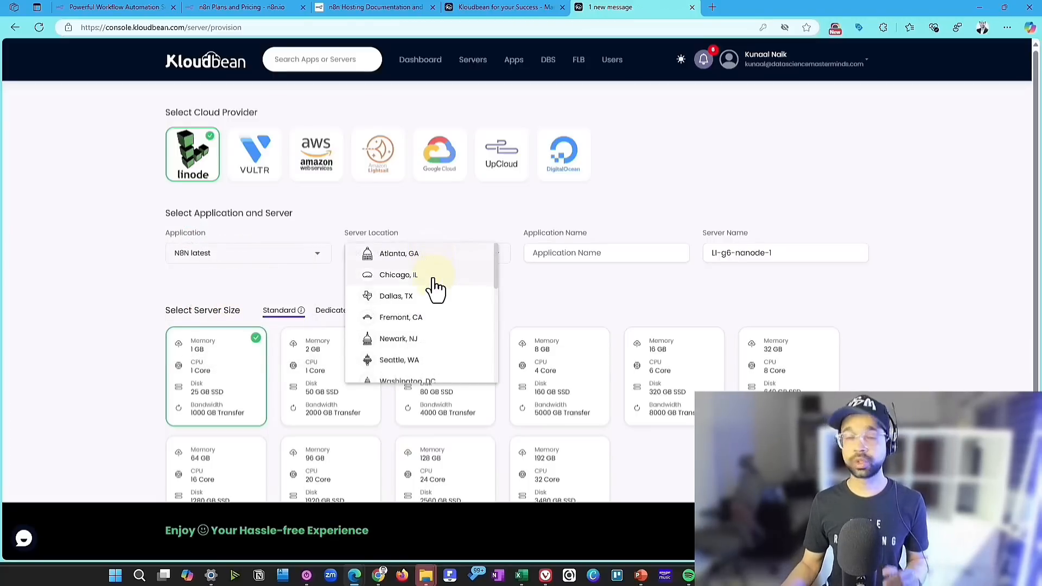
scroll("down", 3)
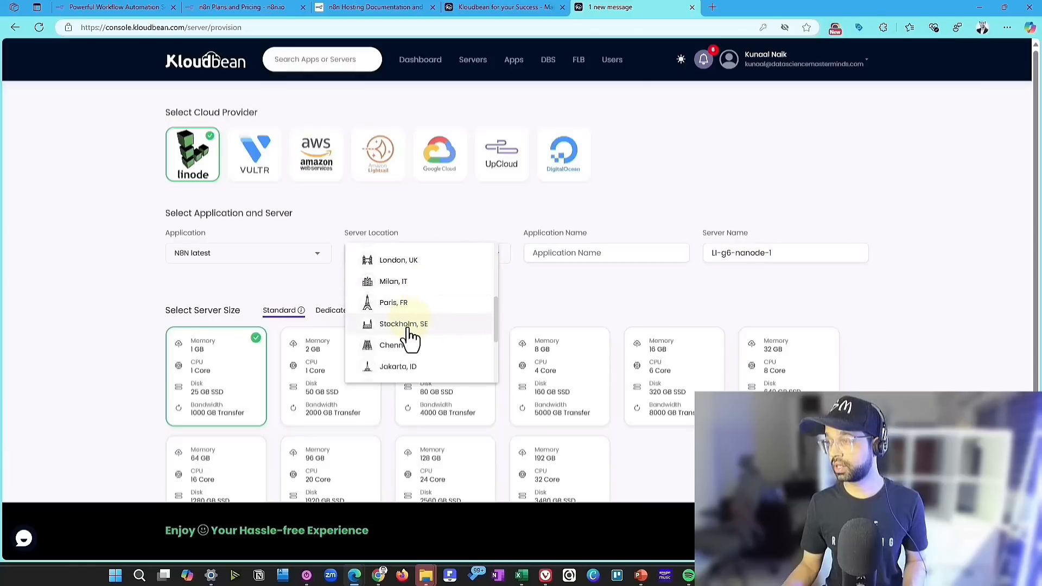
left_click(397, 344)
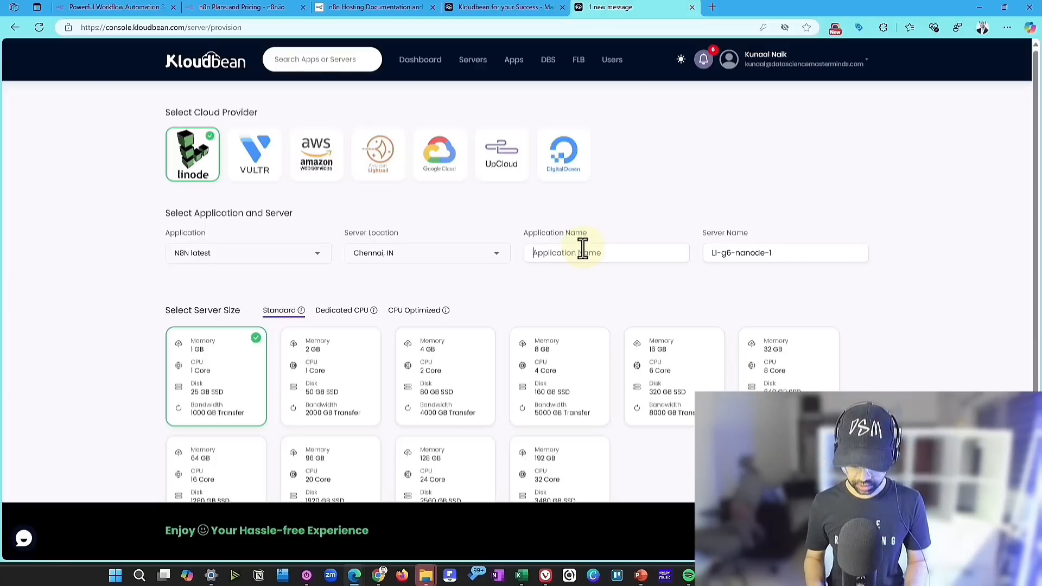
Name the application 'dsm-n8n'.
type("dsm-n8n")
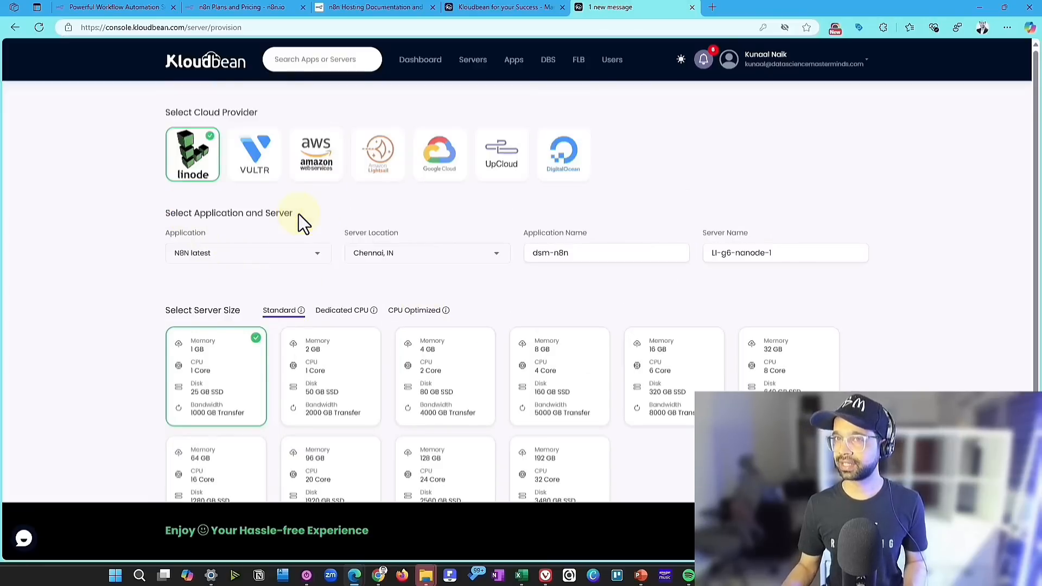
scroll("down", 3)
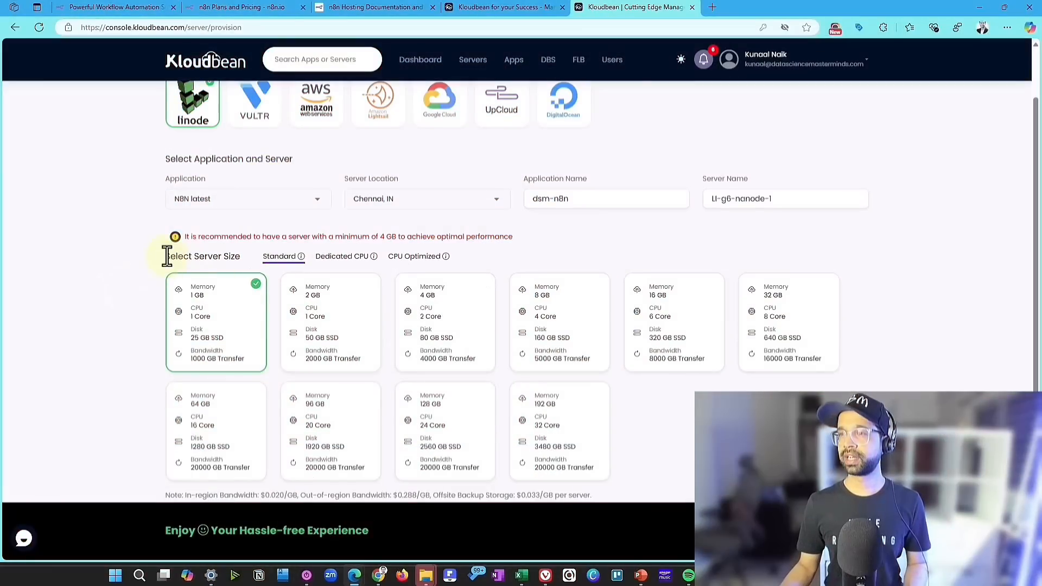
Choose the 4 GB, 2-core server size, then compare against the n8n pricing page.
double_click(201, 256)
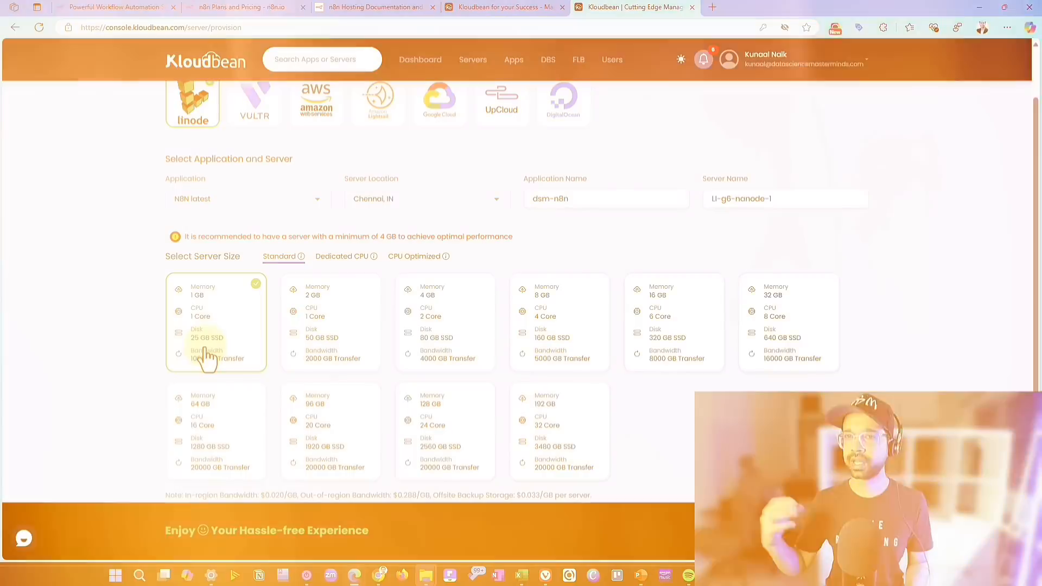
left_click(330, 322)
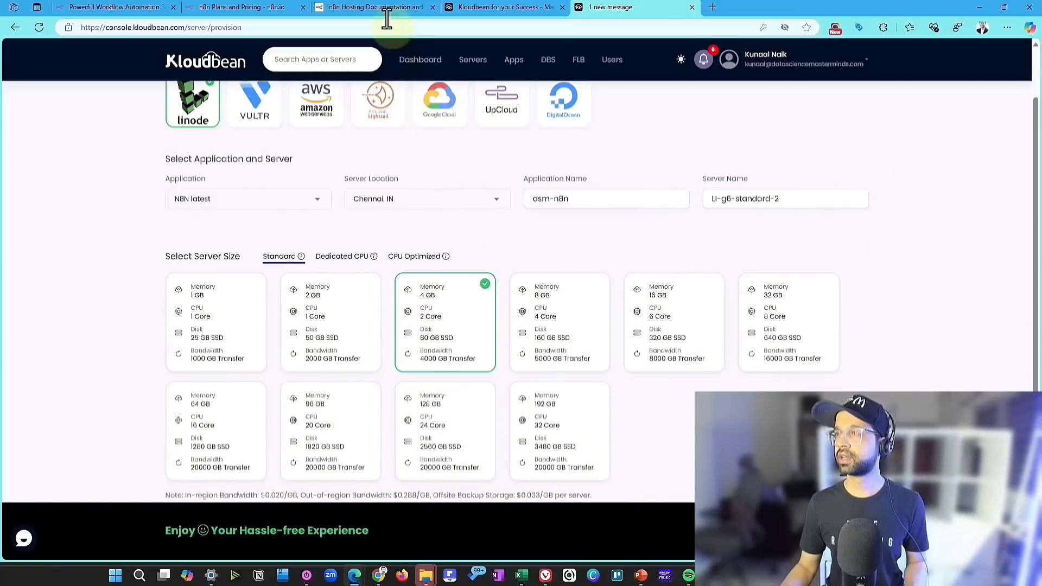
left_click(241, 8)
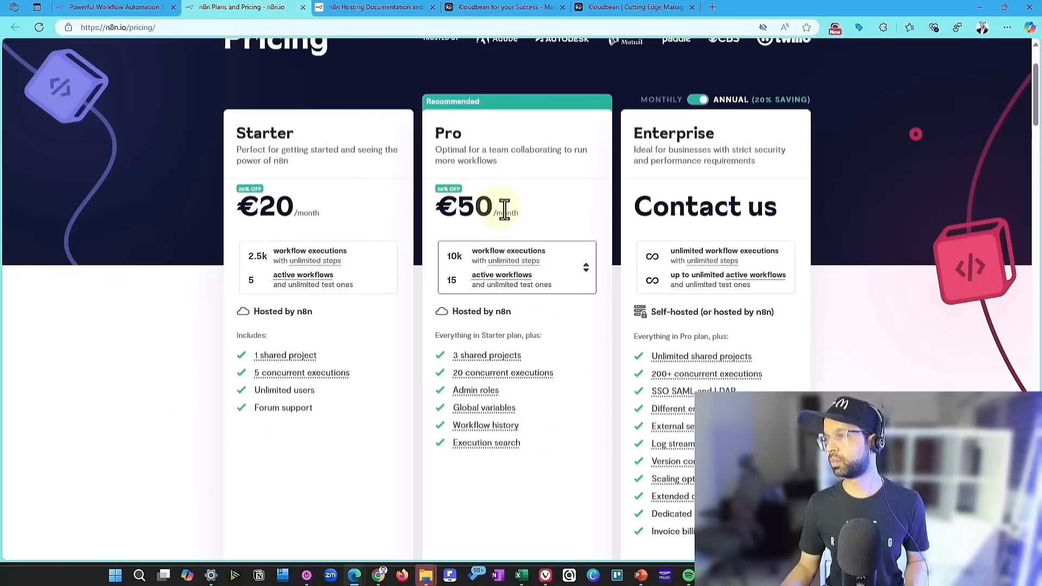
mouse_move(532, 201)
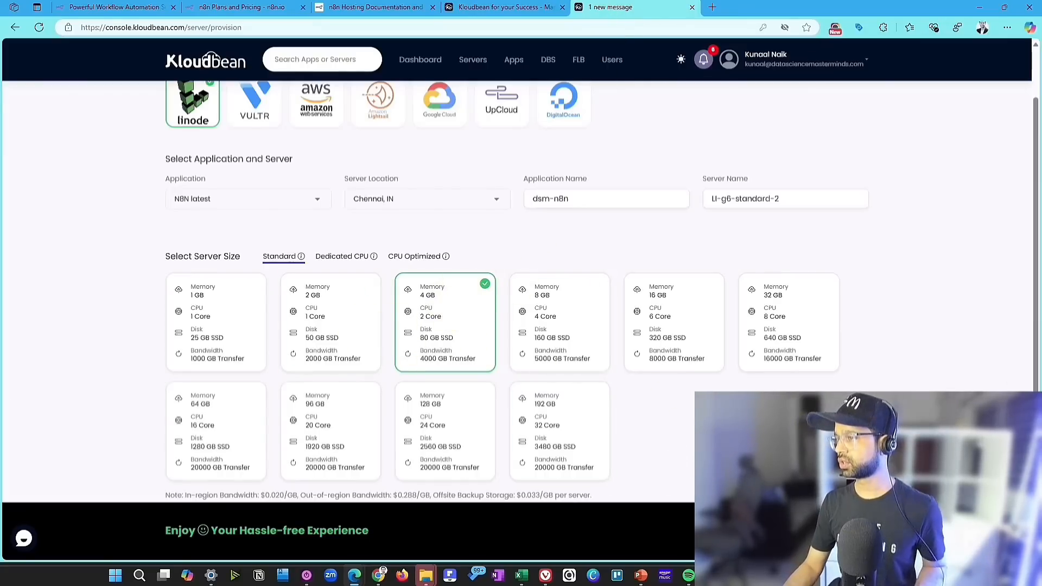
Provision the Kloudbean server with the chosen N8N settings.
left_click(215, 322)
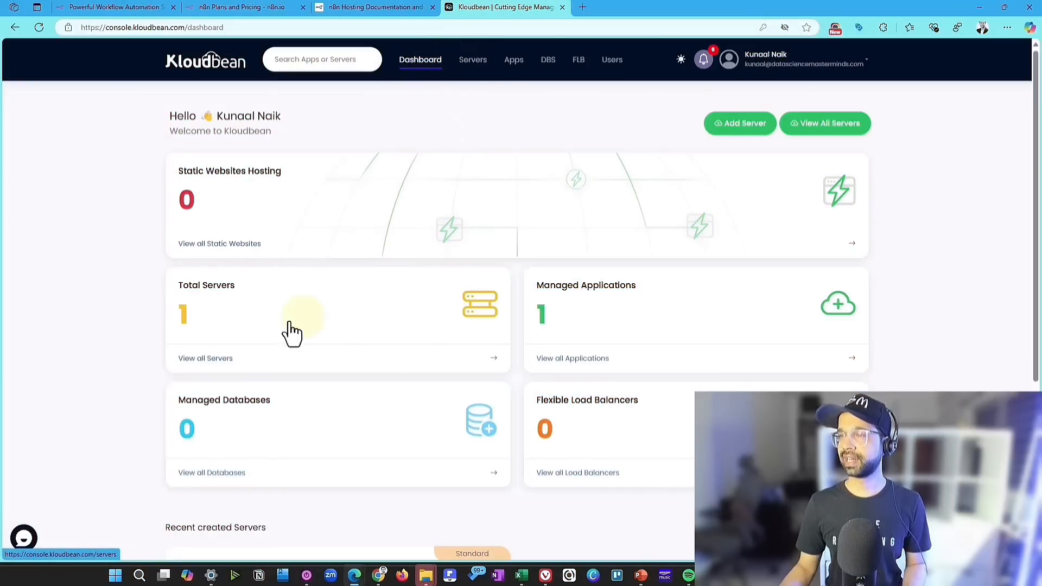
Review the li-g6-standard-2 server's health, SMTP and backup settings from its administration page.
left_click(206, 358)
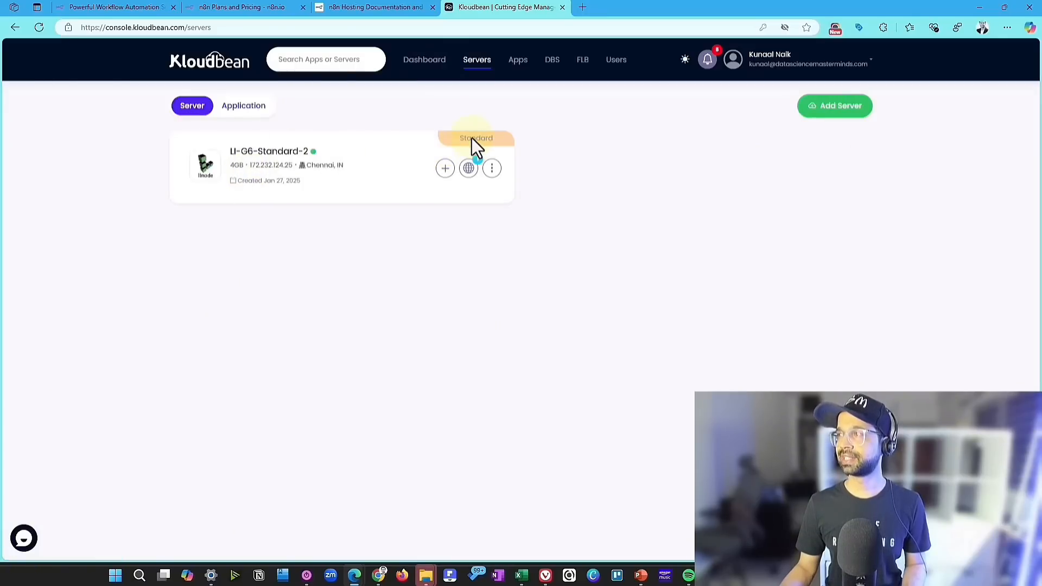
left_click(707, 59)
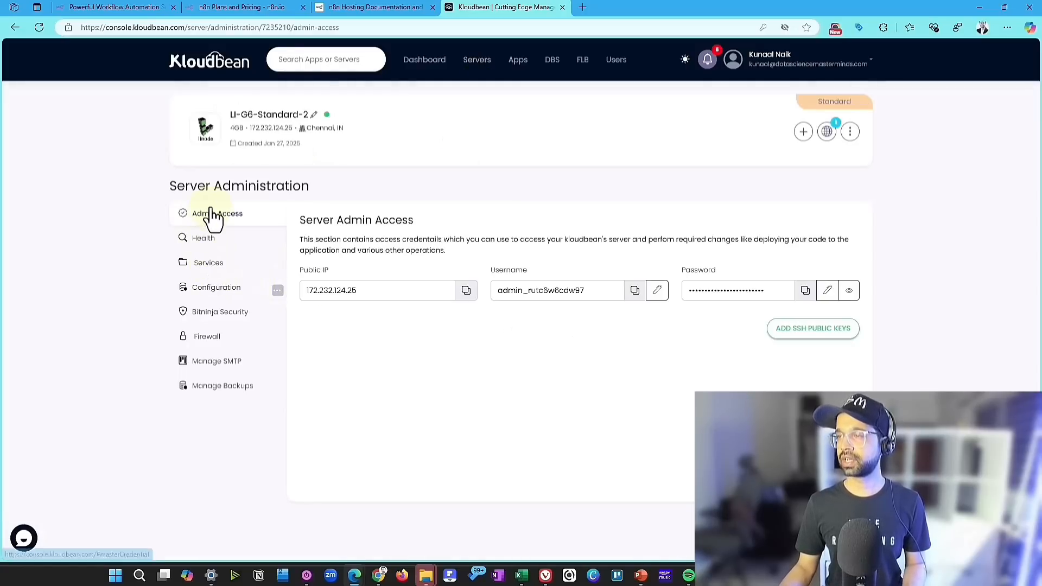
left_click(203, 237)
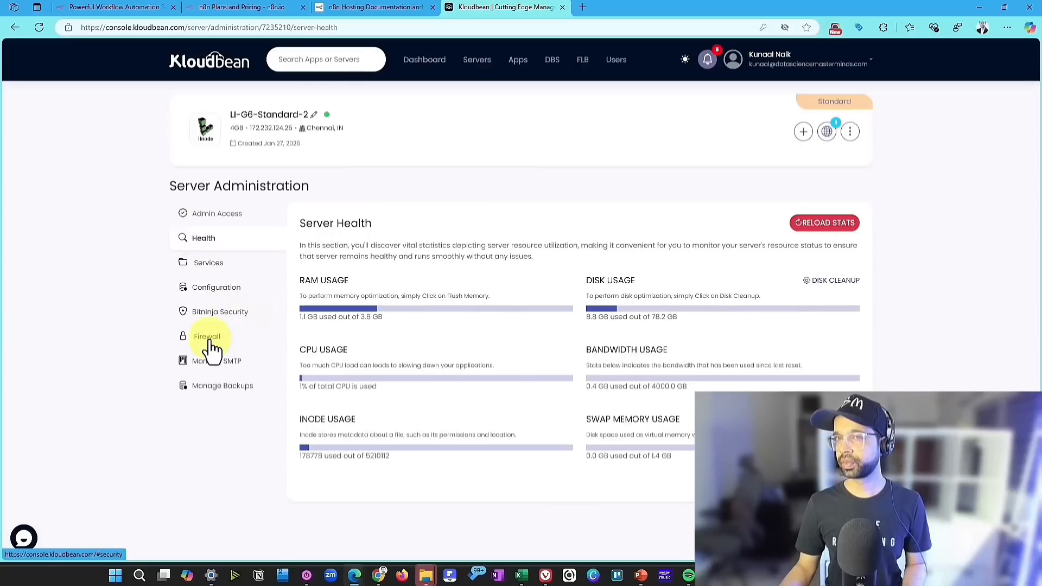
left_click(217, 361)
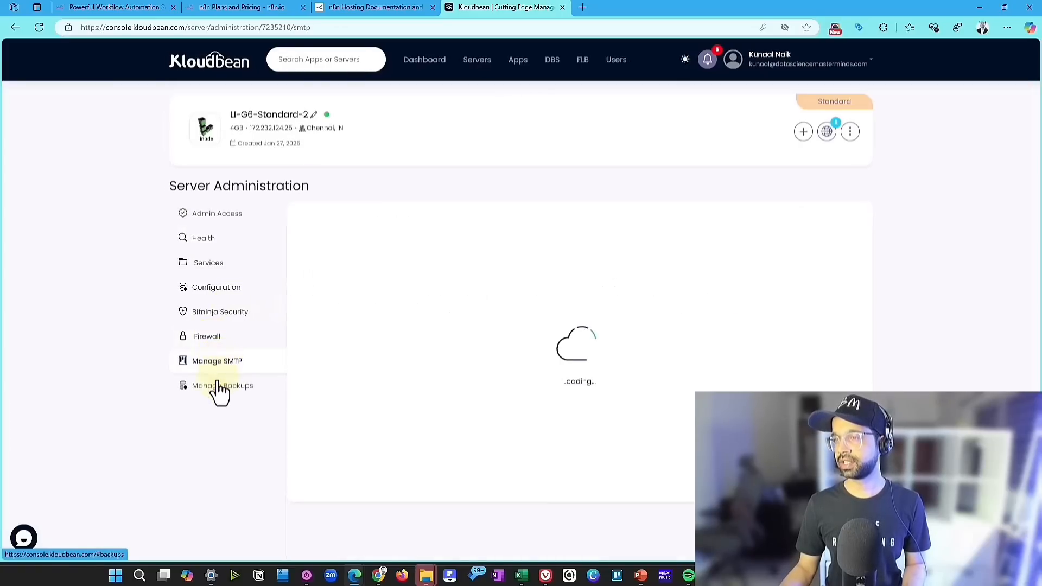
left_click(223, 385)
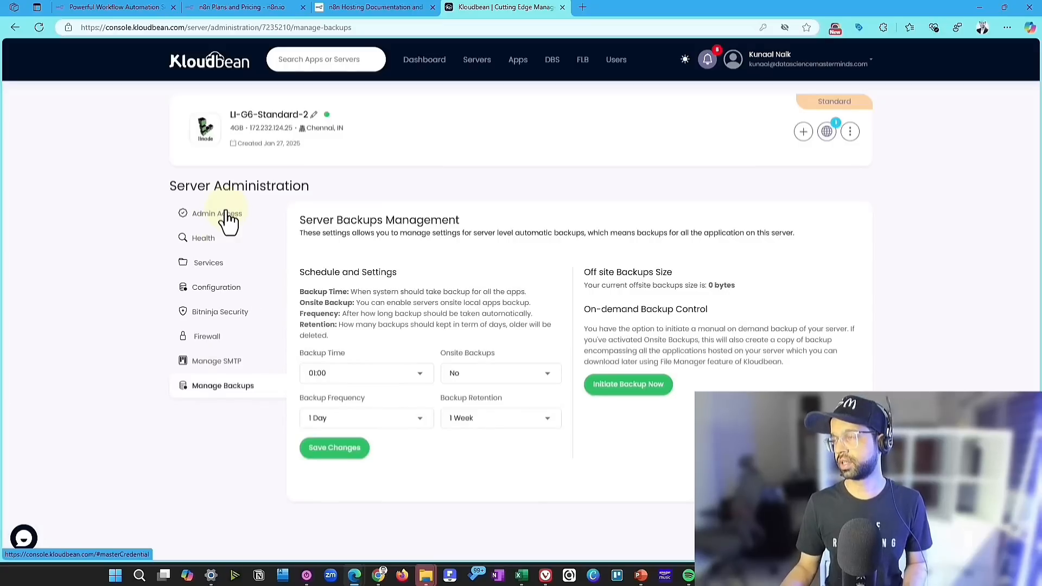
mouse_move(426, 219)
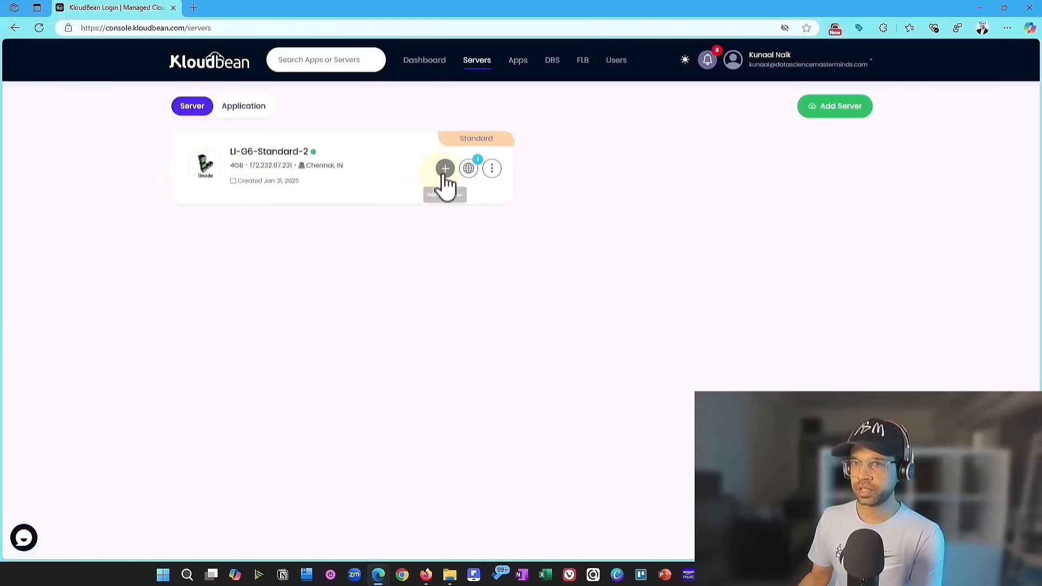
Add N8N latest to the server and launch the Dsm-N8n app from the applications list.
left_click(445, 168)
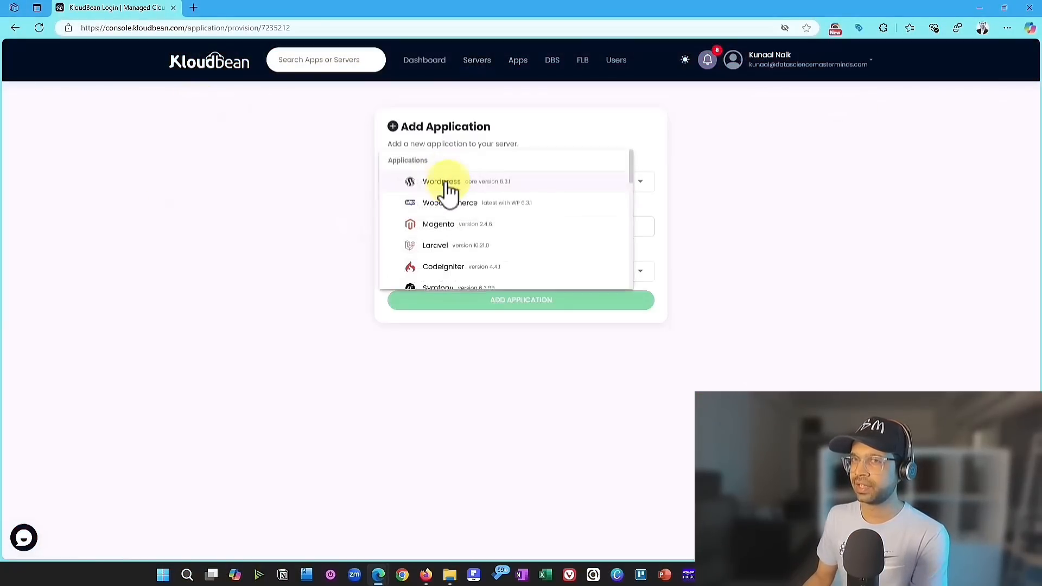
left_click(452, 181)
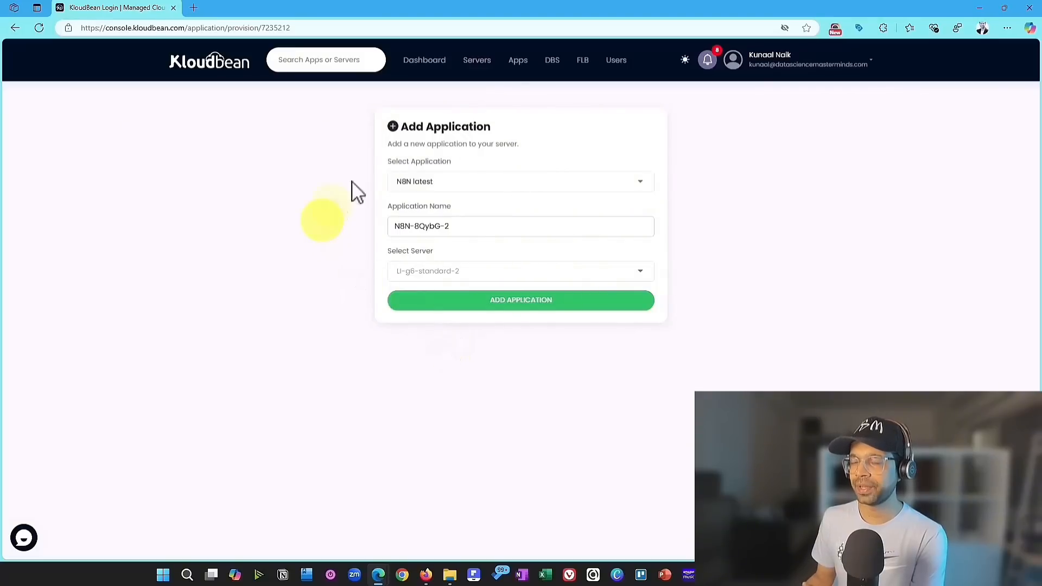
left_click(520, 300)
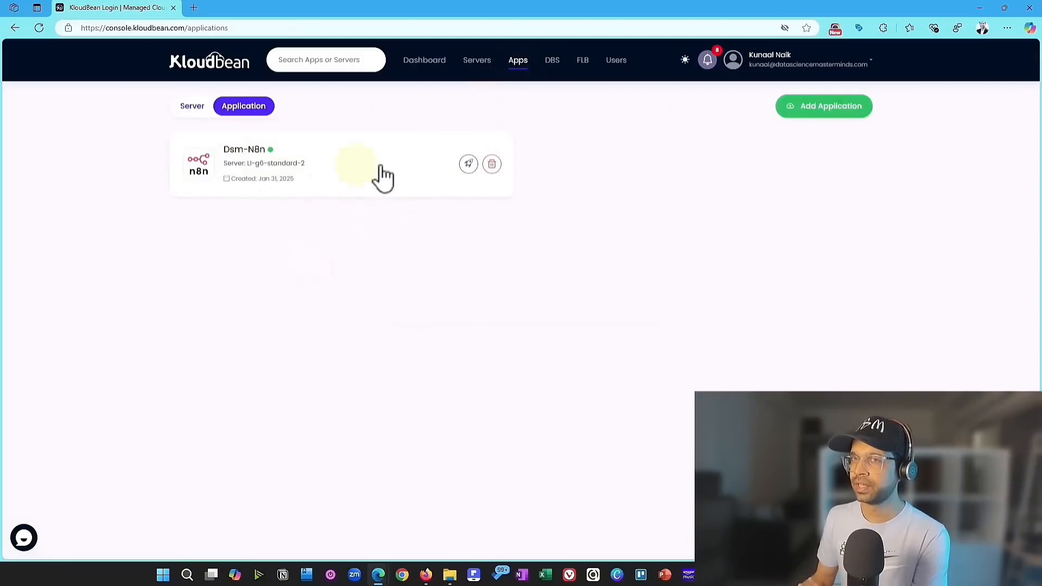
left_click(468, 164)
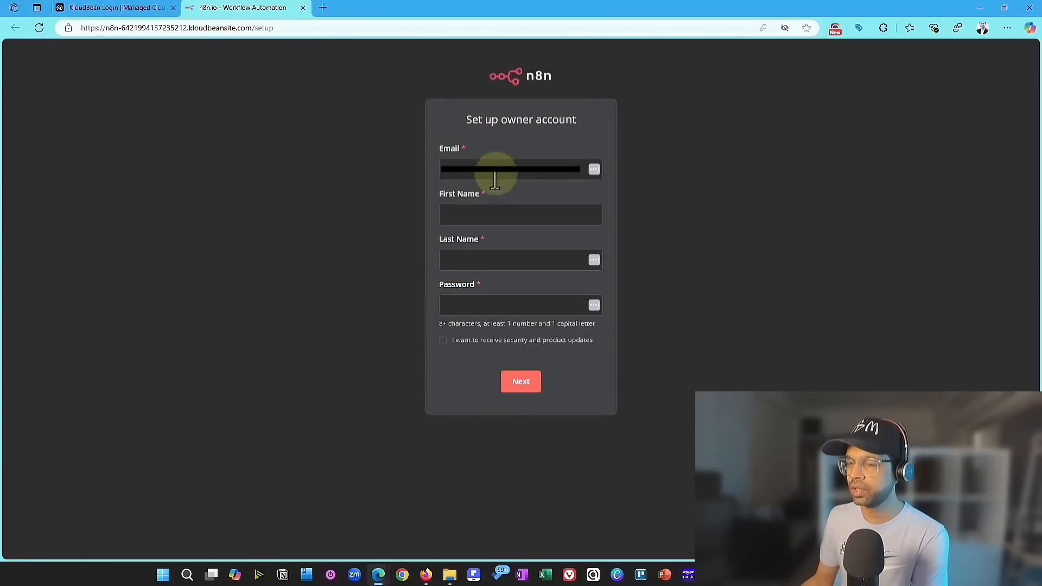
Autofill the owner email and names, opt in to updates, and correct the last name.
left_click(510, 169)
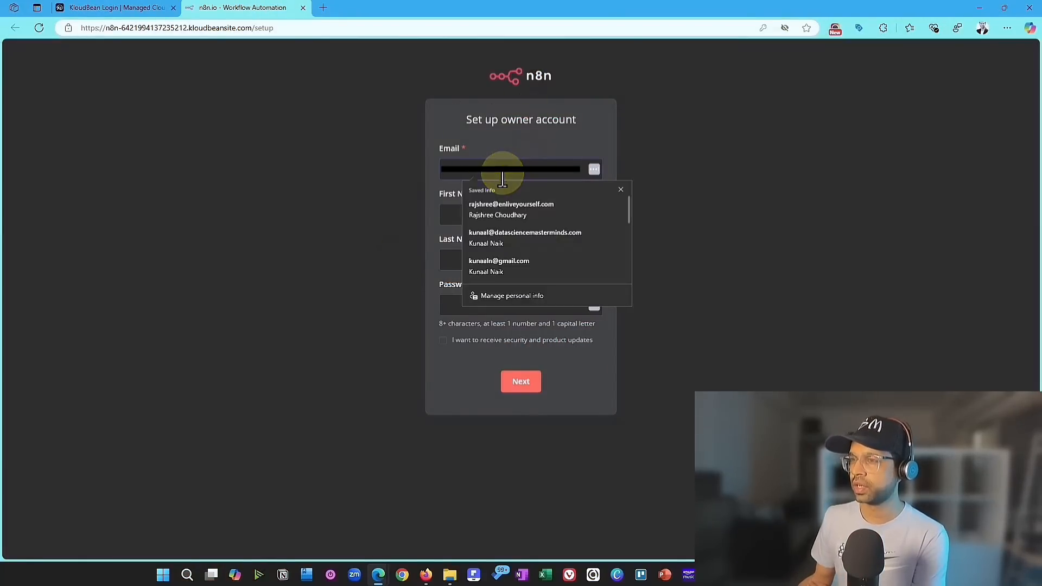
left_click(511, 304)
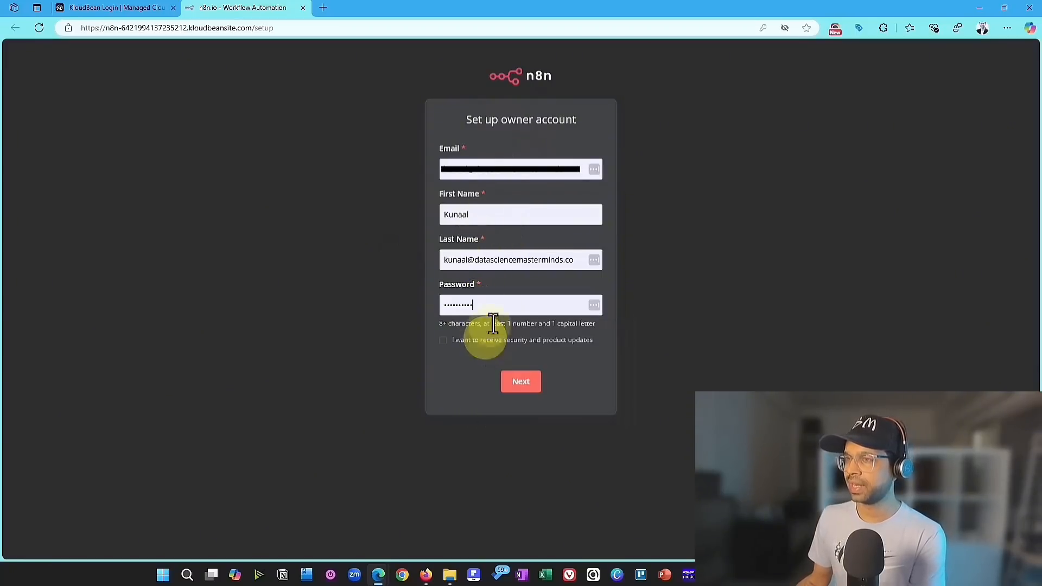
left_click(443, 340)
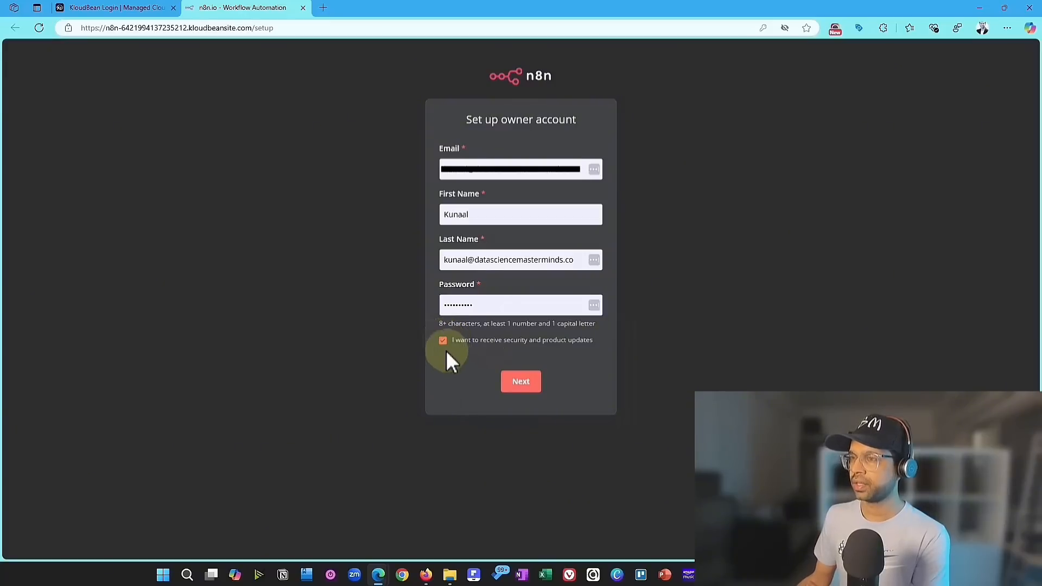
left_click(443, 339)
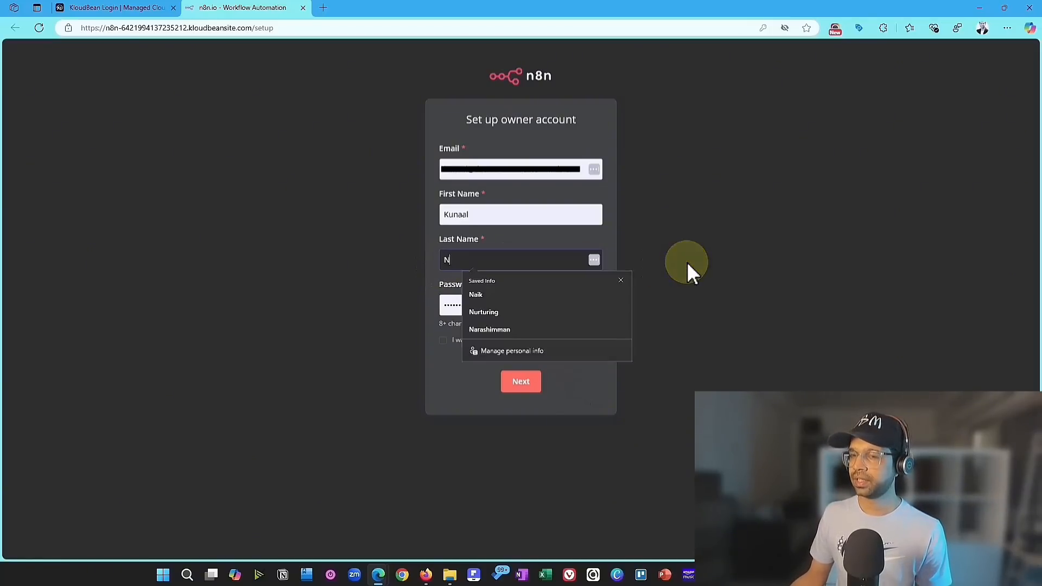
Fill the owner password from saved details and submit the account form.
left_click(475, 294)
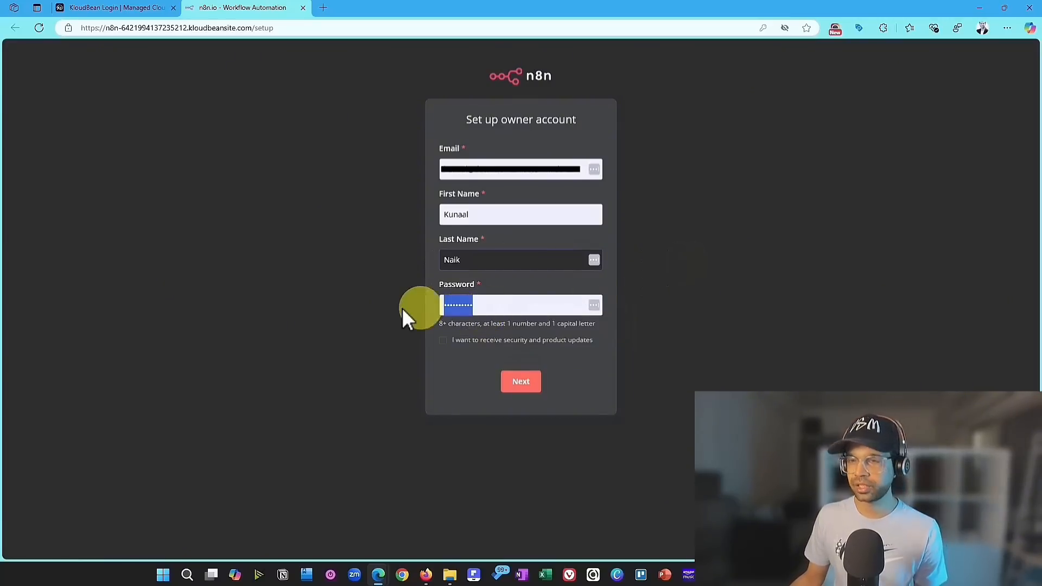
mouse_move(398, 309)
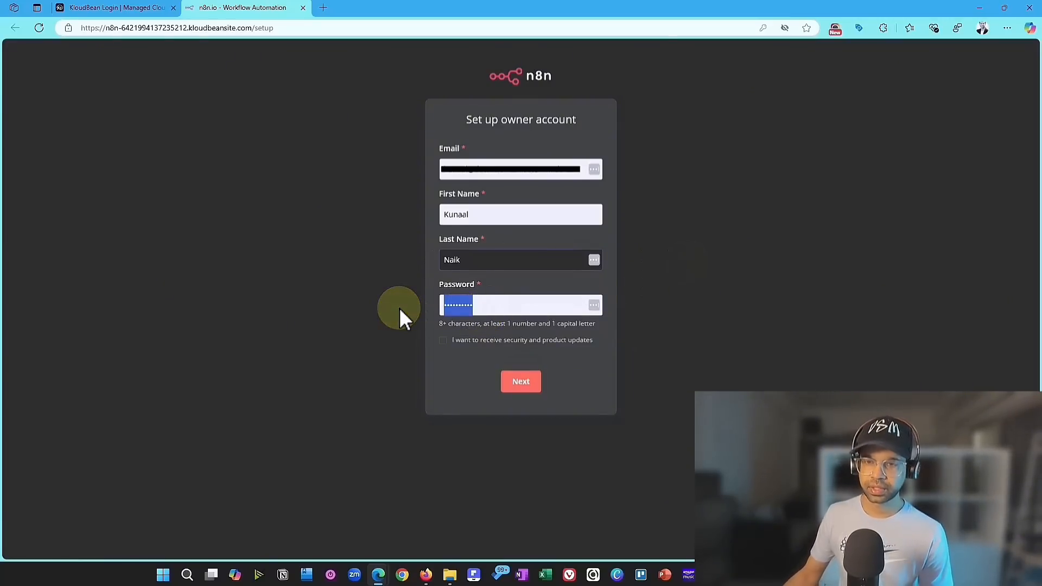
left_click(519, 304)
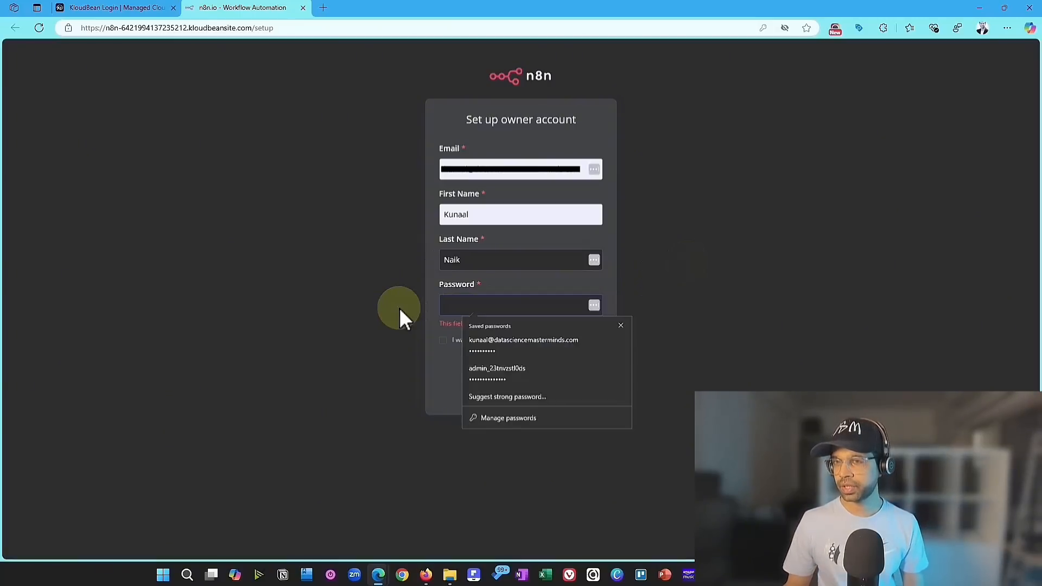
left_click(507, 397)
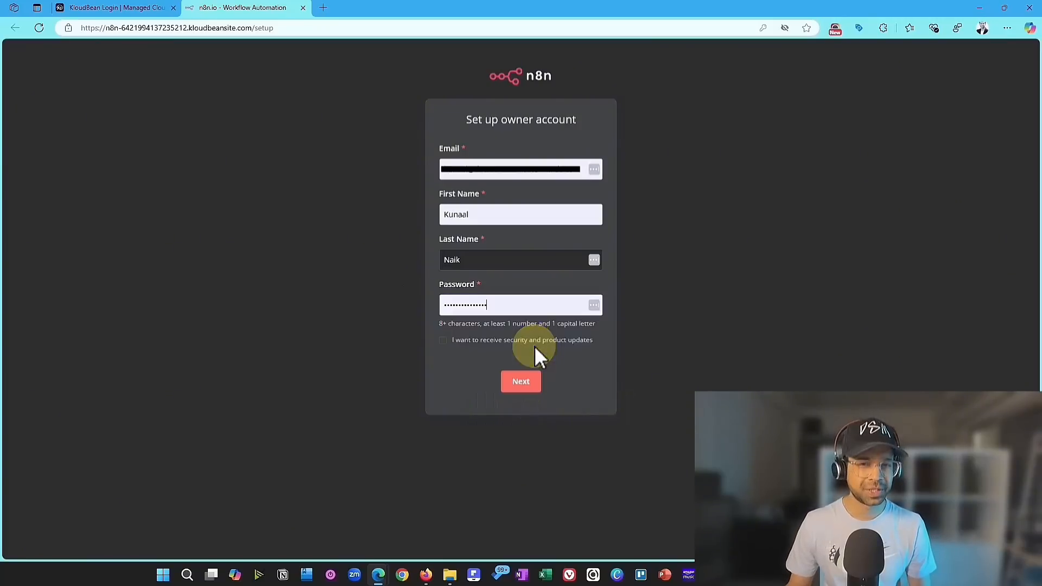
left_click(520, 381)
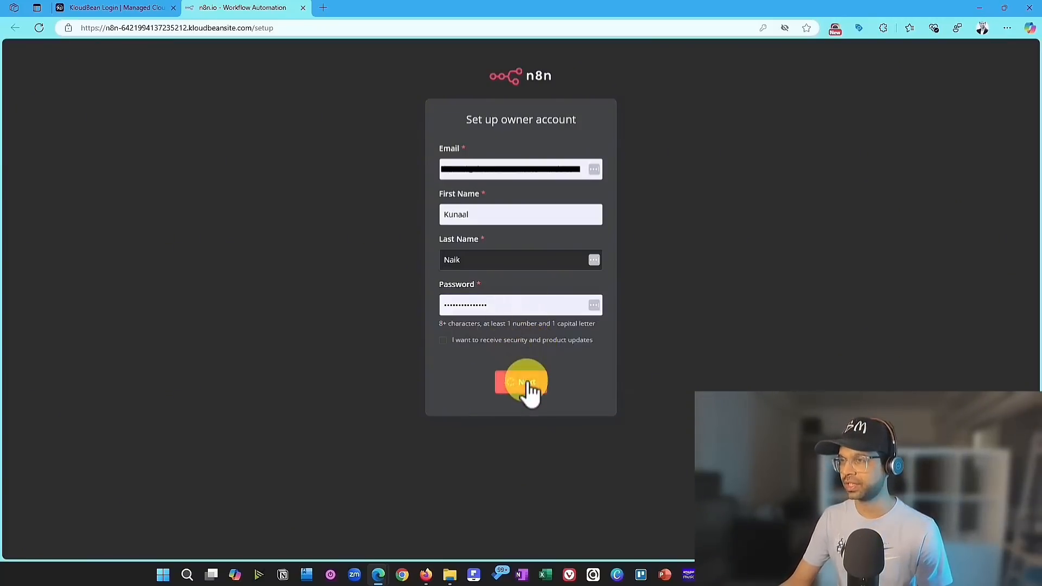
Answer the survey's company type as marketing agency and role as Data Science.
left_click(521, 382)
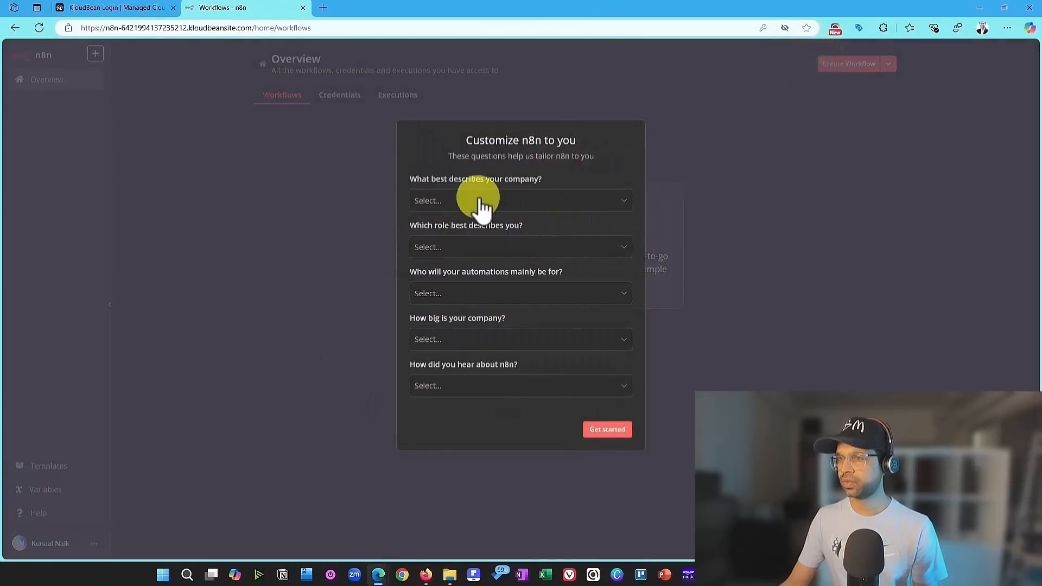
left_click(520, 200)
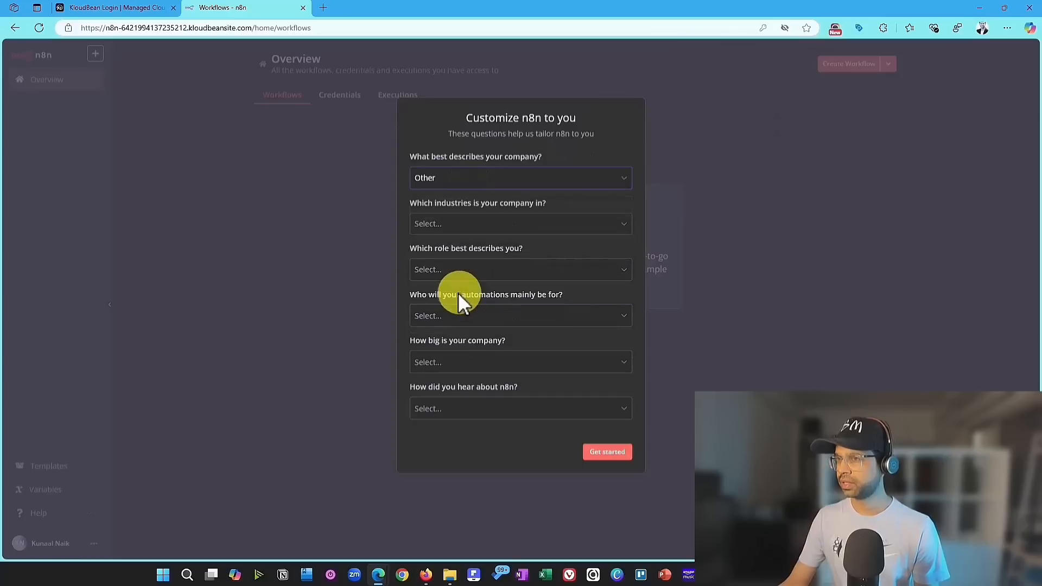
left_click(520, 177)
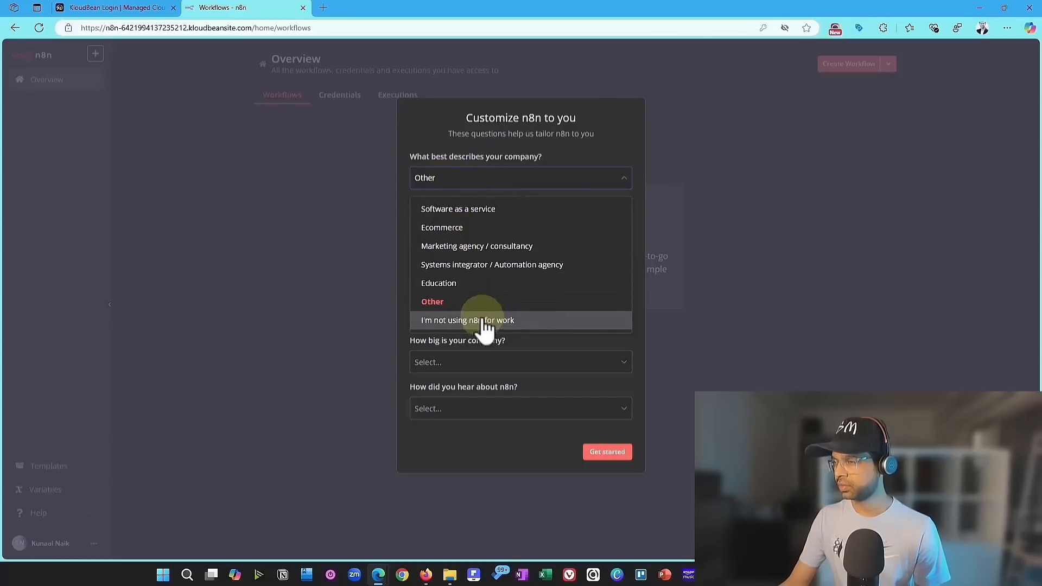
mouse_move(476, 246)
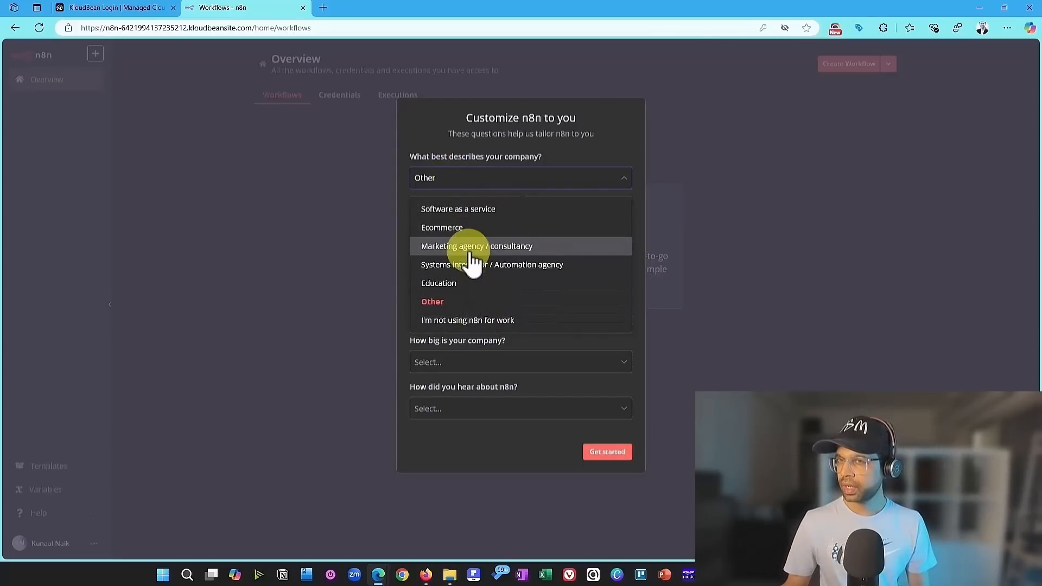
left_click(478, 247)
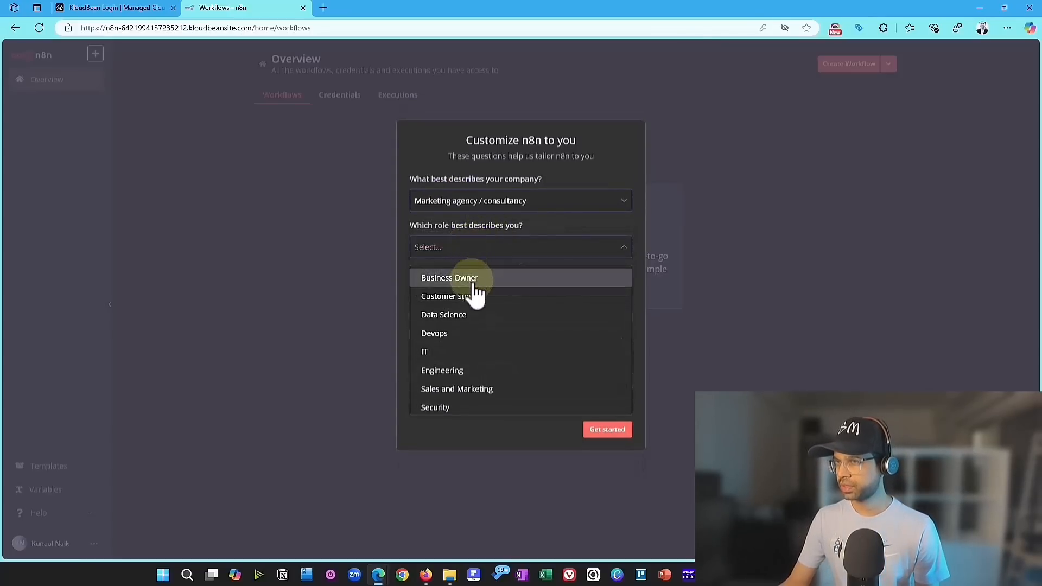
left_click(443, 315)
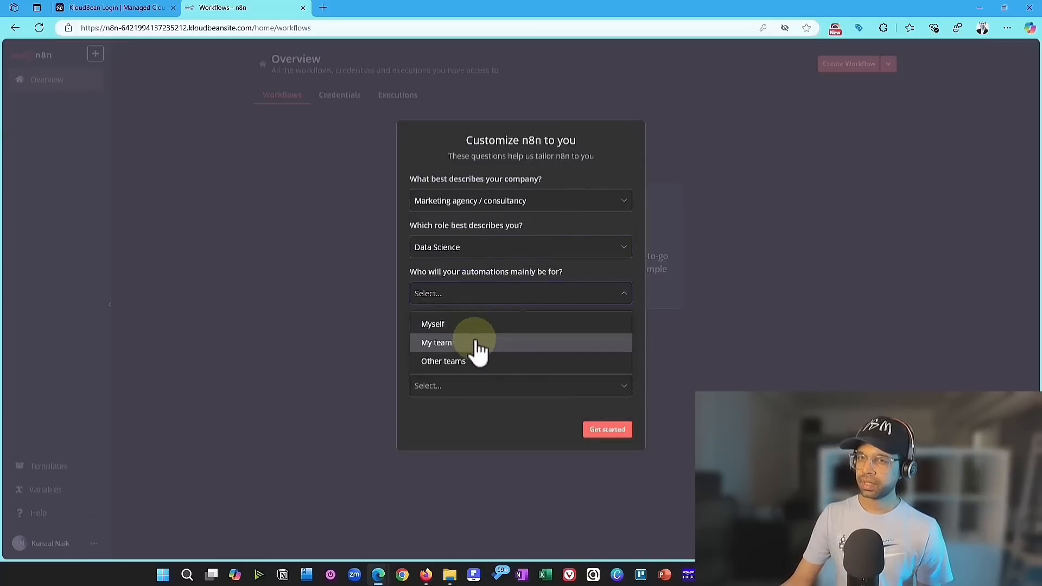
Answer automations for My team, Less than 20 people, and Friend / Word of mouth.
left_click(436, 342)
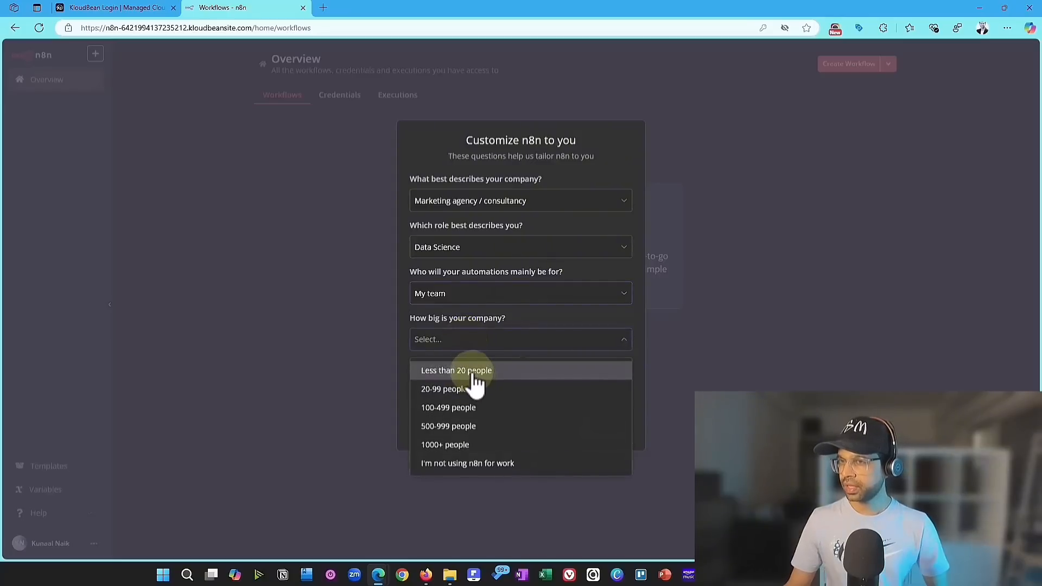
left_click(456, 371)
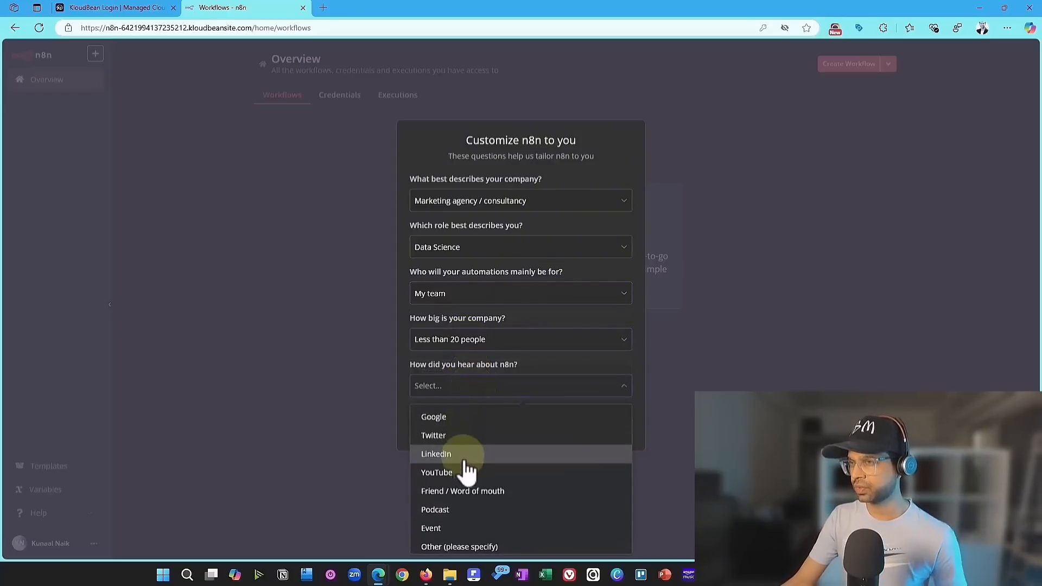
left_click(463, 491)
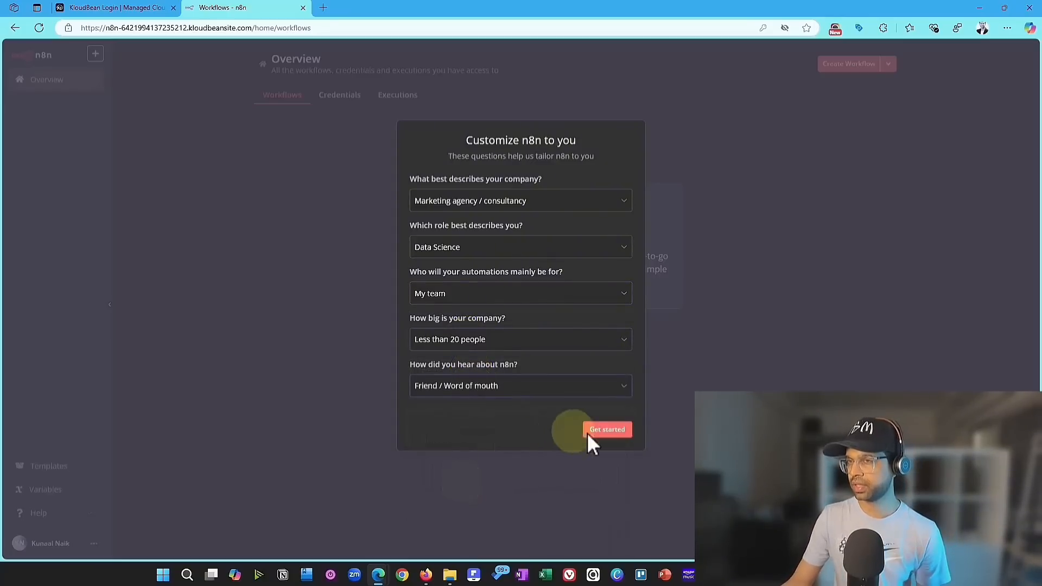
Submit the survey, request a free license key by email, and switch to the Gmail inbox.
left_click(606, 430)
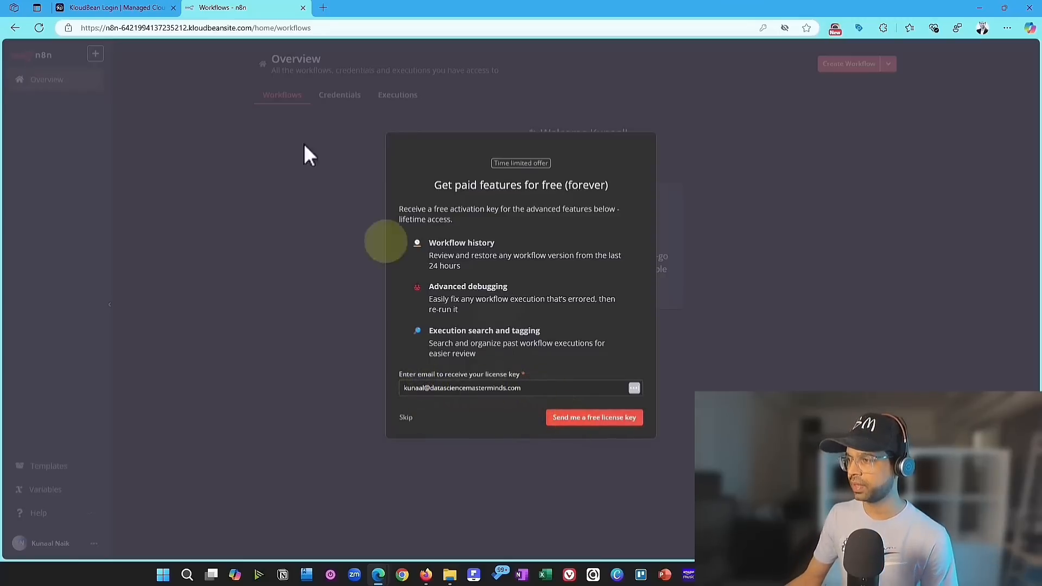
left_click(322, 7)
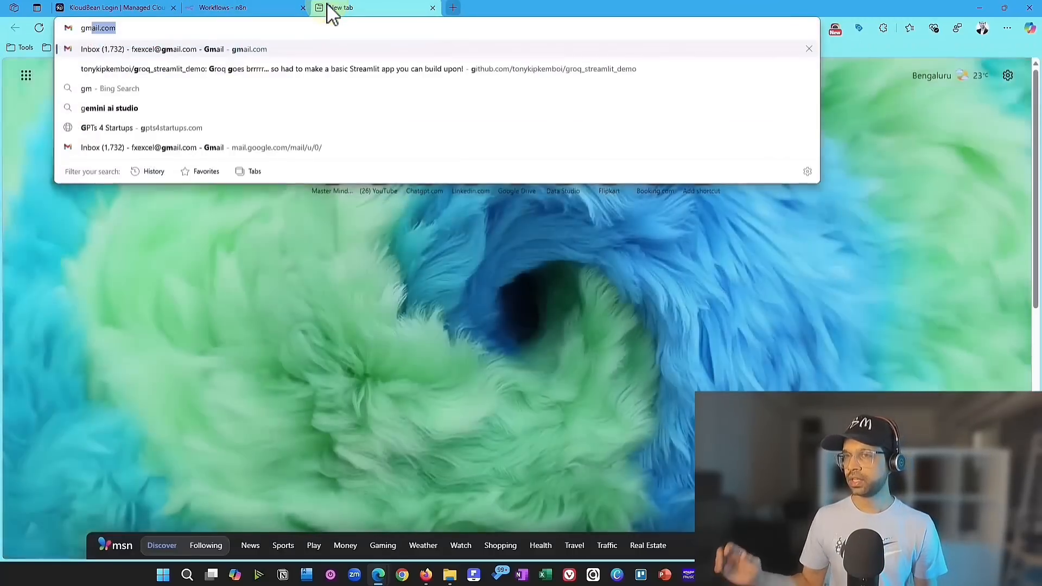
left_click(226, 8)
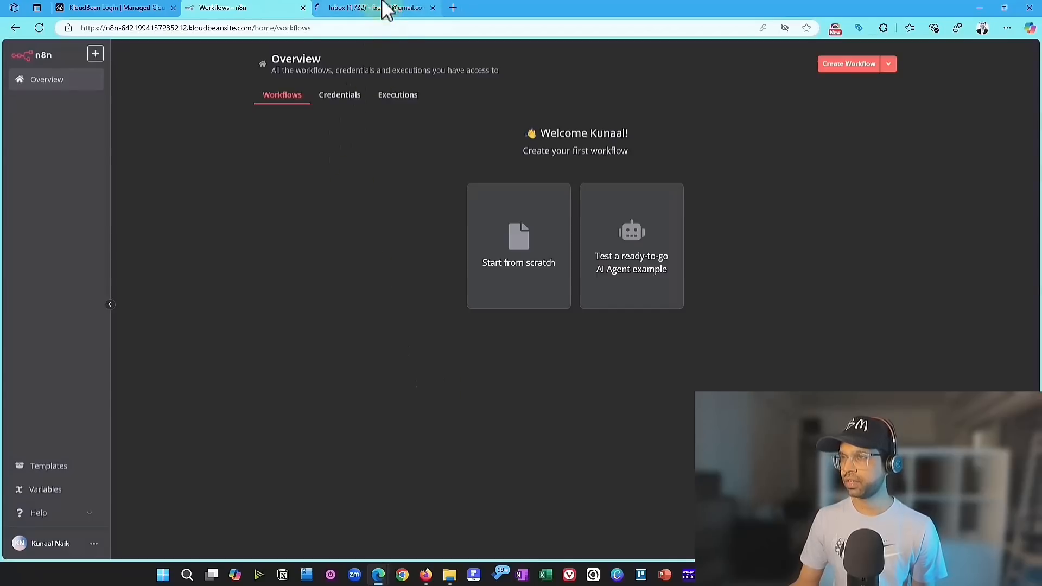
left_click(373, 8)
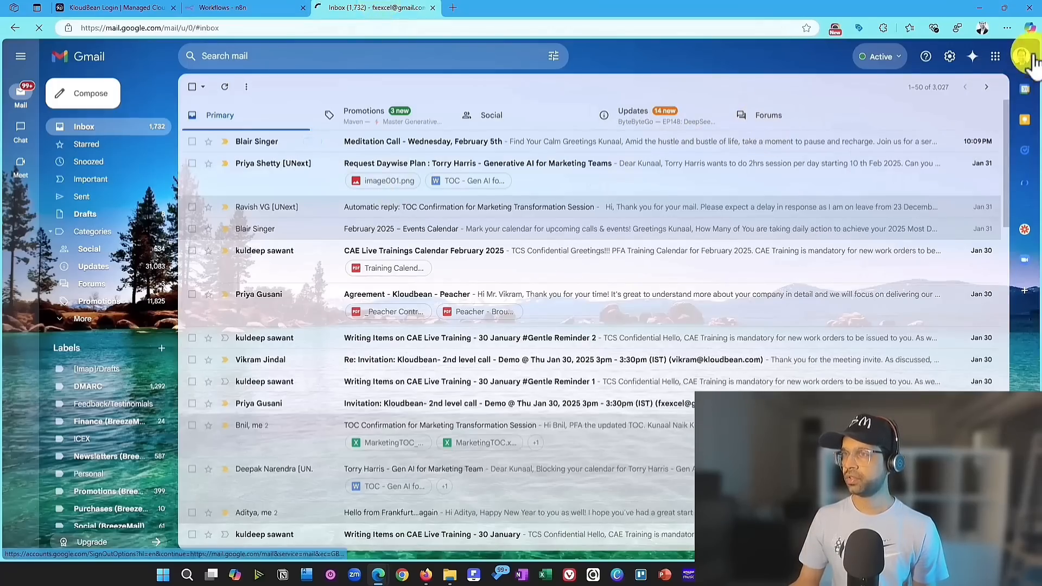
Open the 'Your free n8n license key' email and copy the key text.
left_click(1023, 56)
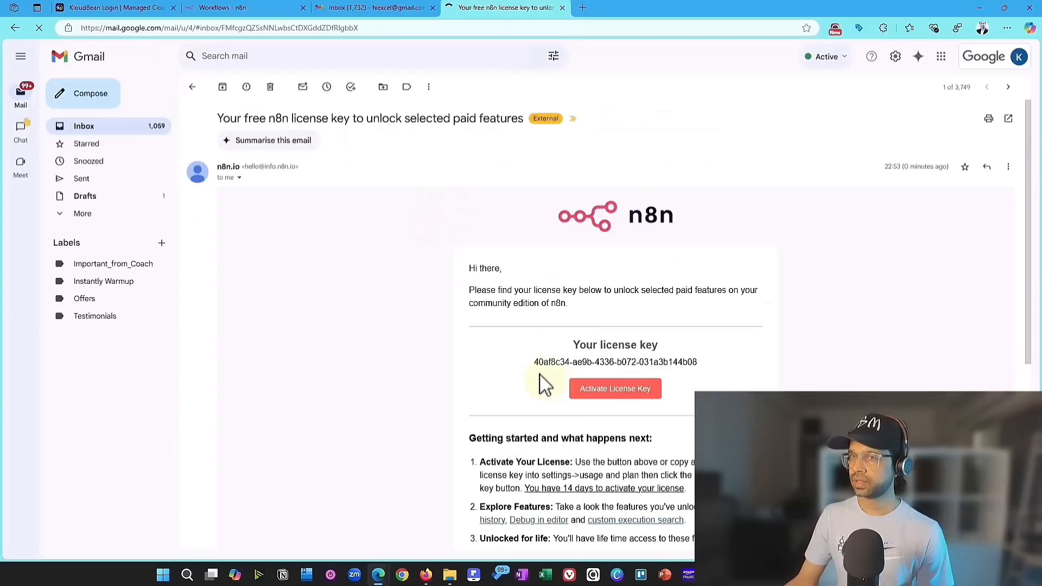
left_click_drag(534, 361, 696, 362)
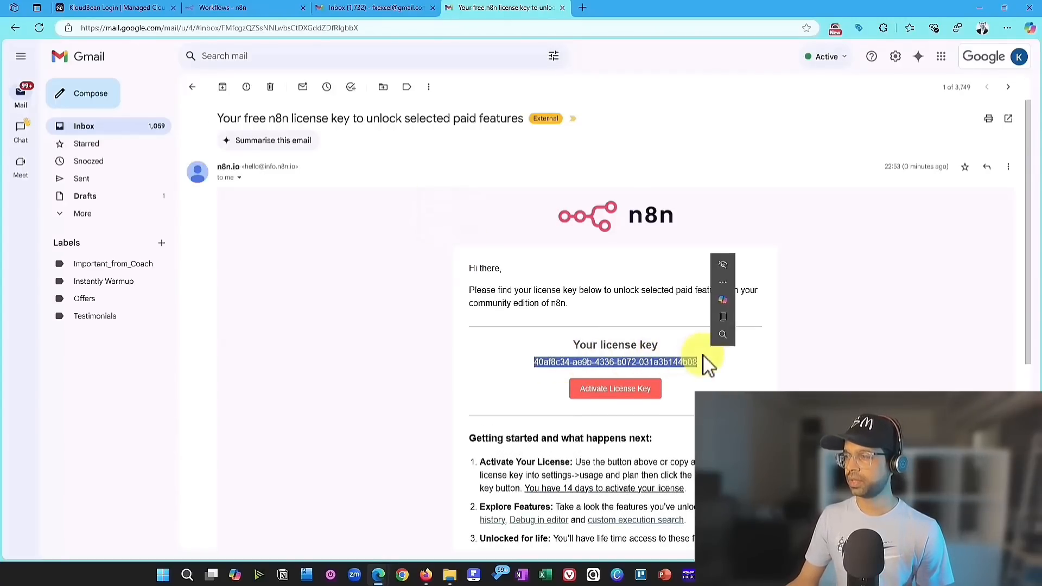
left_click(247, 8)
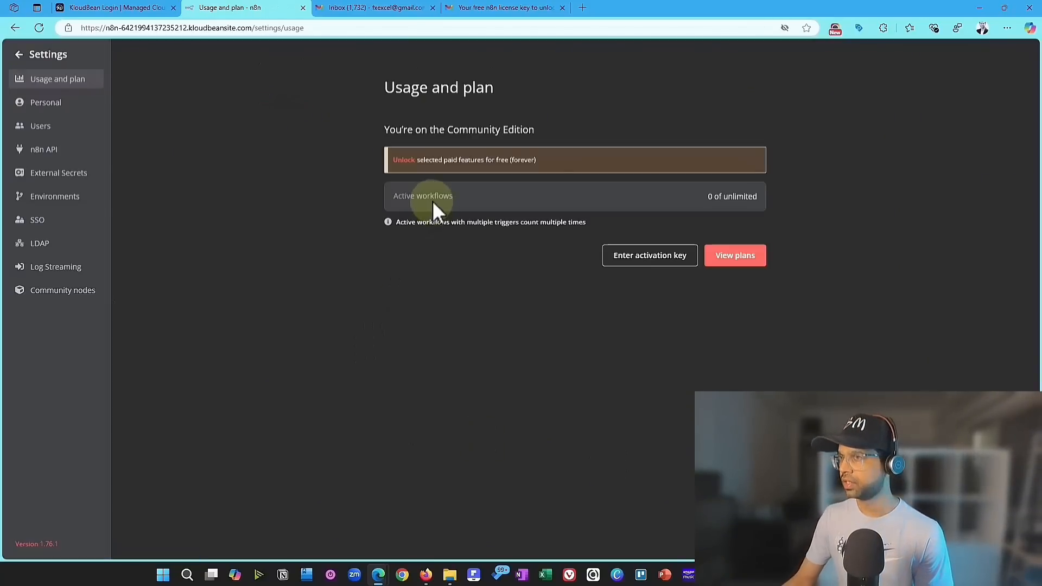
Enter the copied activation key so Community Edition shows Registered.
left_click(649, 255)
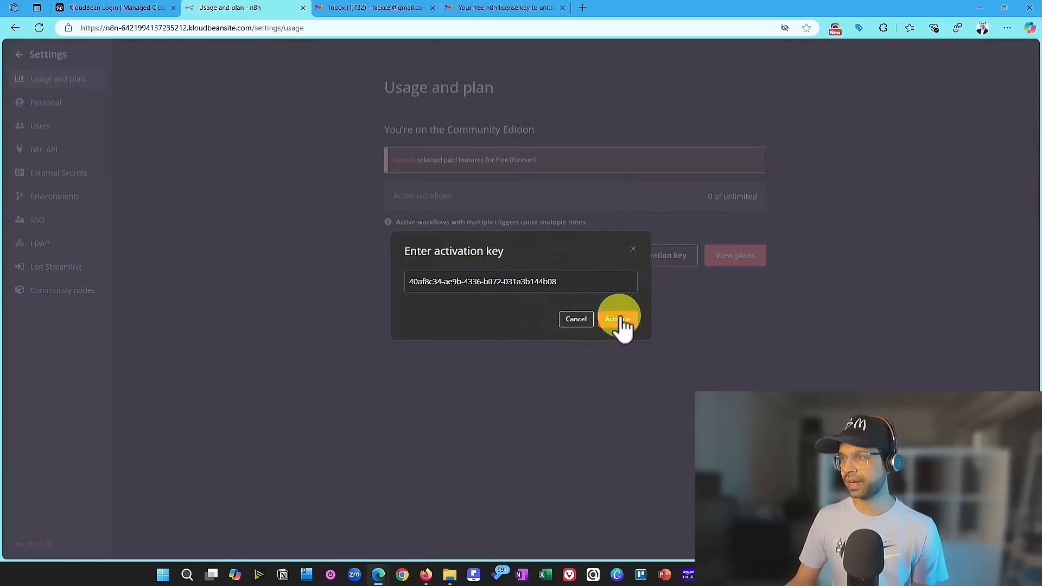
left_click(617, 319)
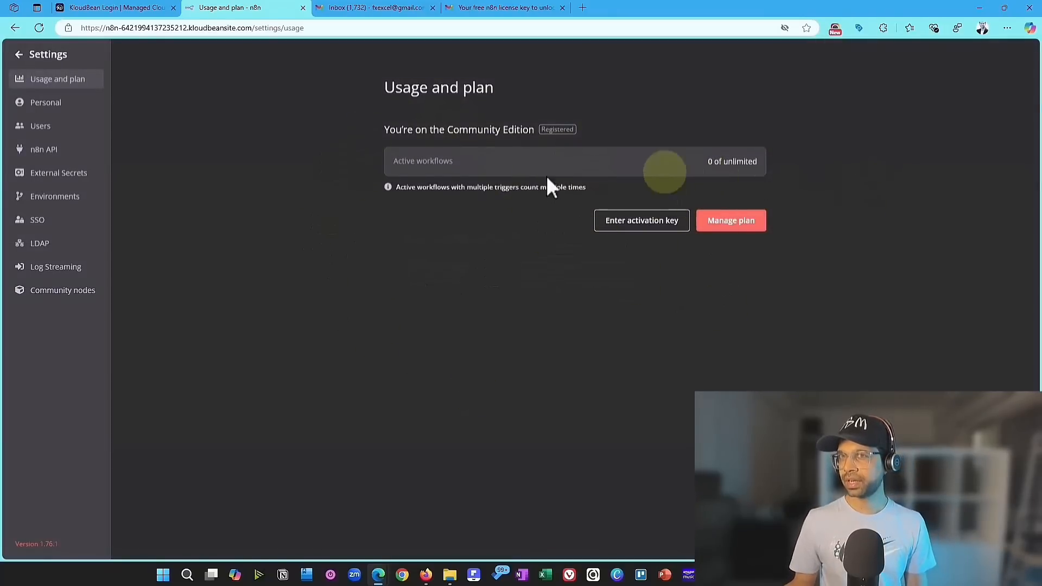
mouse_move(721, 181)
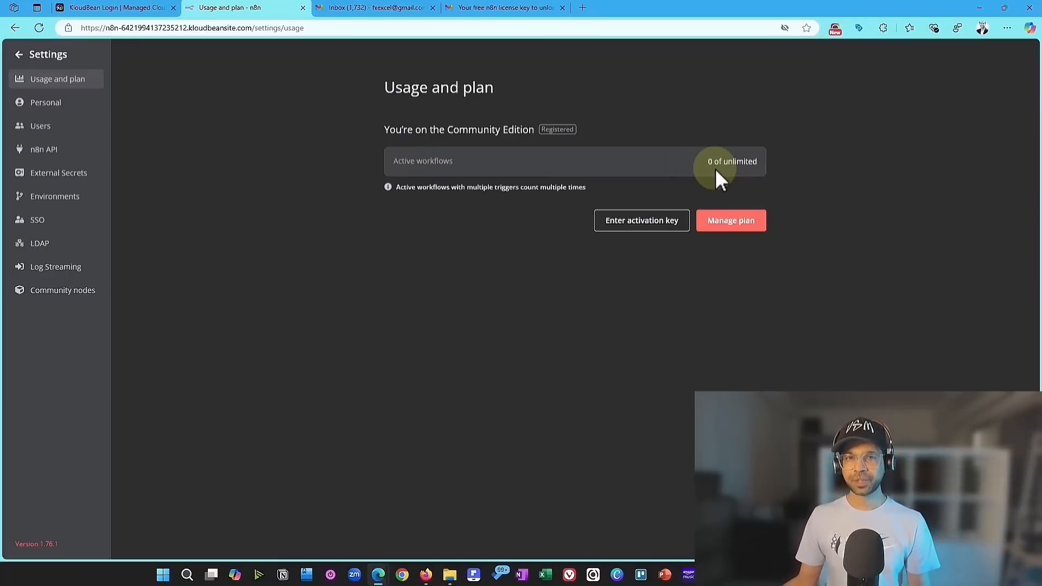
mouse_move(130, 242)
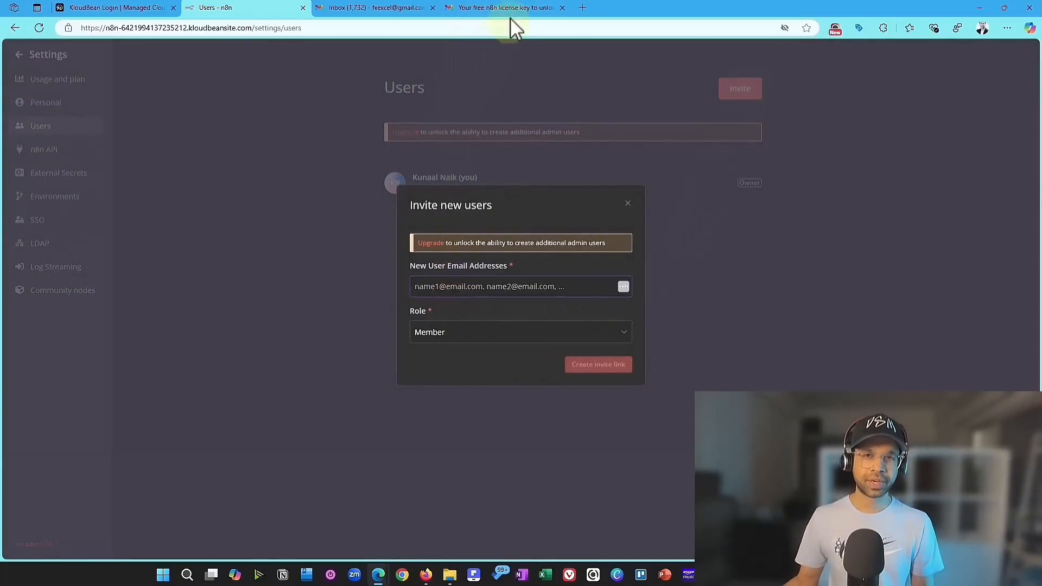
In Gmail, open the teammate's Datasets email and select the sender's address.
left_click(505, 8)
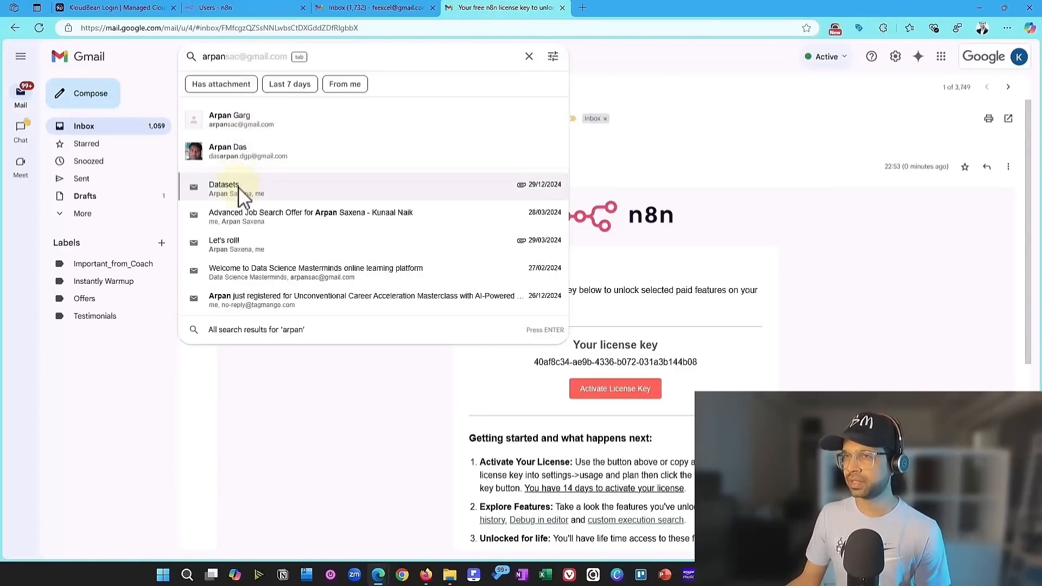
left_click(223, 189)
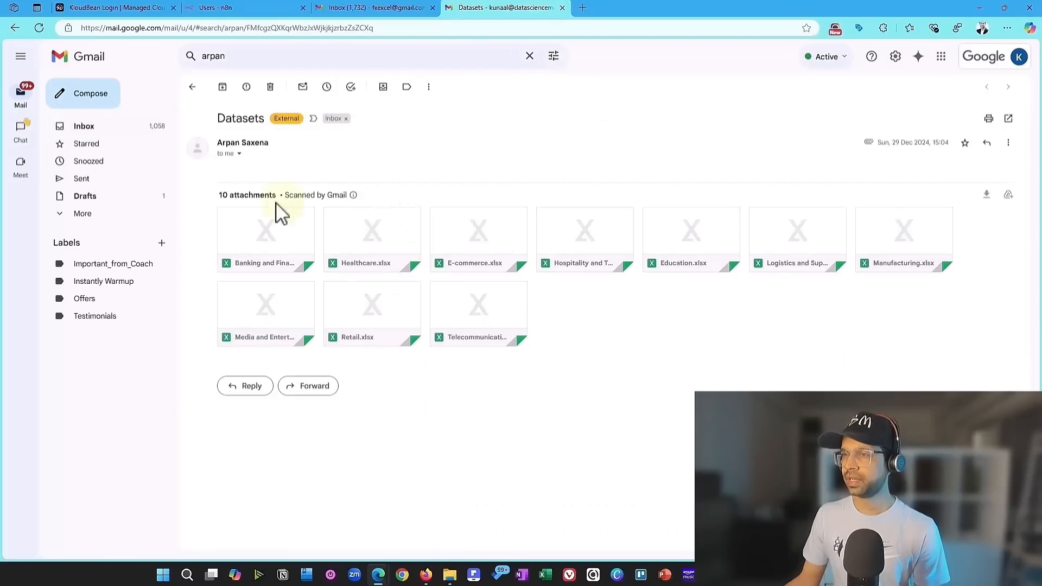
left_click(229, 153)
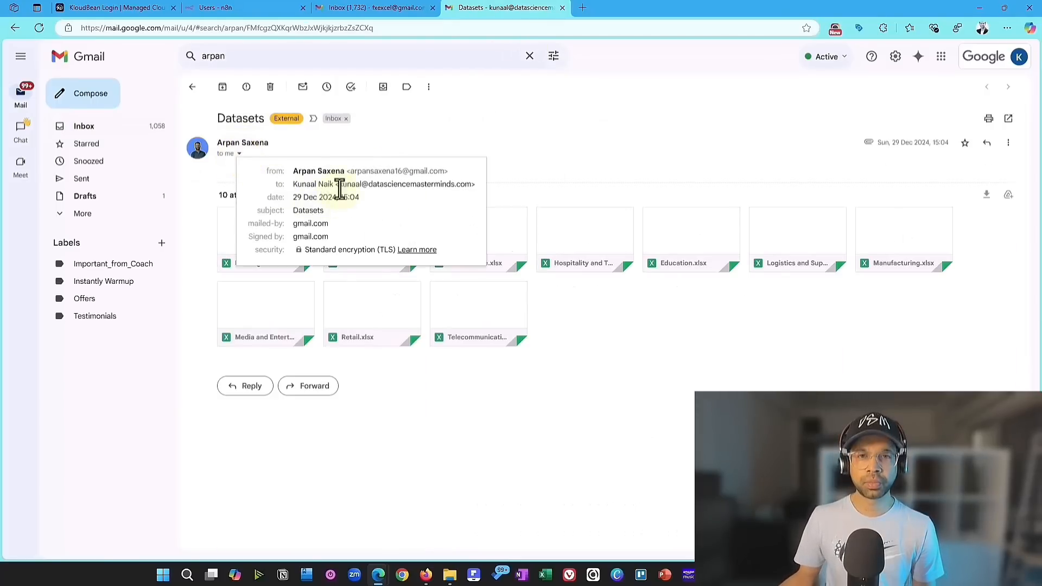
double_click(397, 171)
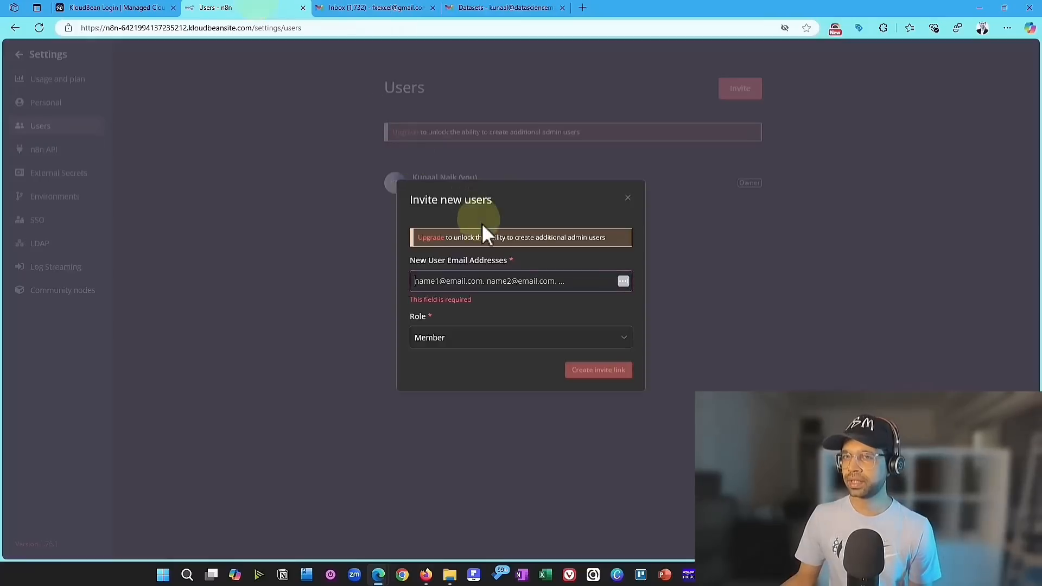
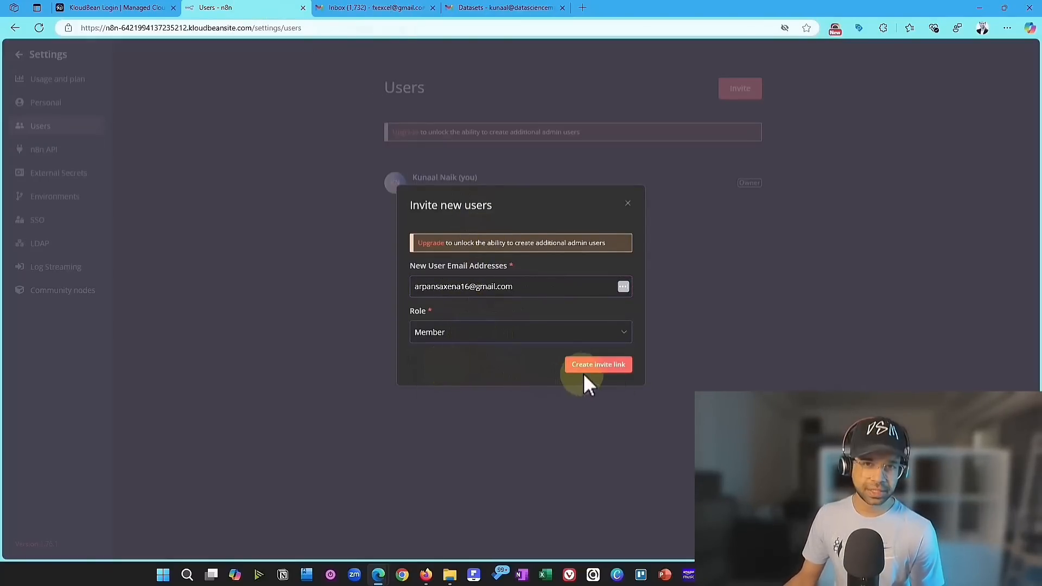
left_click(597, 364)
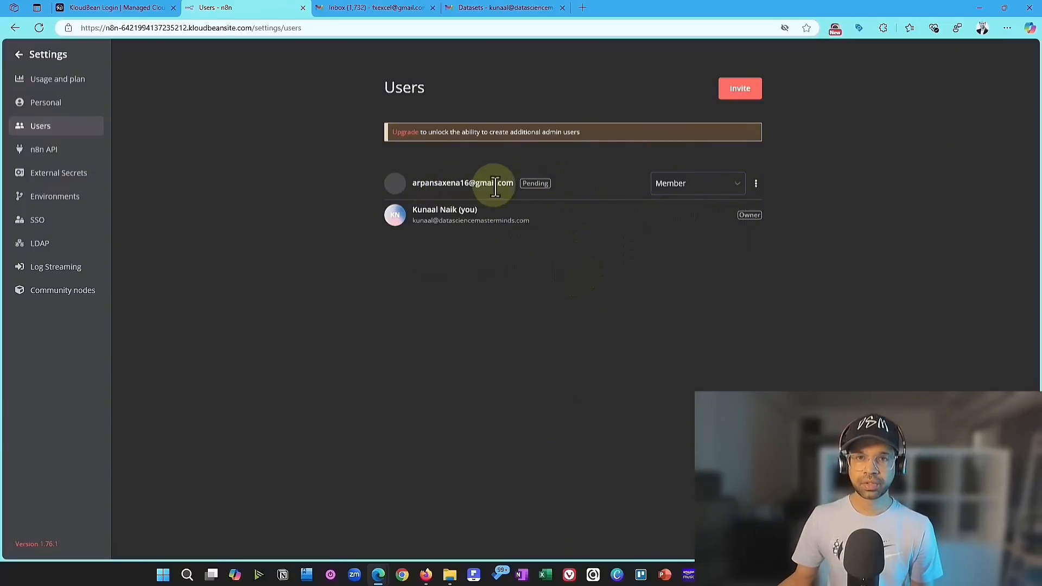
mouse_move(625, 199)
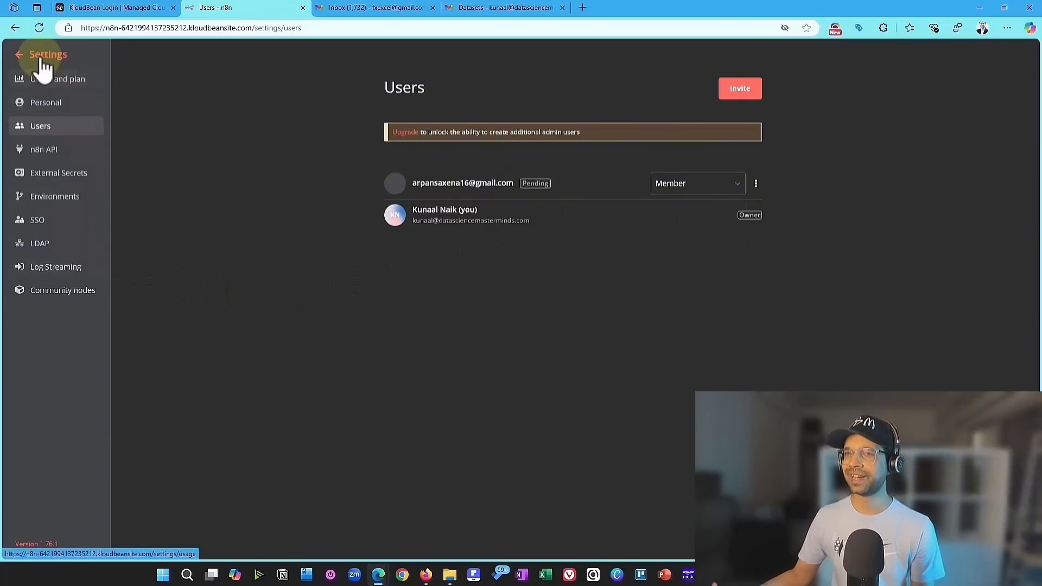
Revisit Usage and plan, then show the n8n API settings page.
left_click(57, 78)
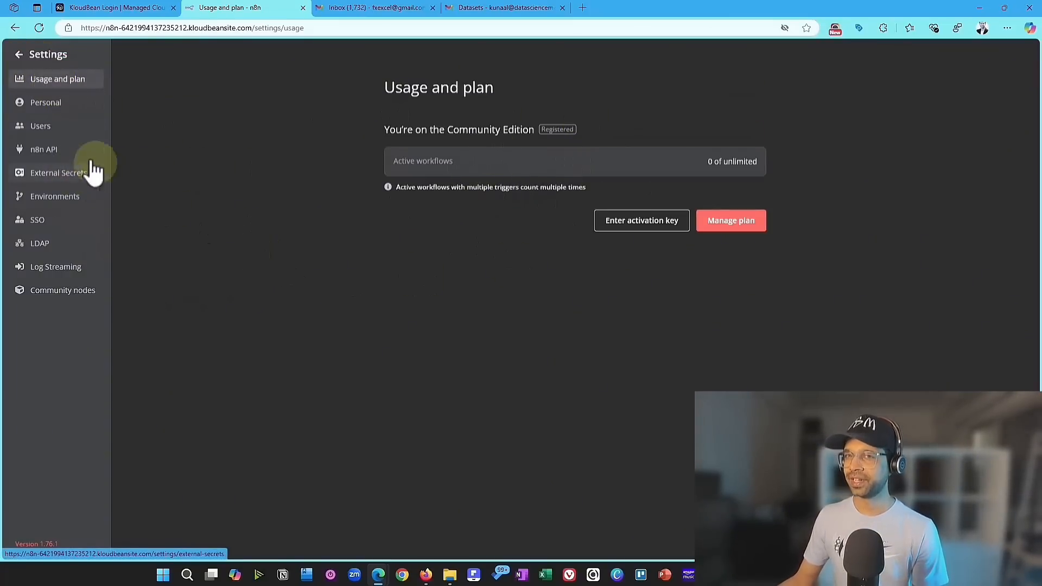
left_click(44, 149)
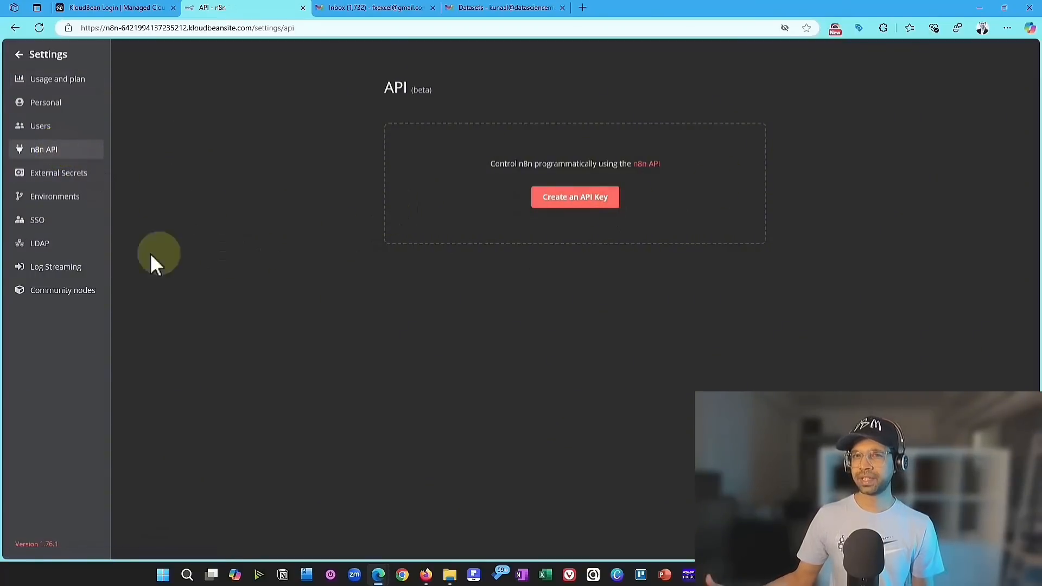
mouse_move(26, 60)
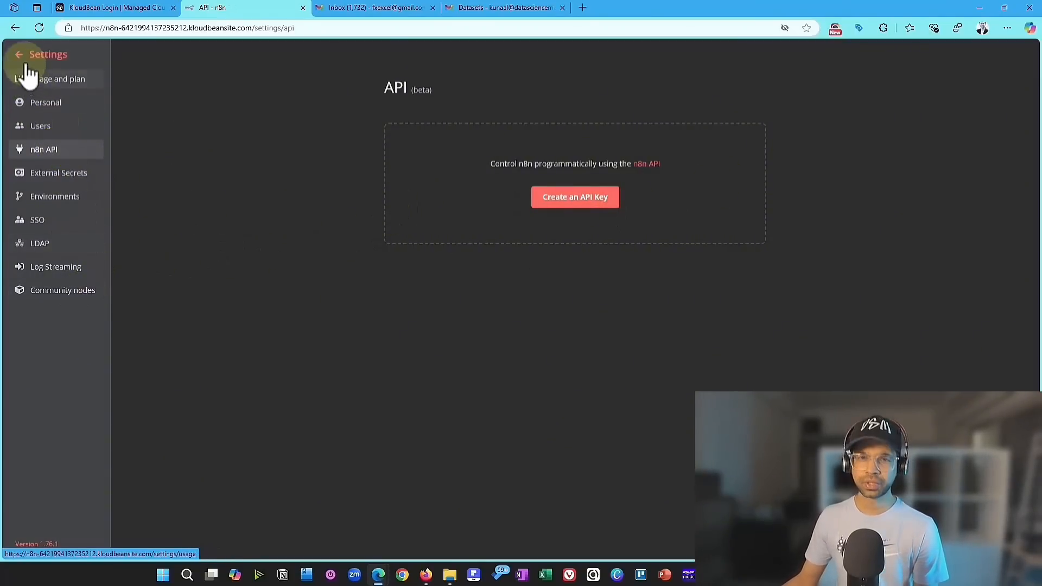
Return to the workflows Overview and open the ready-to-go AI Agent example workflow.
left_click(18, 55)
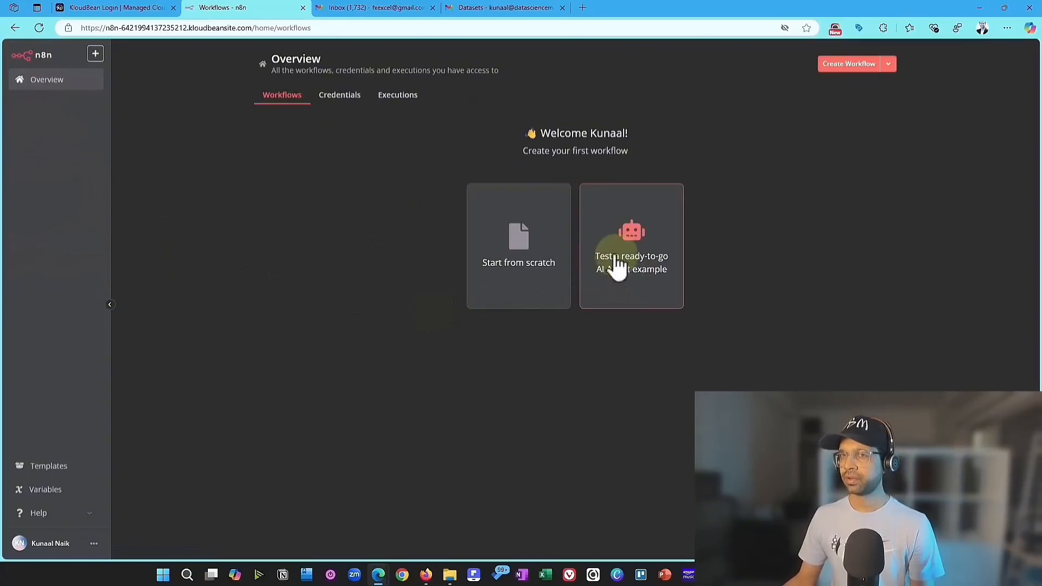
mouse_move(495, 266)
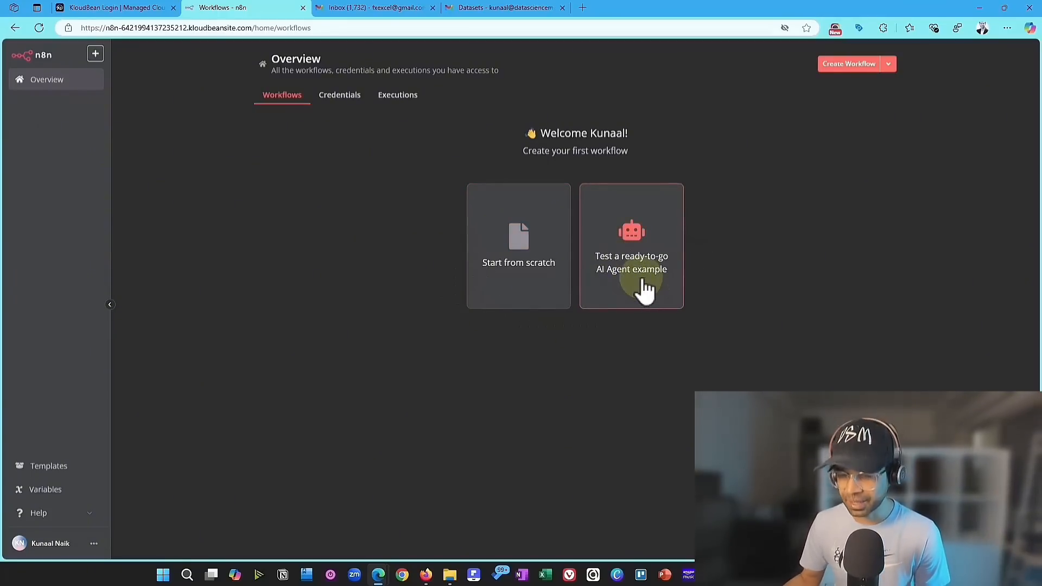
left_click(630, 263)
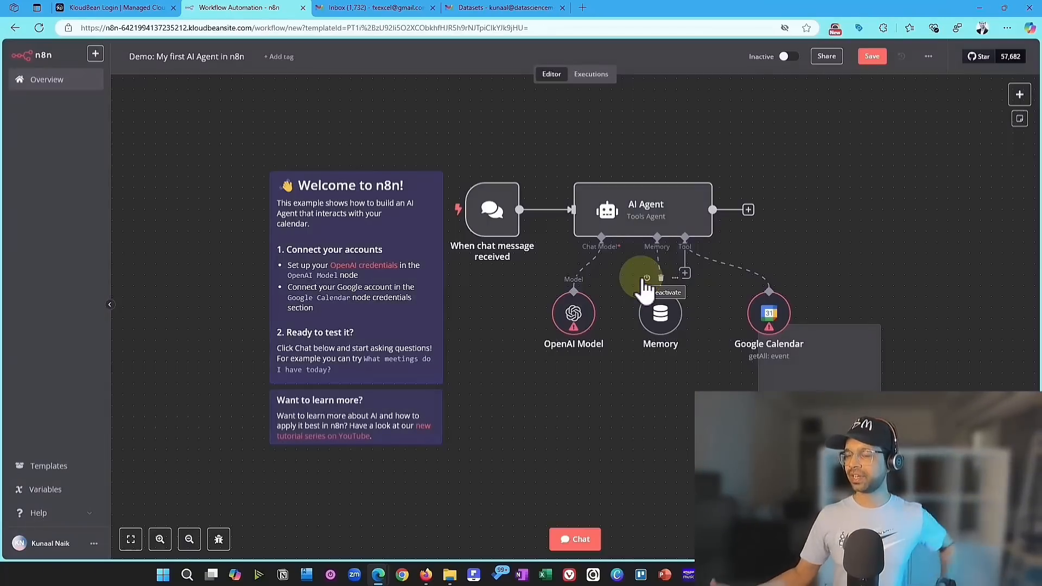